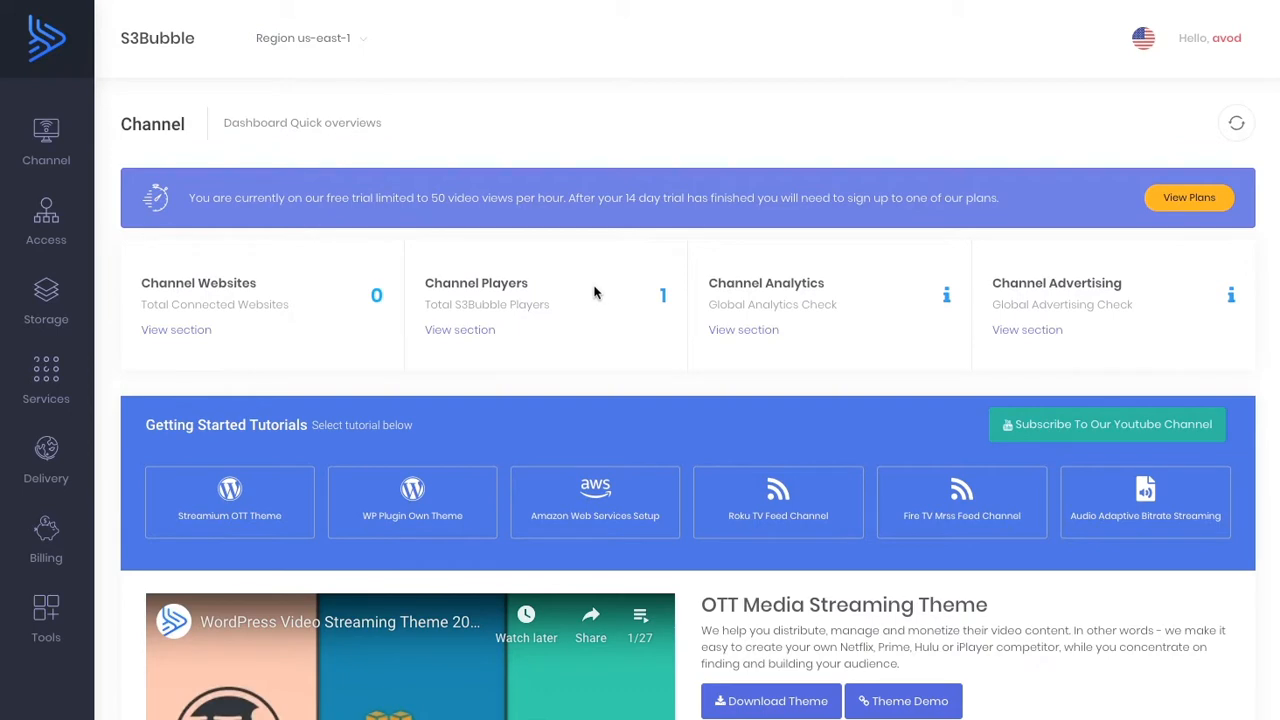
mouse_move(573, 306)
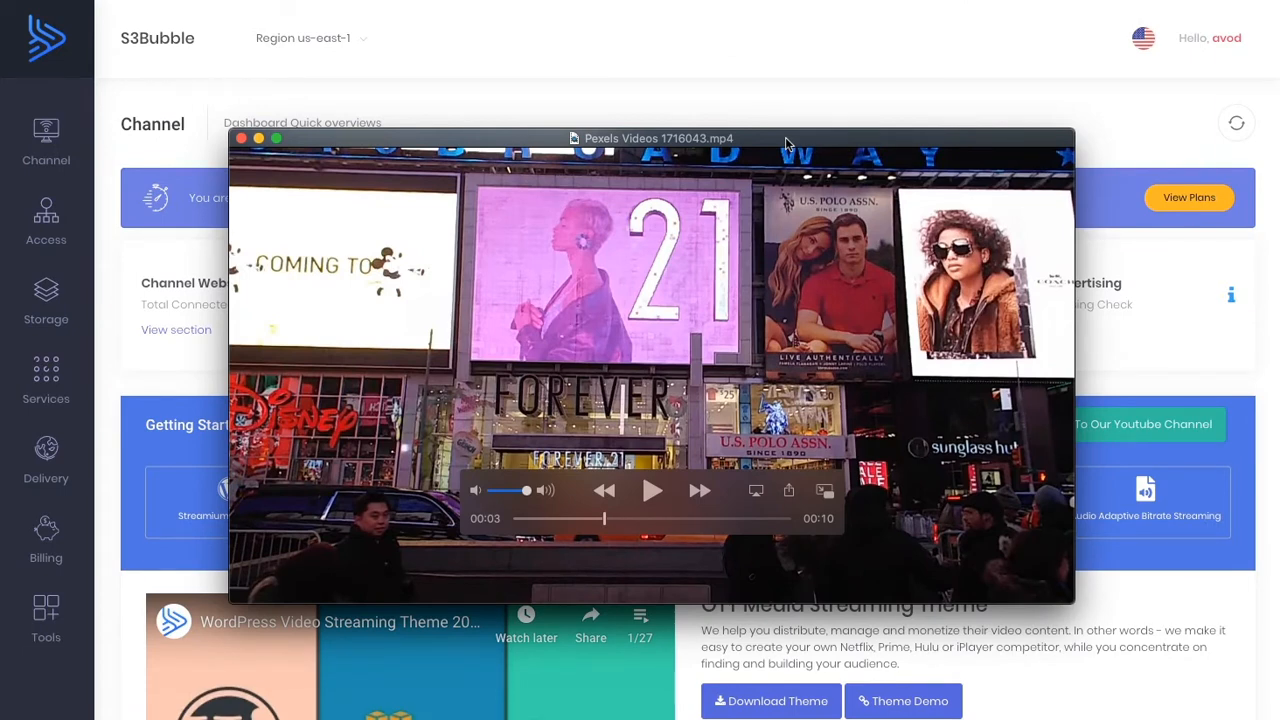
mouse_move(757, 334)
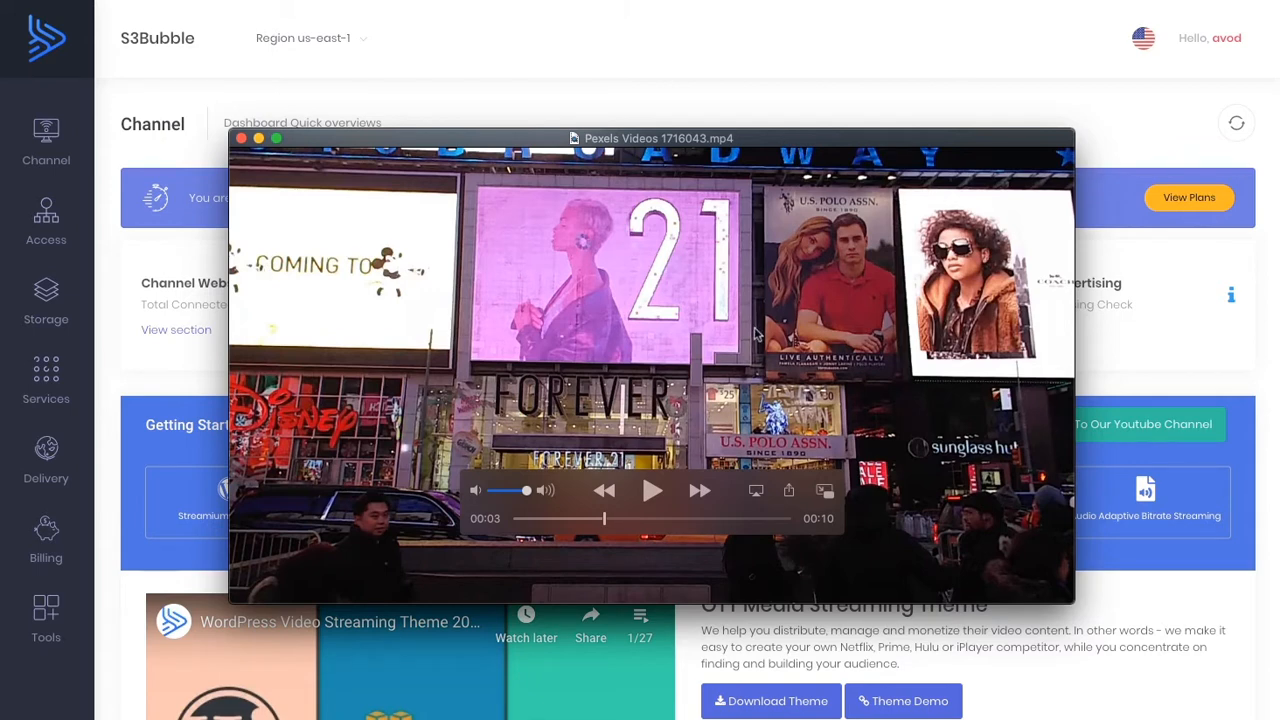
Play the Pexels Videos 1716043.mp4 street clip over the channel dashboard.
click(652, 490)
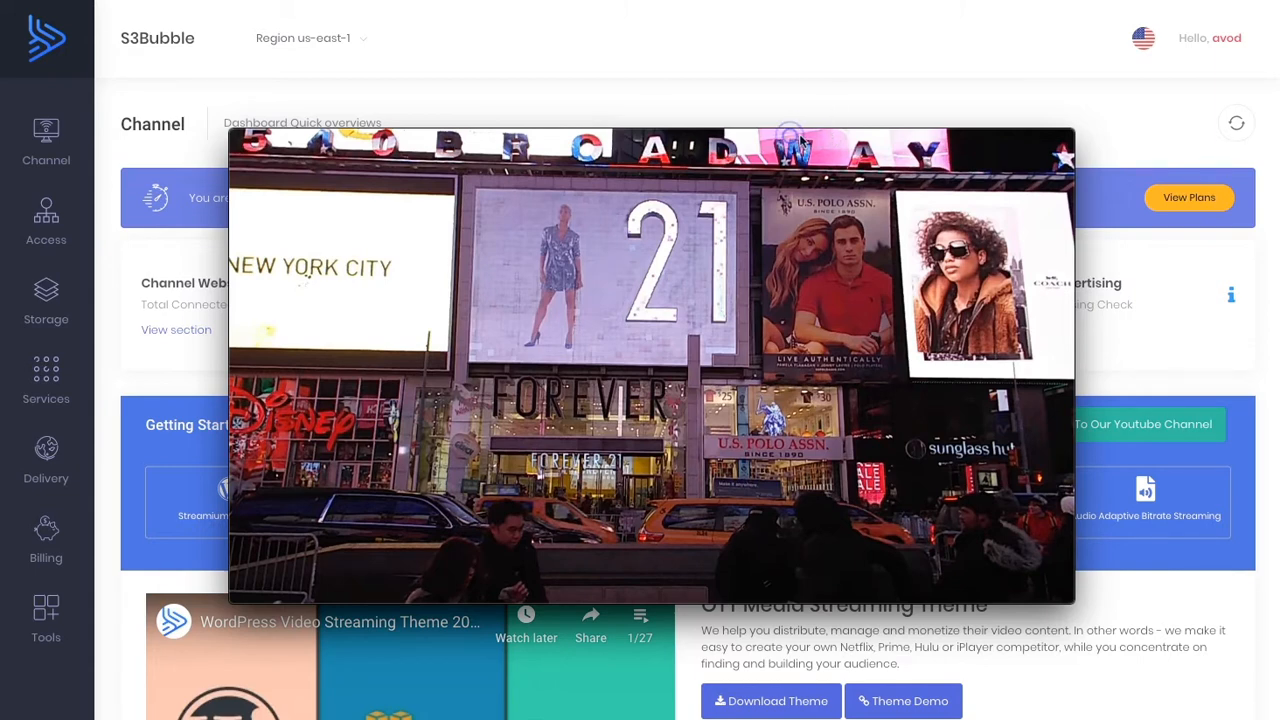
Close the local clip and browse into the avod-delivery-2019 S3 bucket's files.
click(1066, 158)
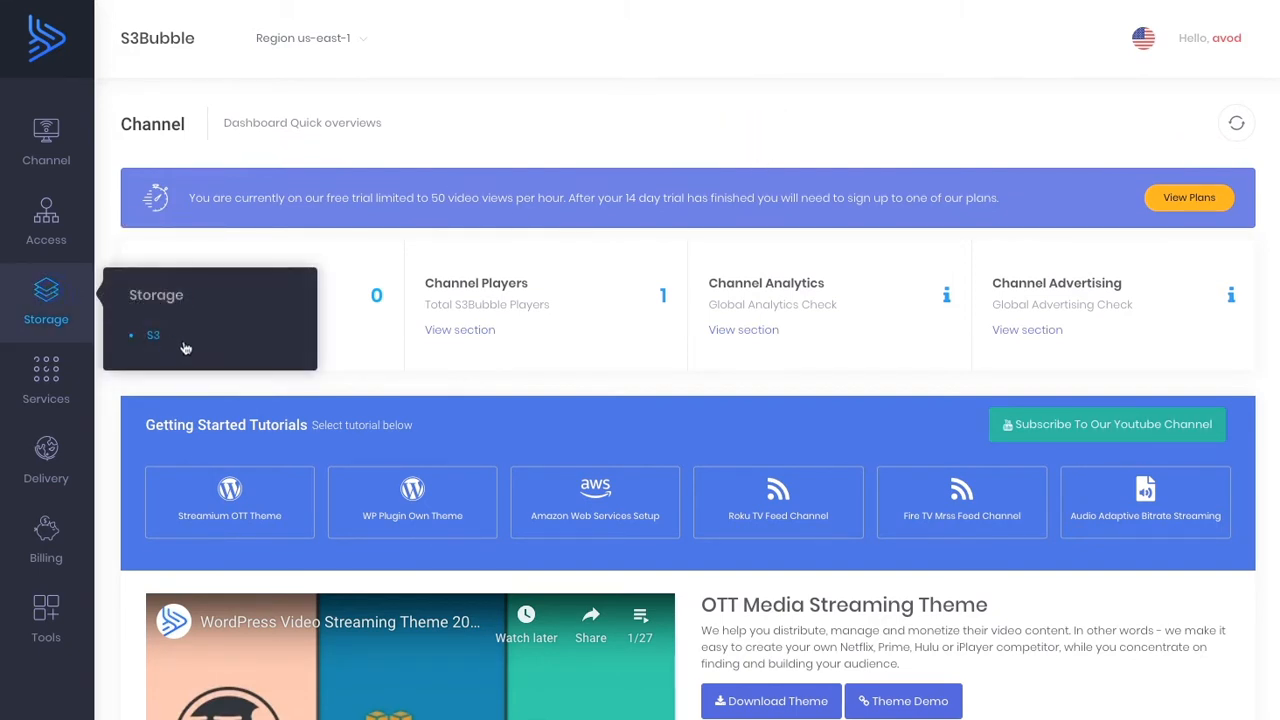
click(153, 335)
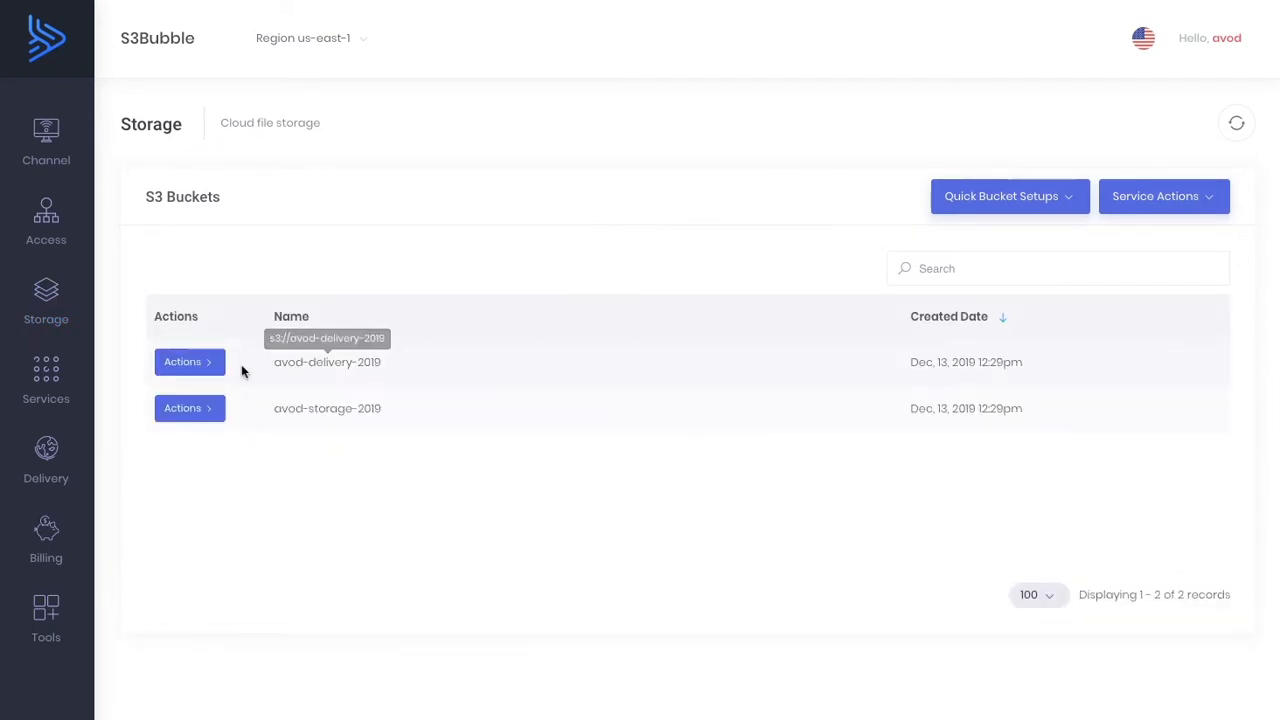
click(189, 361)
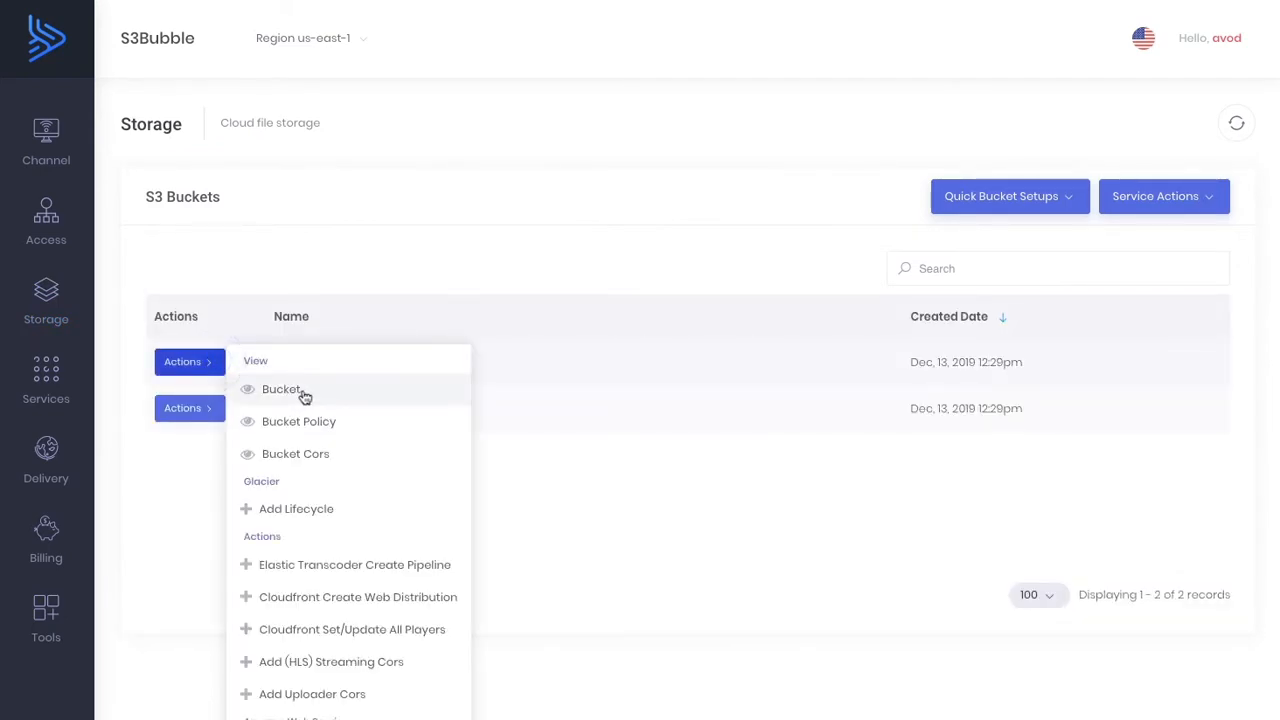
click(282, 389)
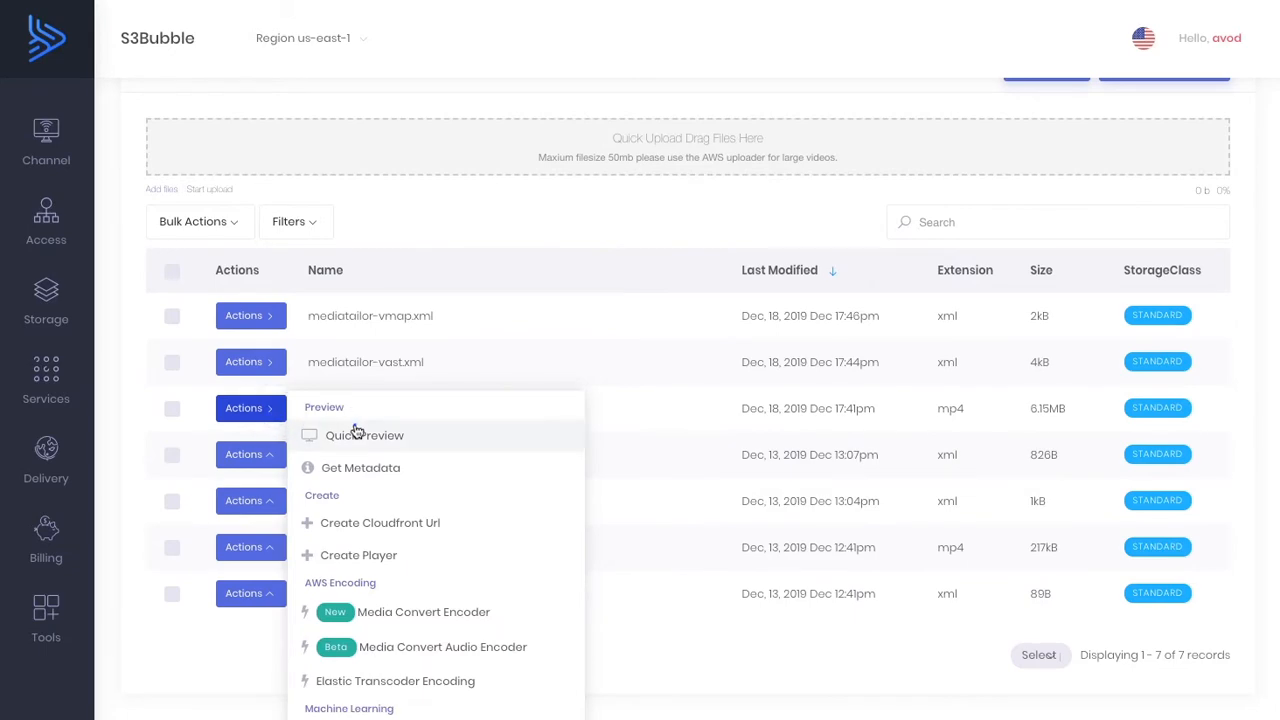
click(364, 435)
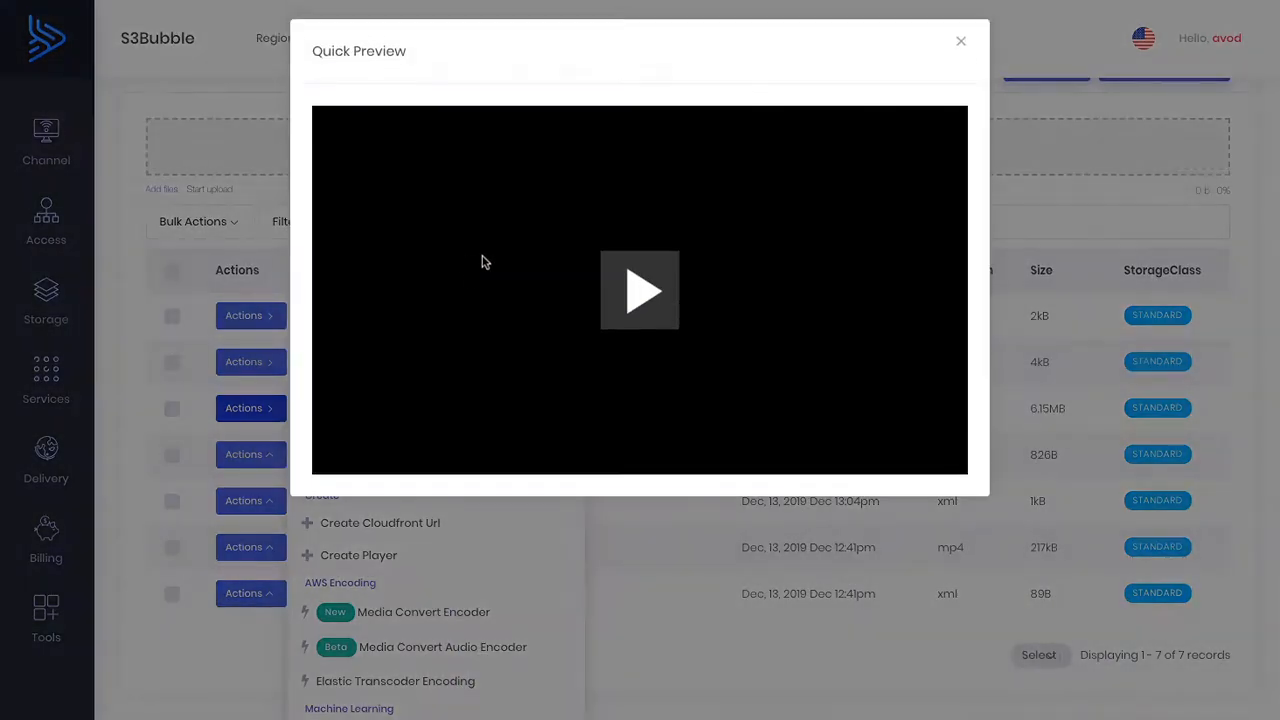
click(640, 291)
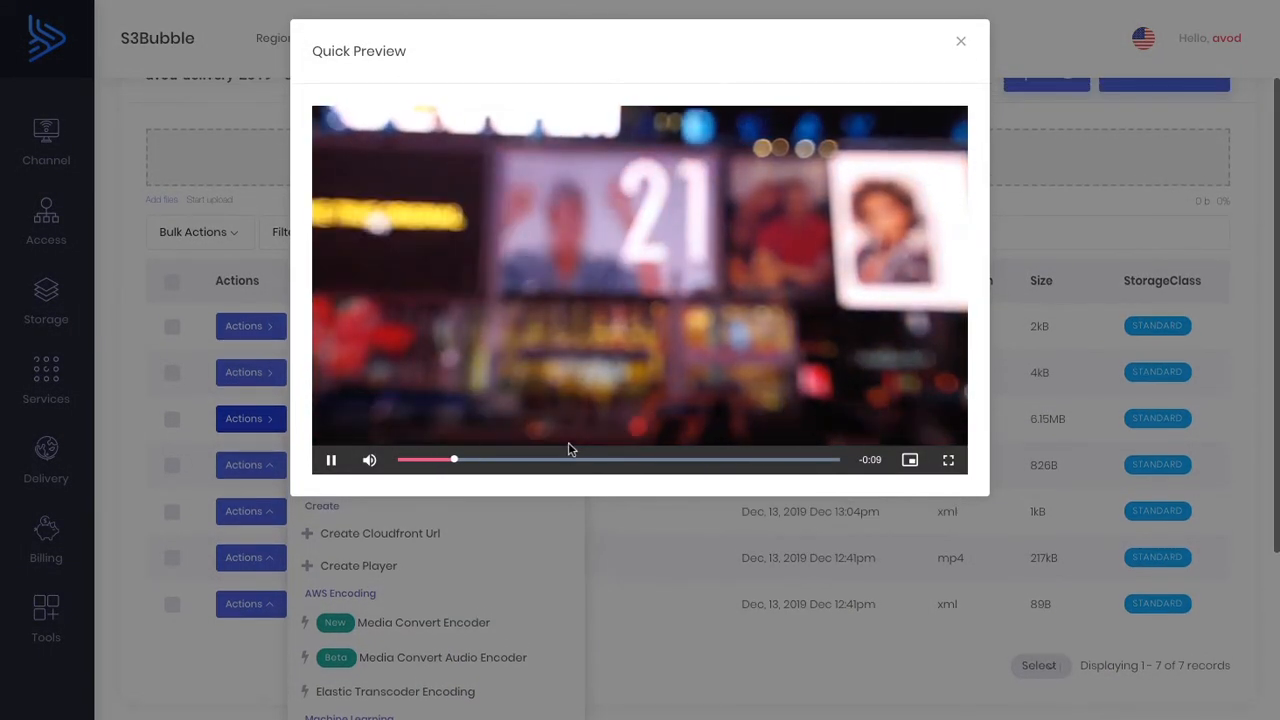
click(331, 459)
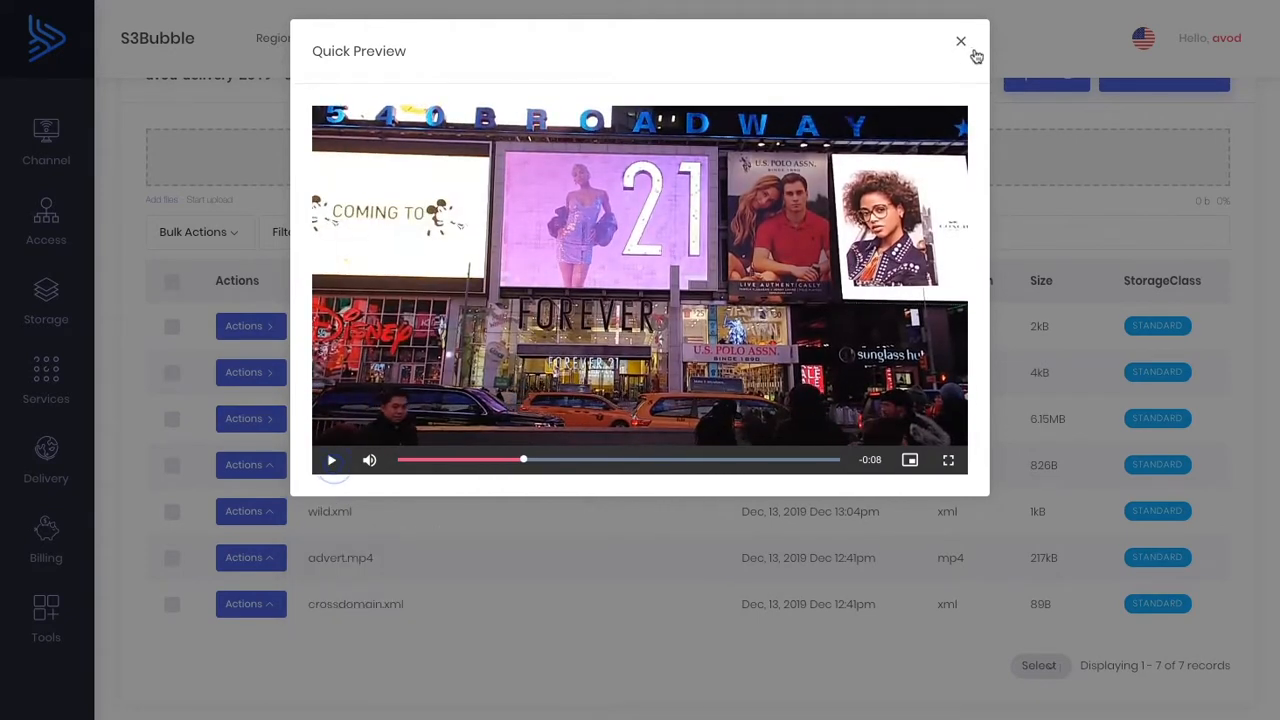
click(961, 42)
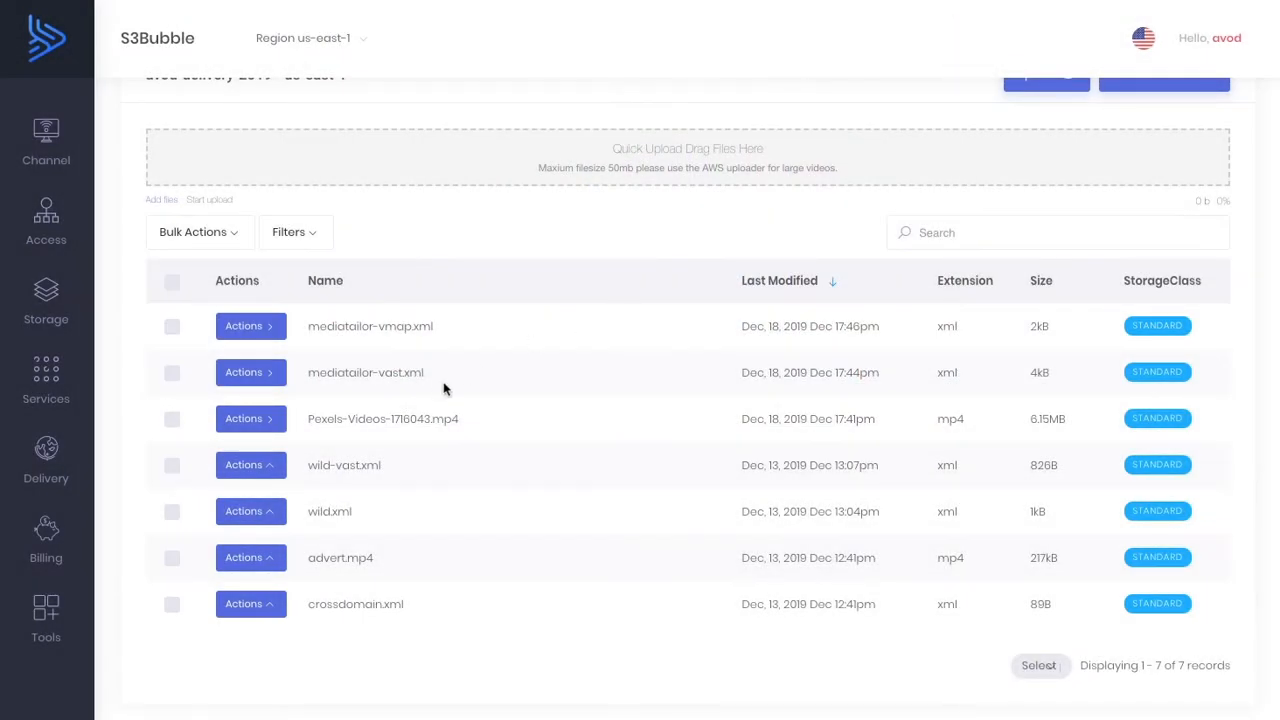
Copy a CloudFront URL for Pexels-Videos-1716043.mp4 via the d37n17n9078nl5 distribution.
click(244, 418)
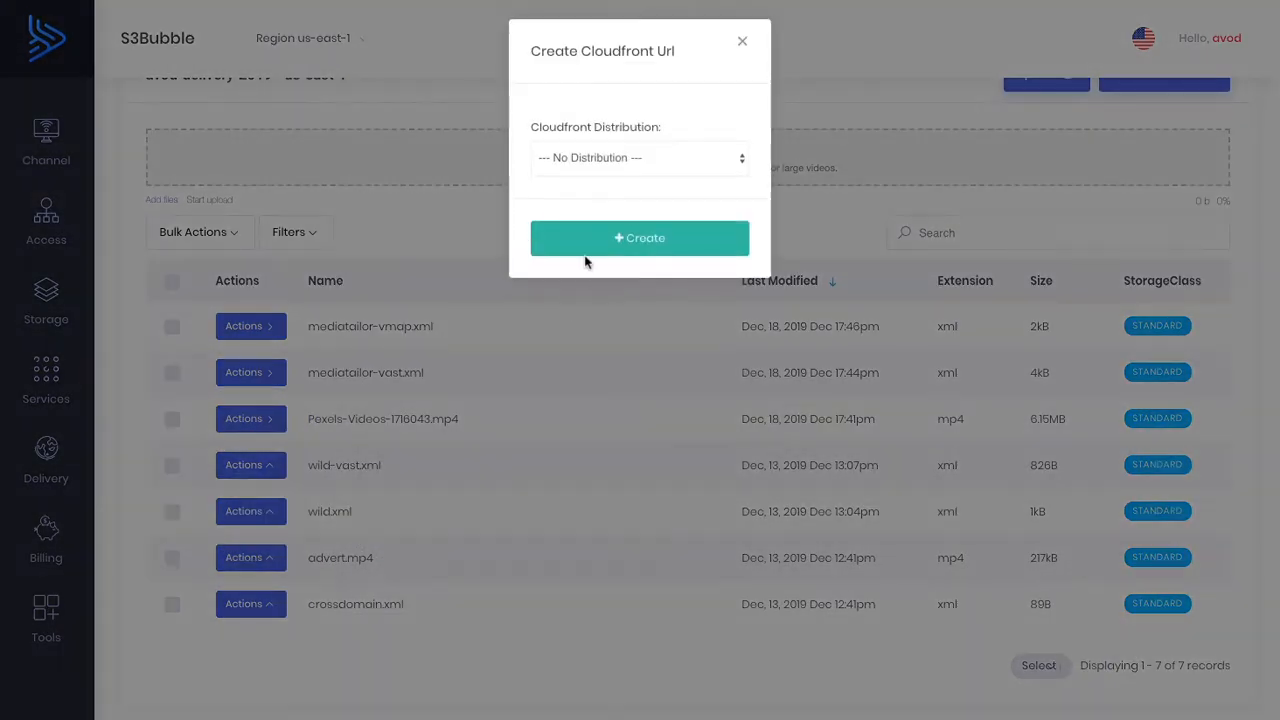
click(639, 157)
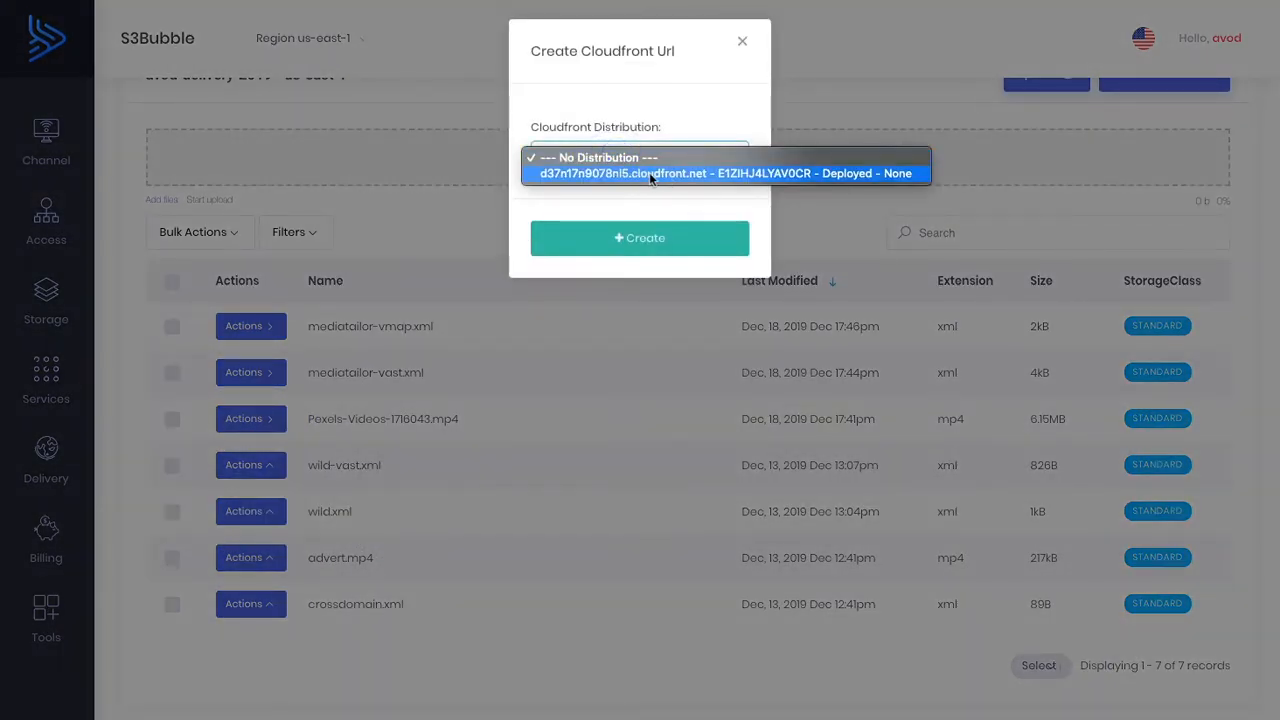
click(725, 173)
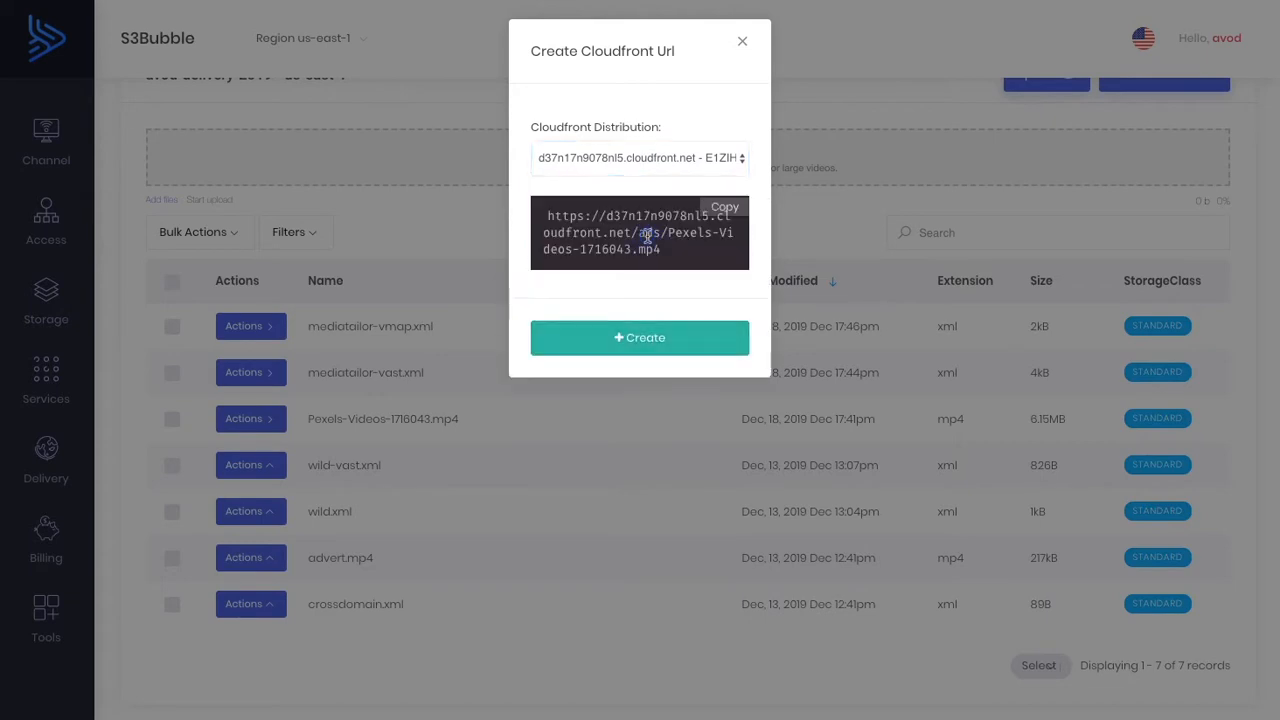
click(742, 41)
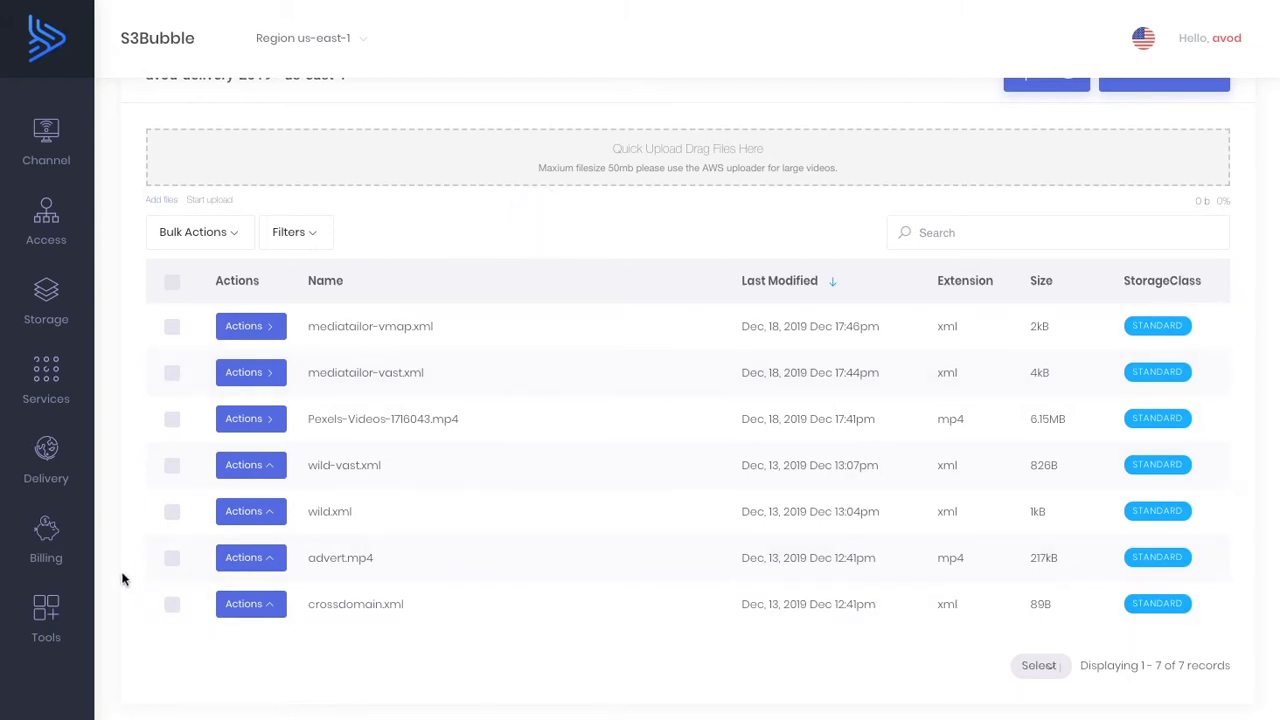
mouse_move(46, 610)
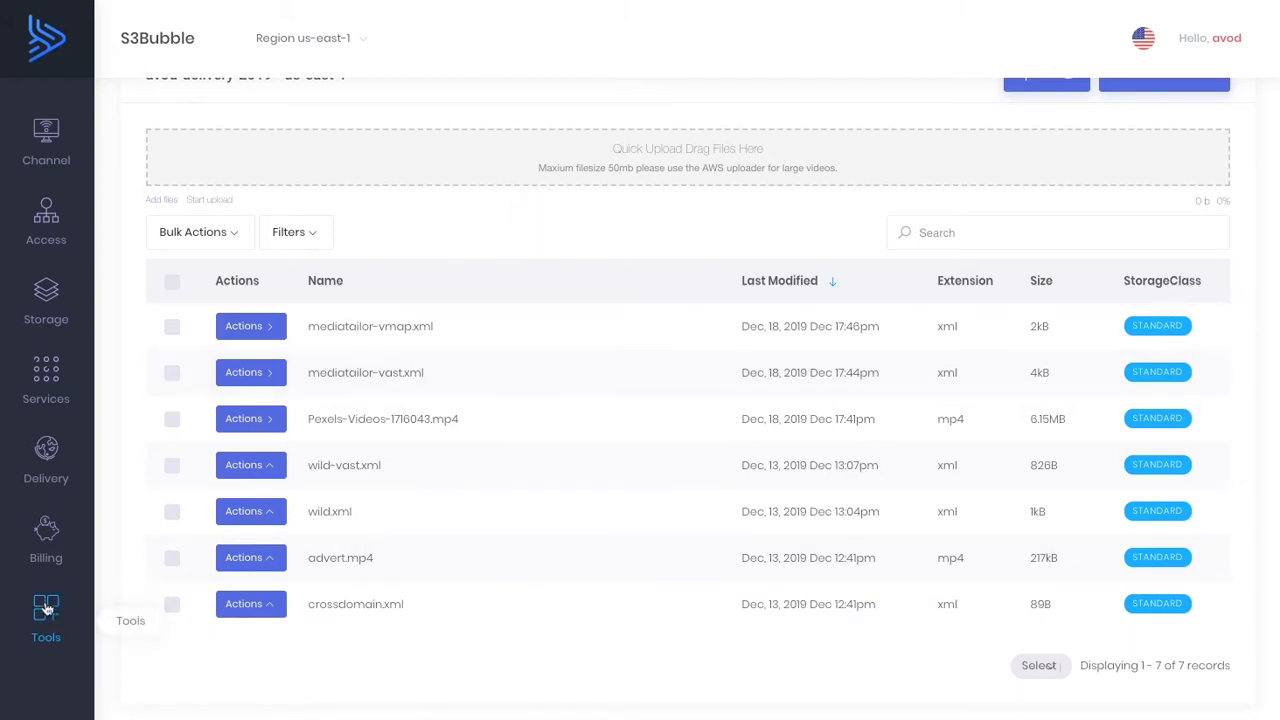
Launch the Vast Advert Builder from Tools and look over its Meta fields.
click(46, 615)
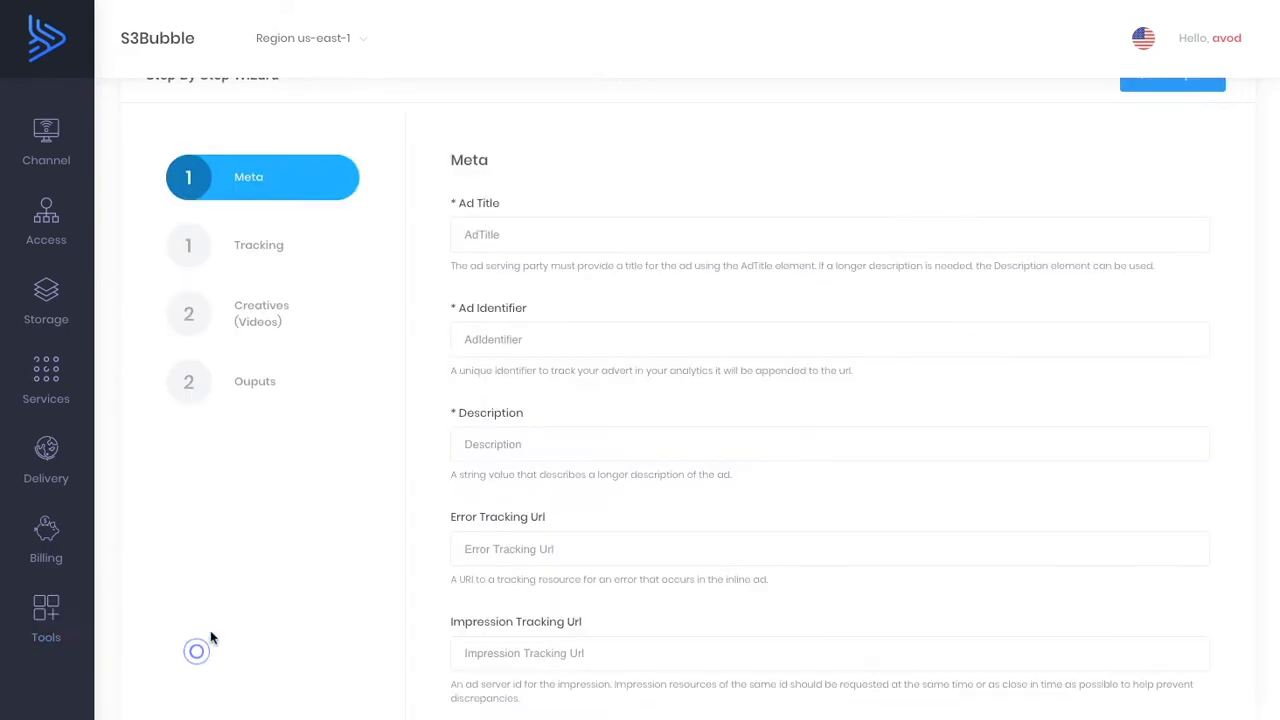
scroll(down, 3)
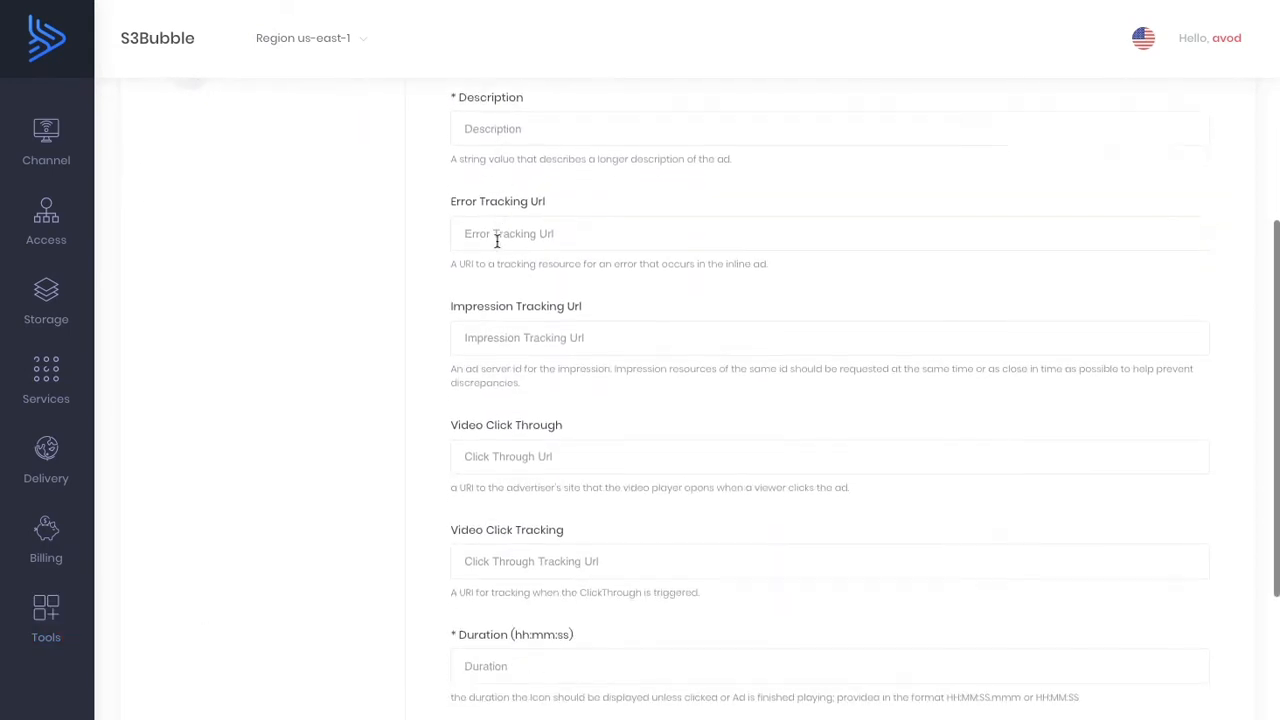
scroll(up, 3)
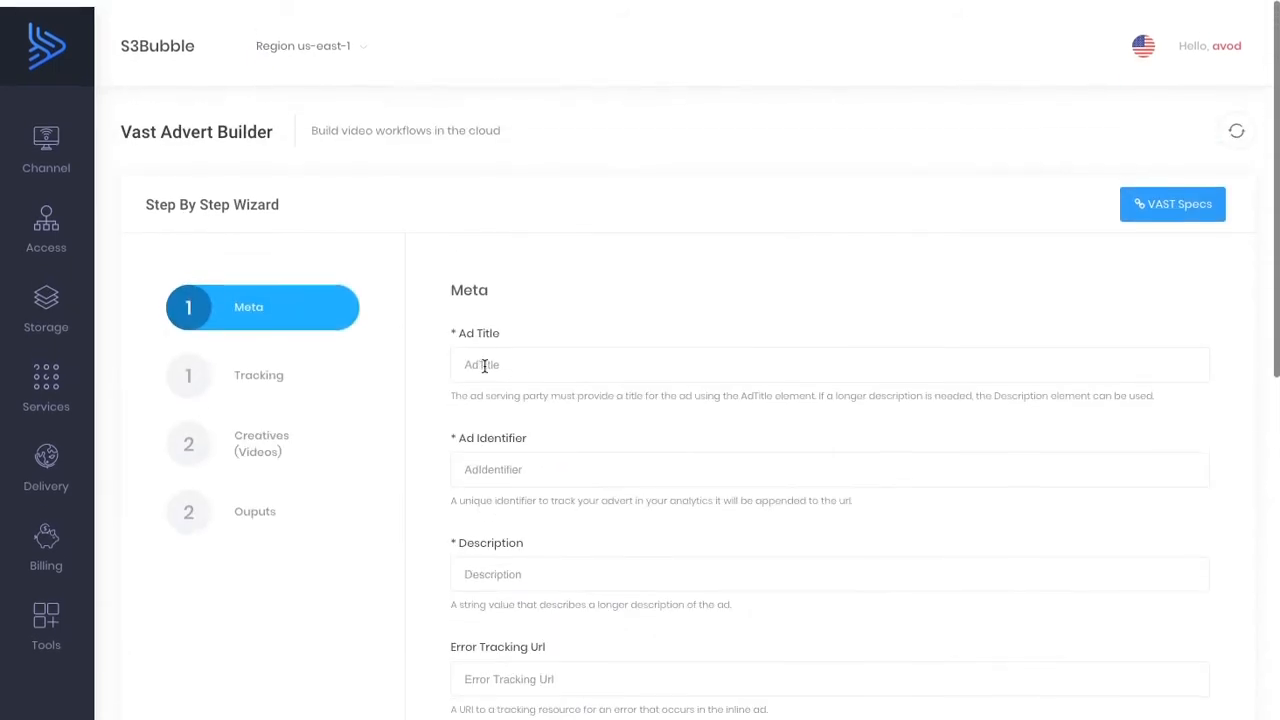
scroll(down, 3)
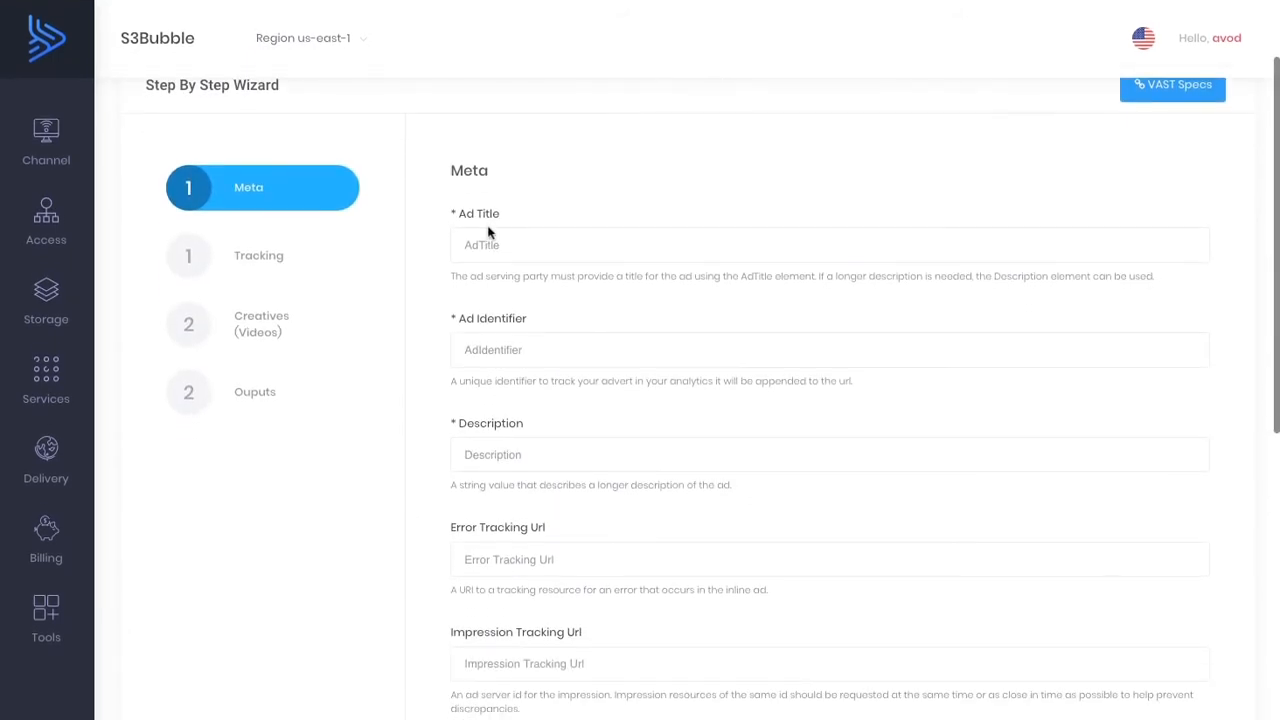
scroll(down, 3)
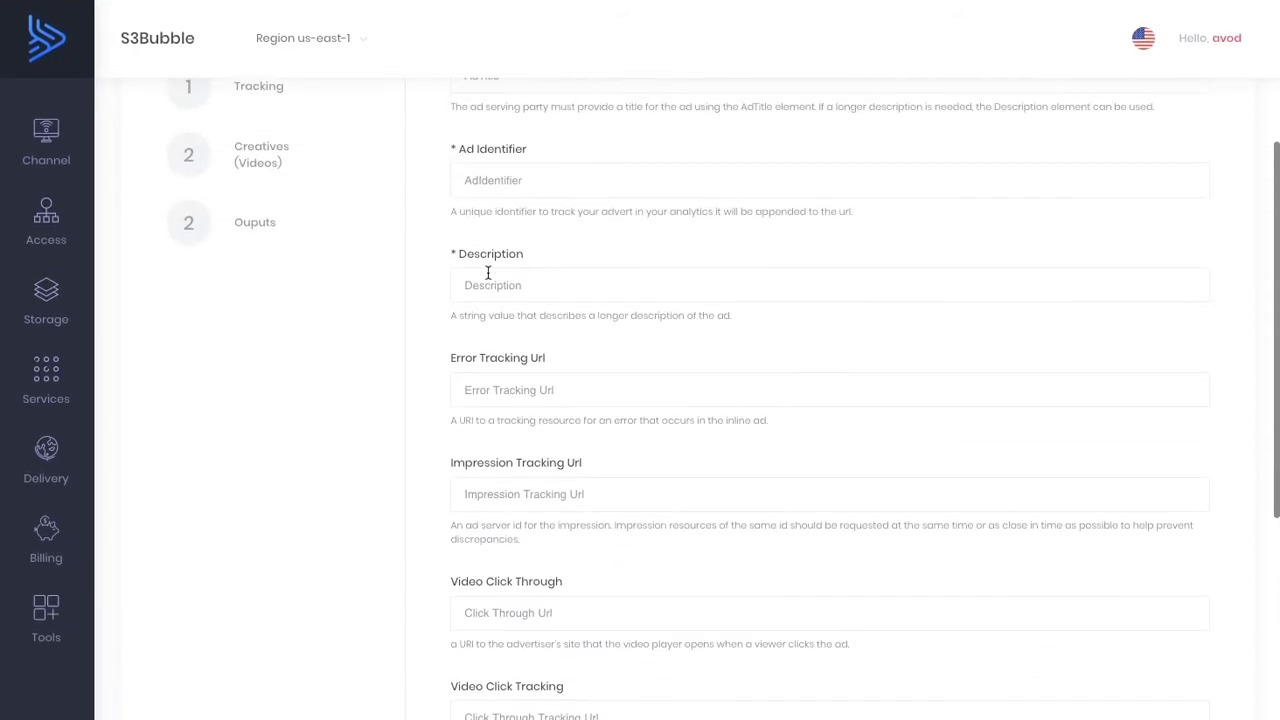
scroll(up, 3)
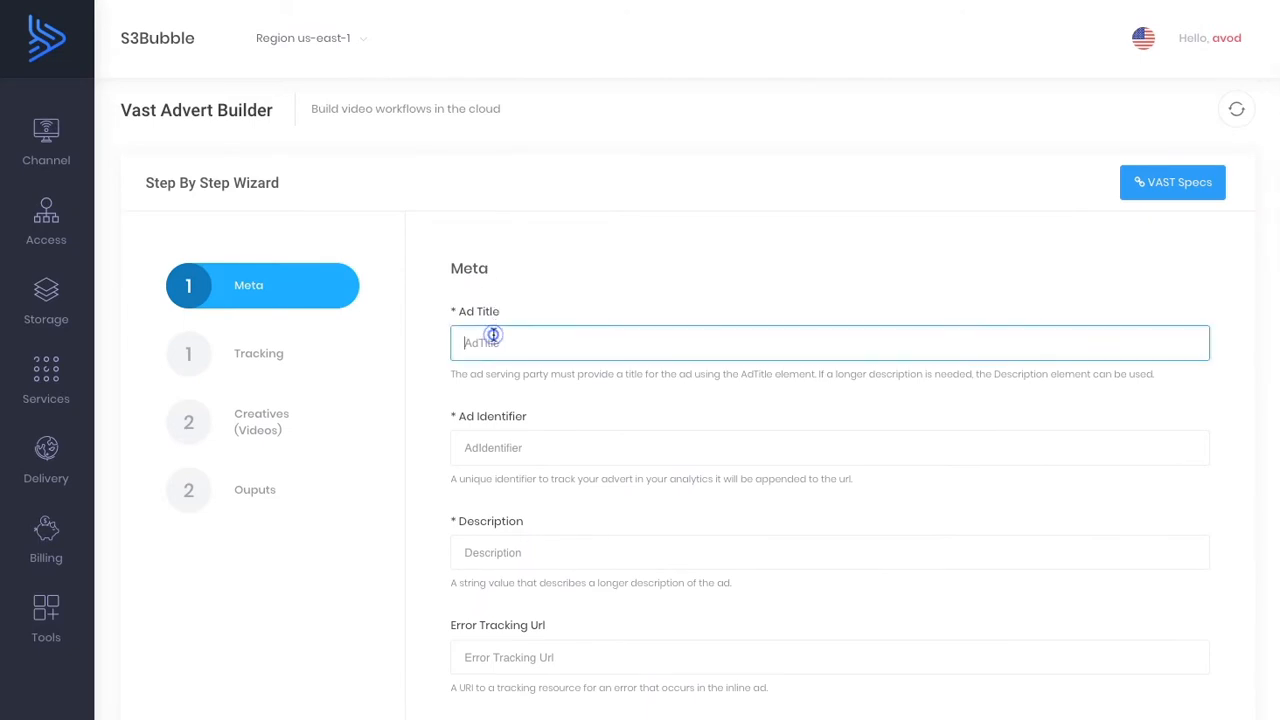
Enter ad title MT, identifier 2020 and description MT Tutorial.
text(MT)
click(830, 448)
text(202)
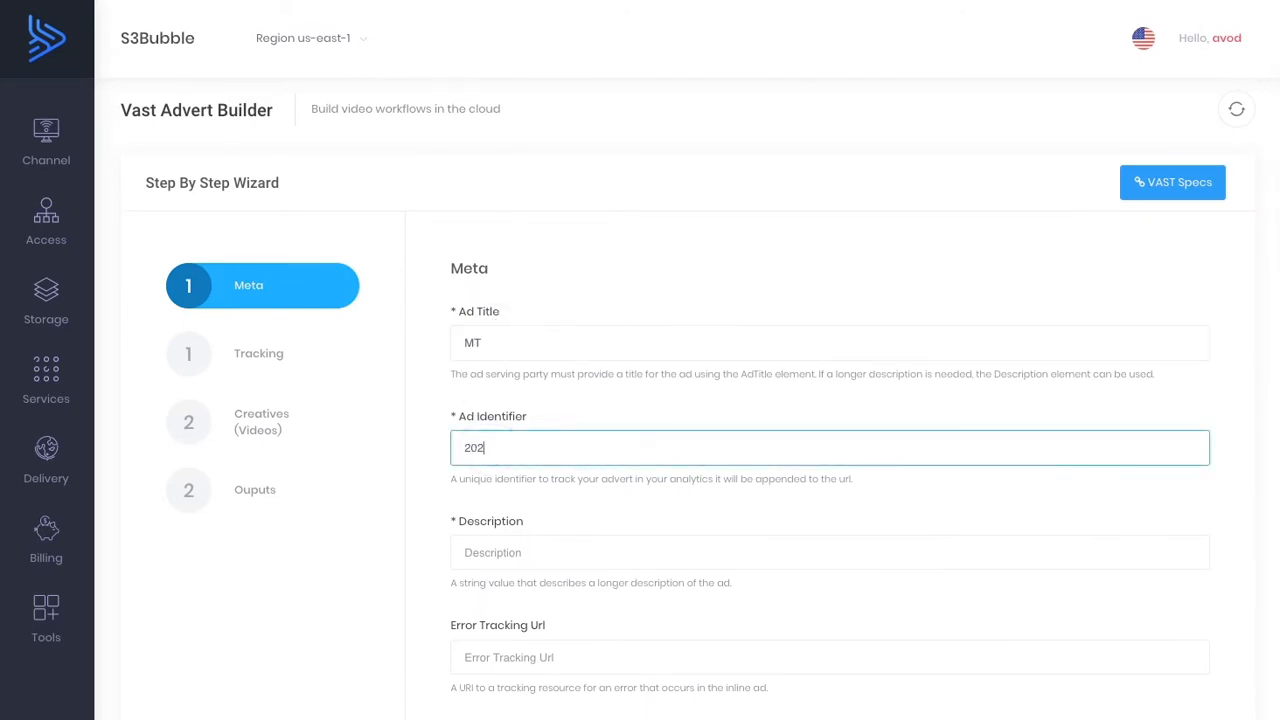
text(0)
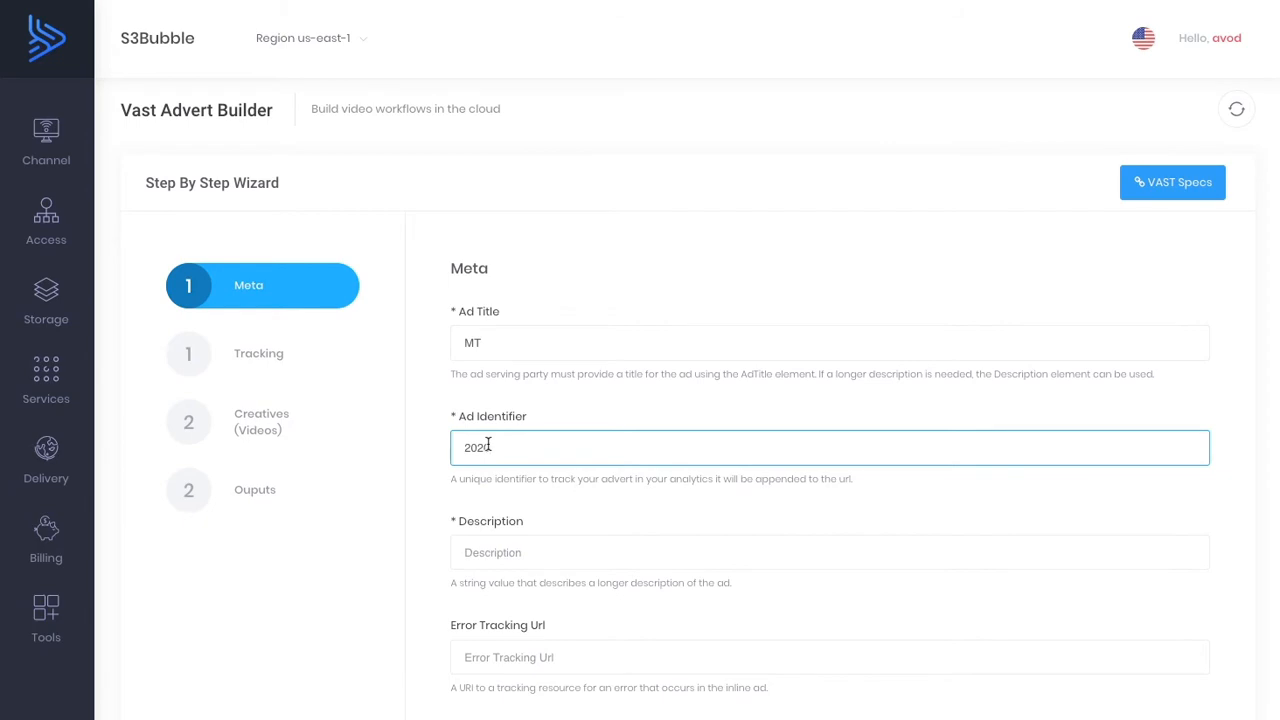
click(830, 552)
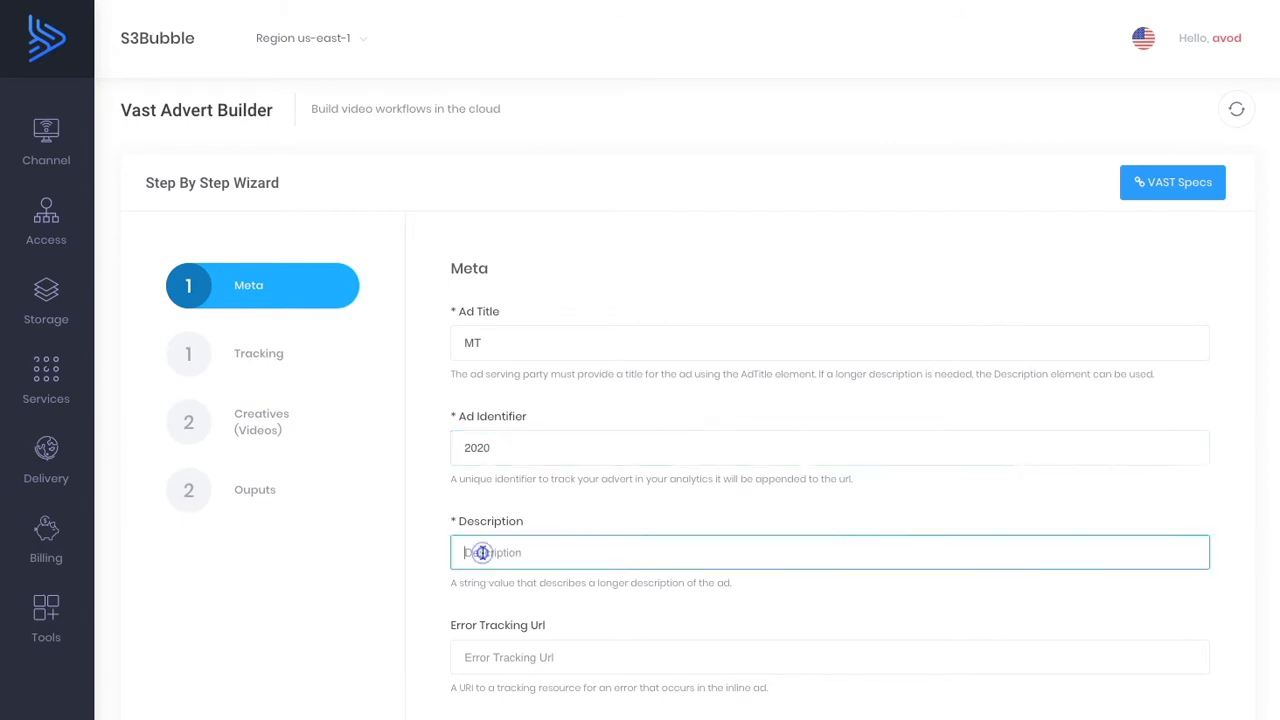
text(MT Tu)
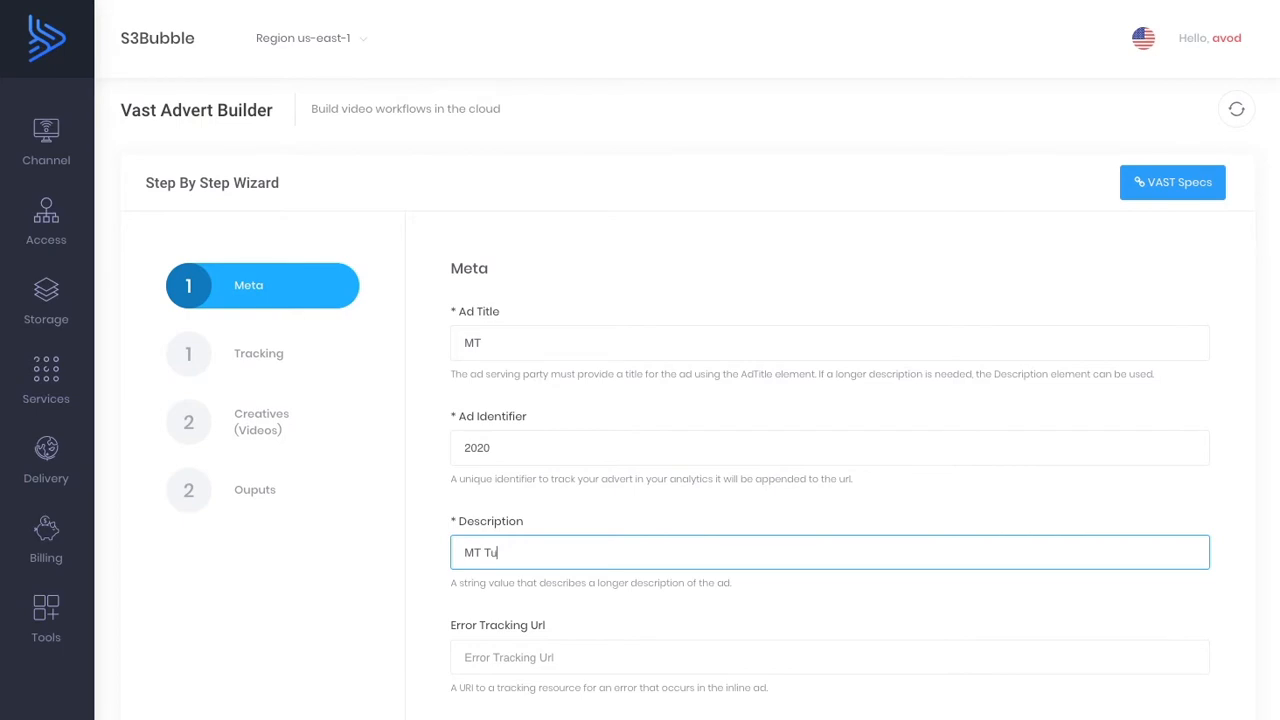
text(t)
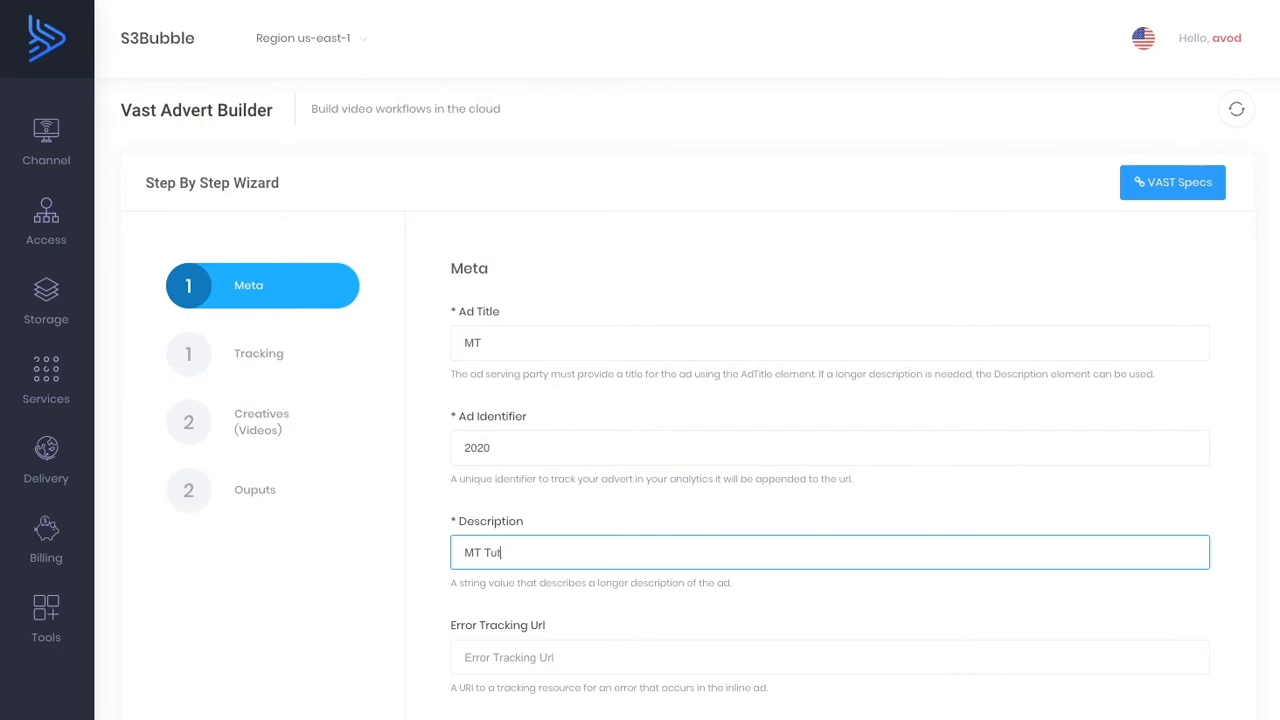
text(orial)
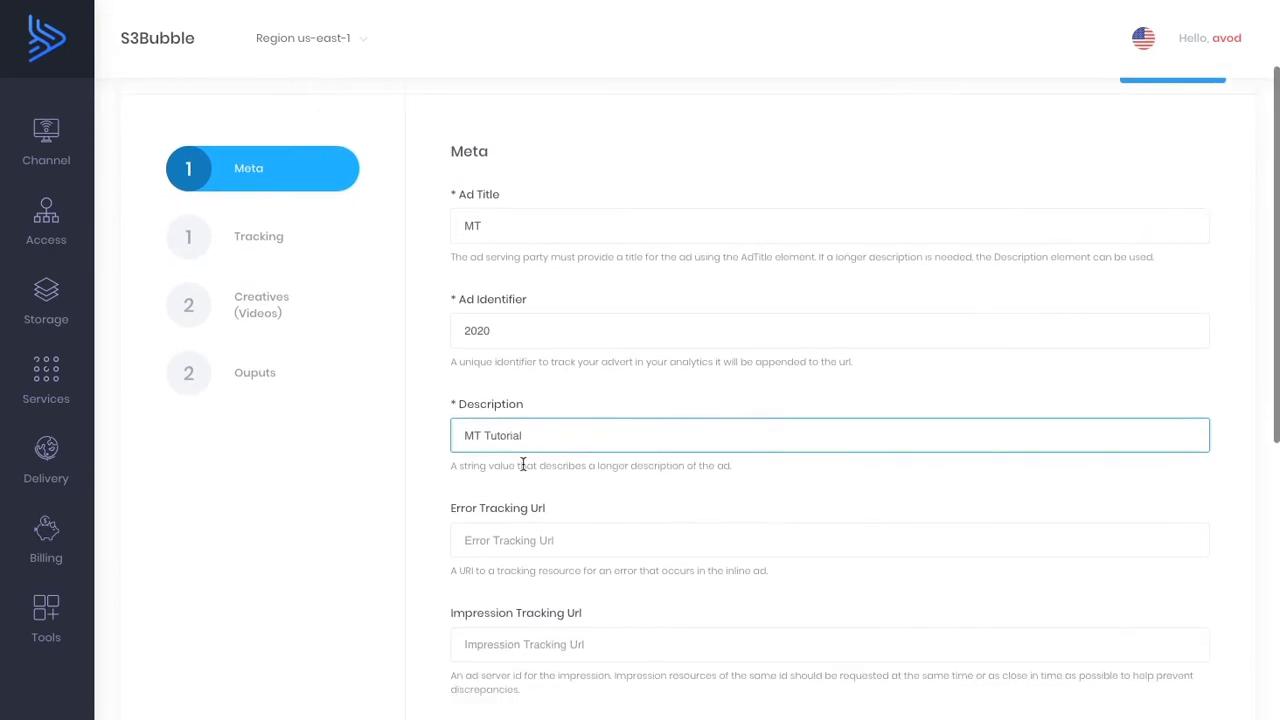
scroll(down, 3)
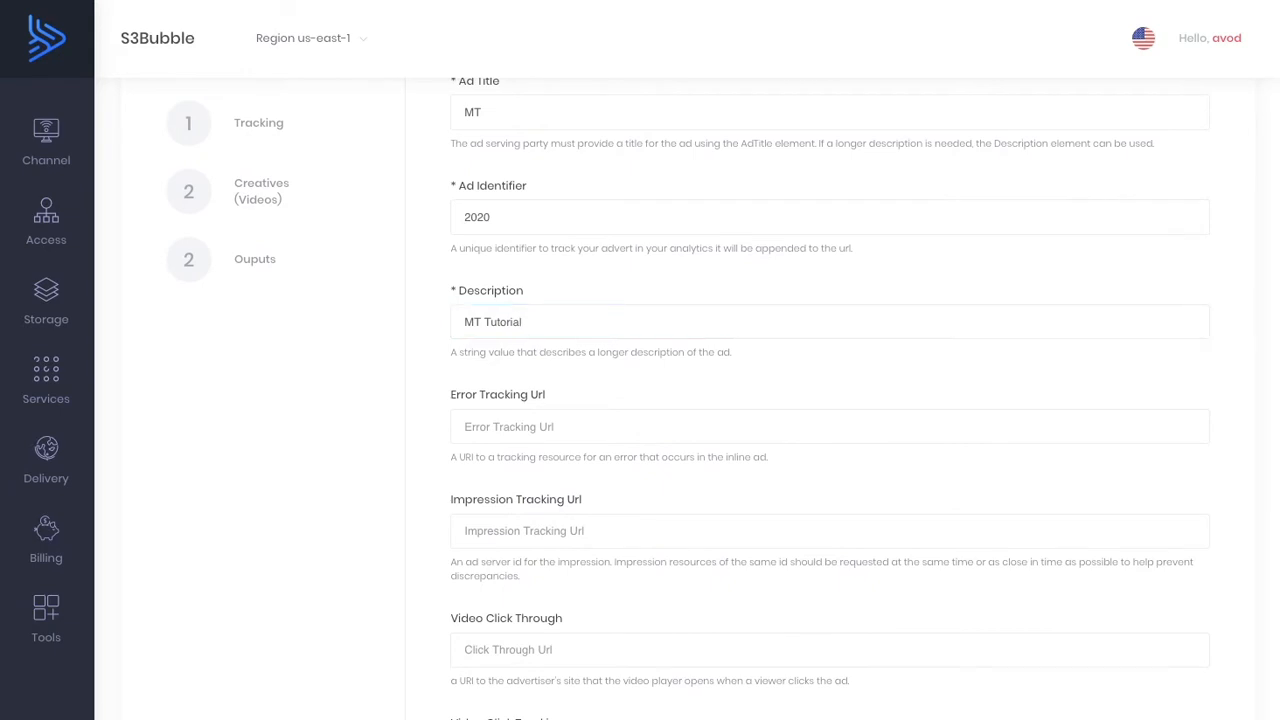
mouse_move(1105, 377)
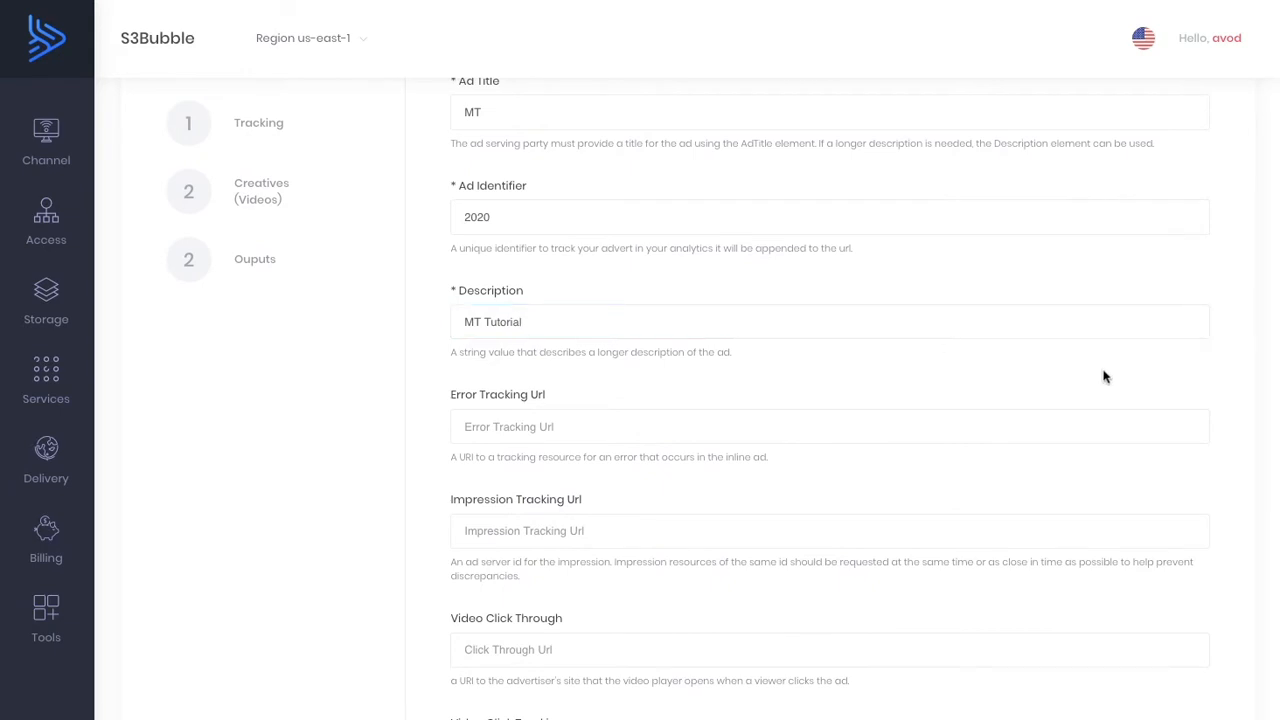
text(https://d1f15sw0a6k3hy.cloudfront.net/tracker.gif)
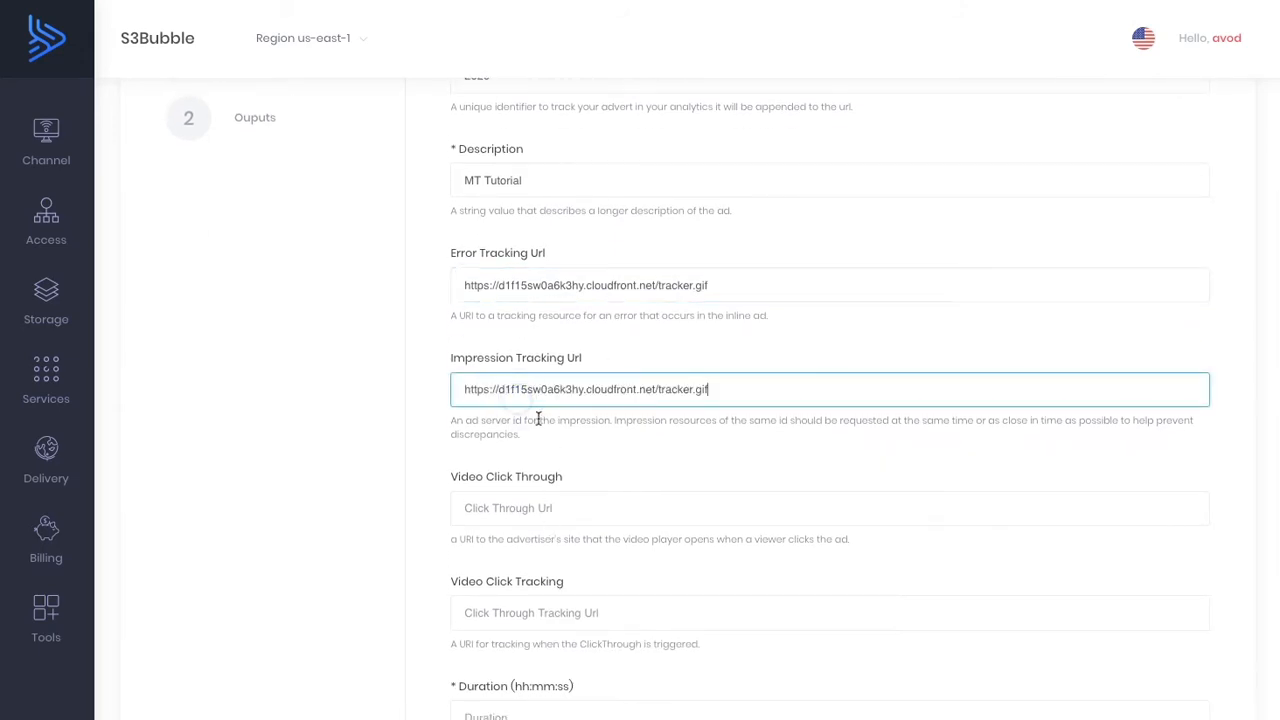
scroll(down, 3)
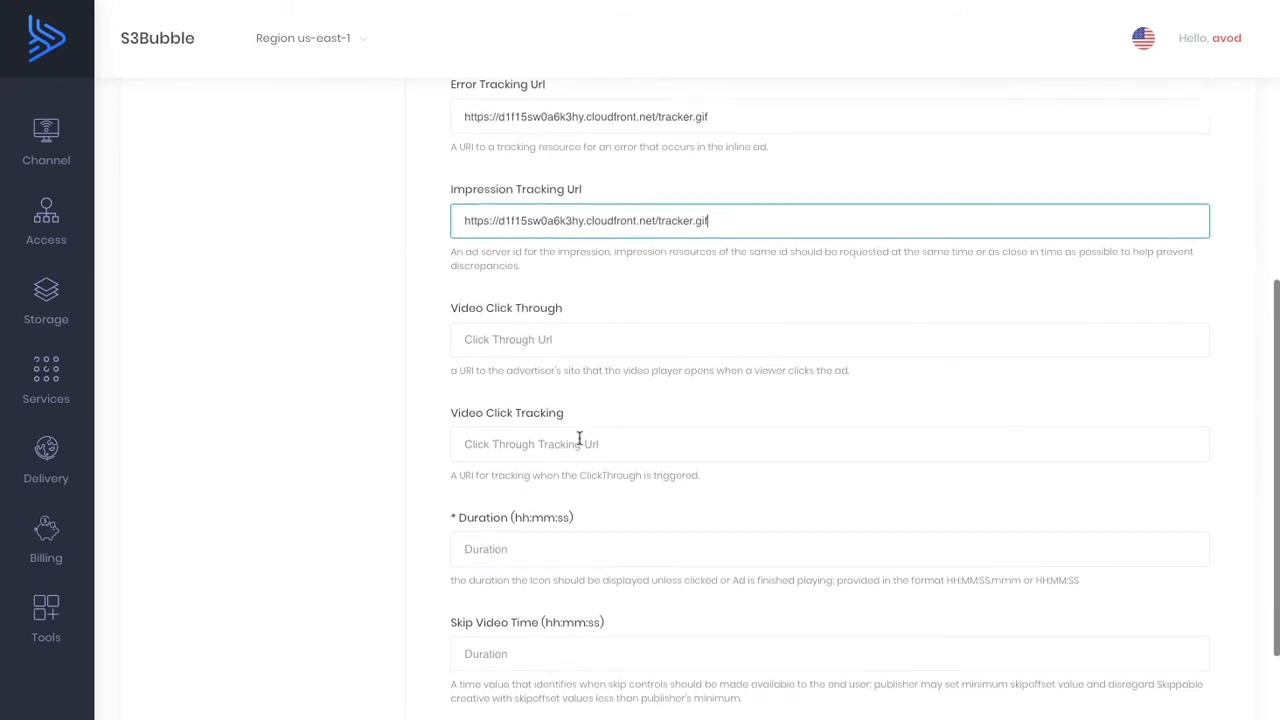
Type the ad duration in hh:mm:ss and finish the Meta step.
scroll(down, 3)
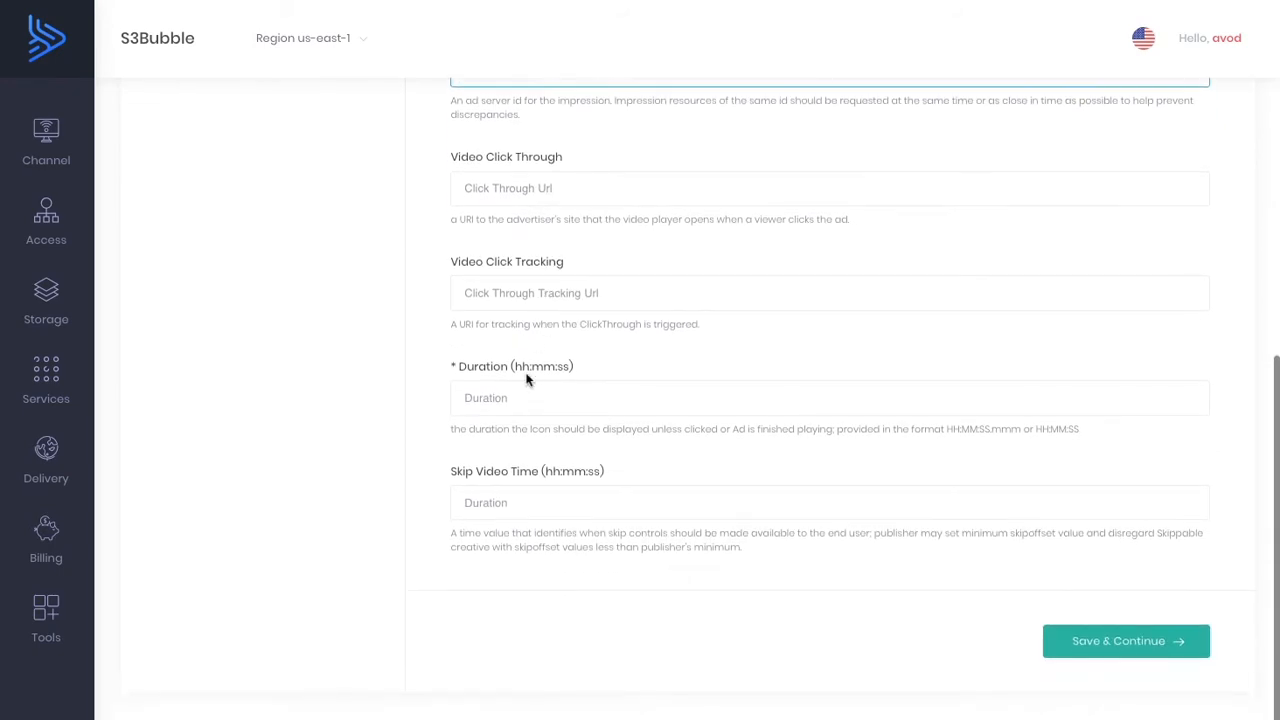
text(00:)
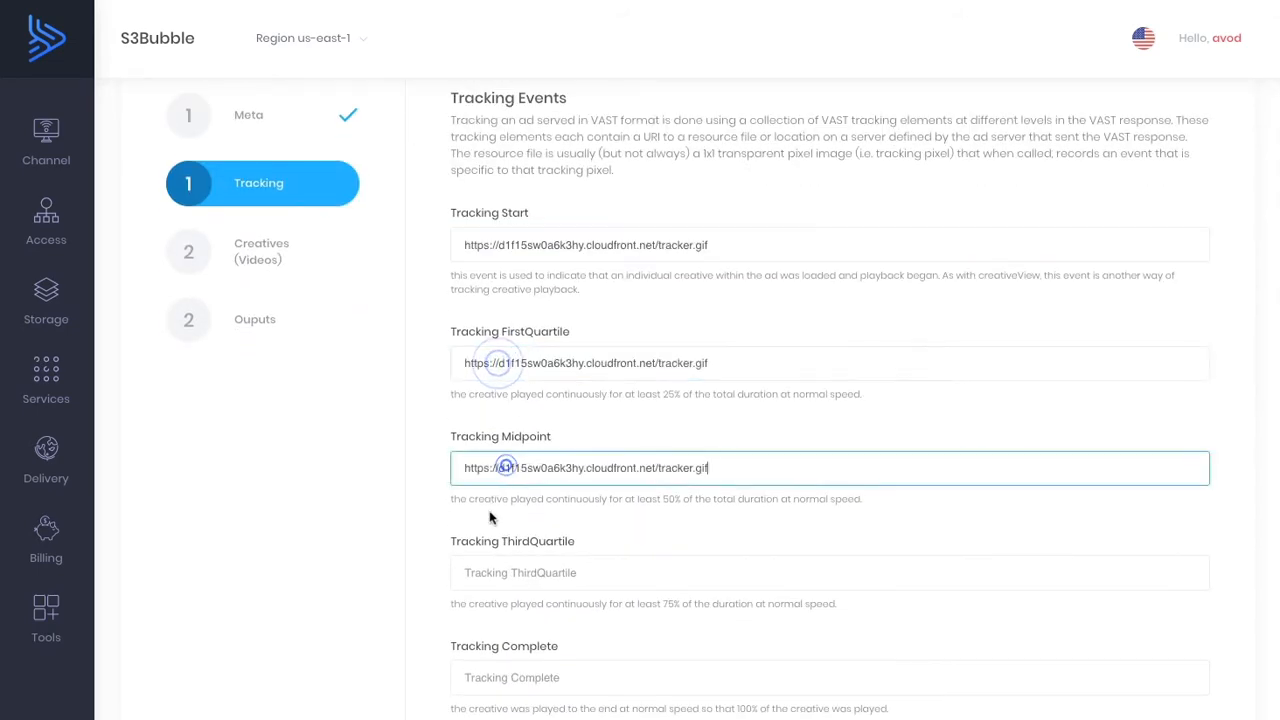
Fill every tracking event with the tracker.gif URL and advance to Creatives.
scroll(down, 3)
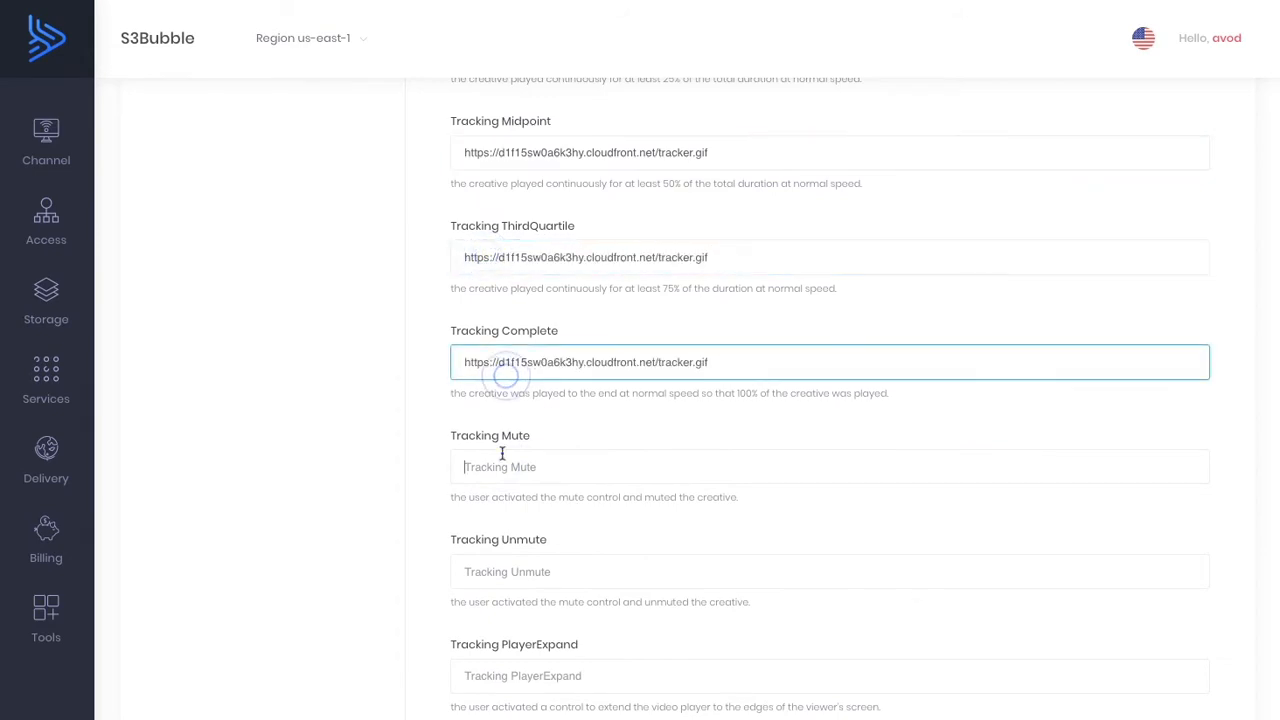
scroll(down, 3)
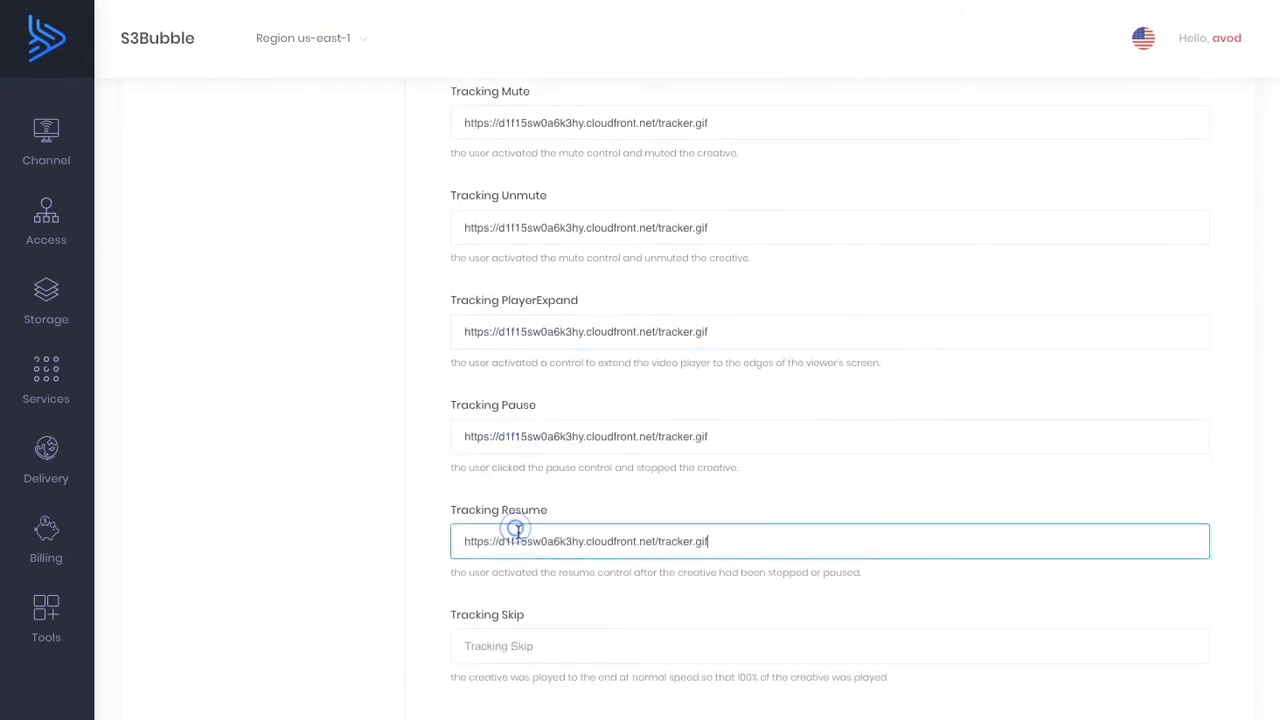
scroll(up, 3)
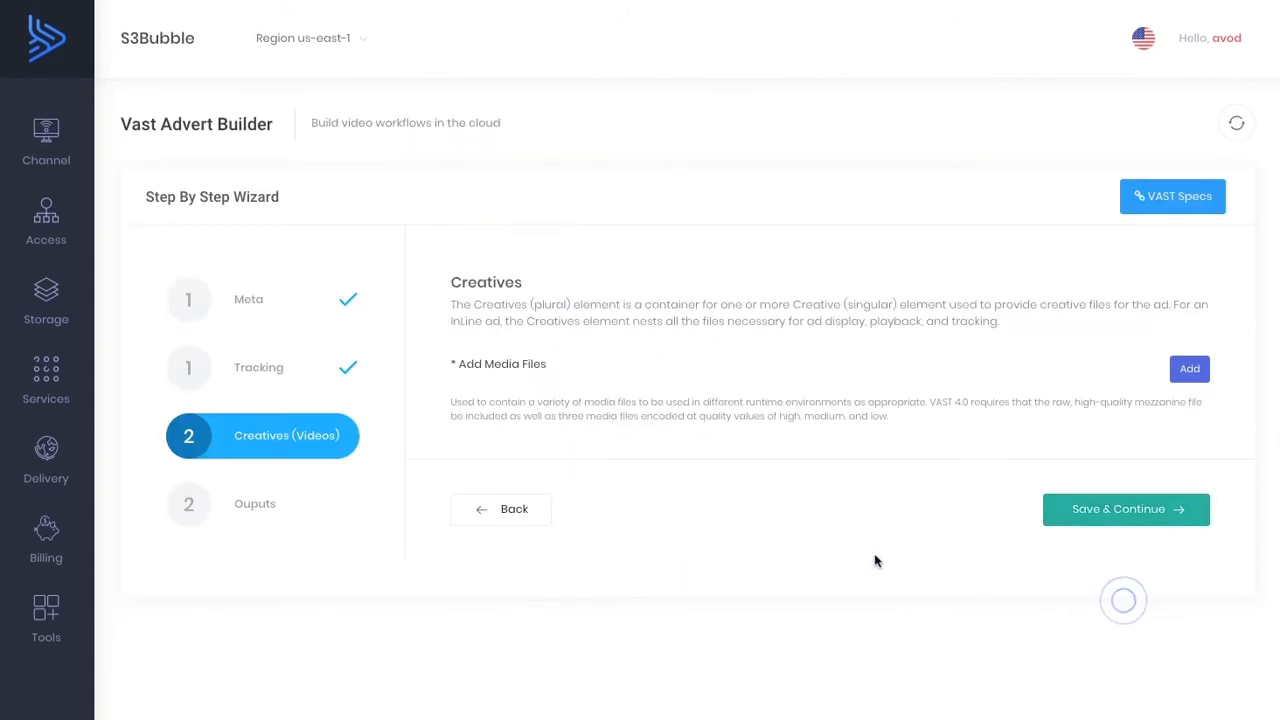
Add a progressive media file row for the Pexels-Videos-1716043.mp4 CloudFront URL.
click(1189, 368)
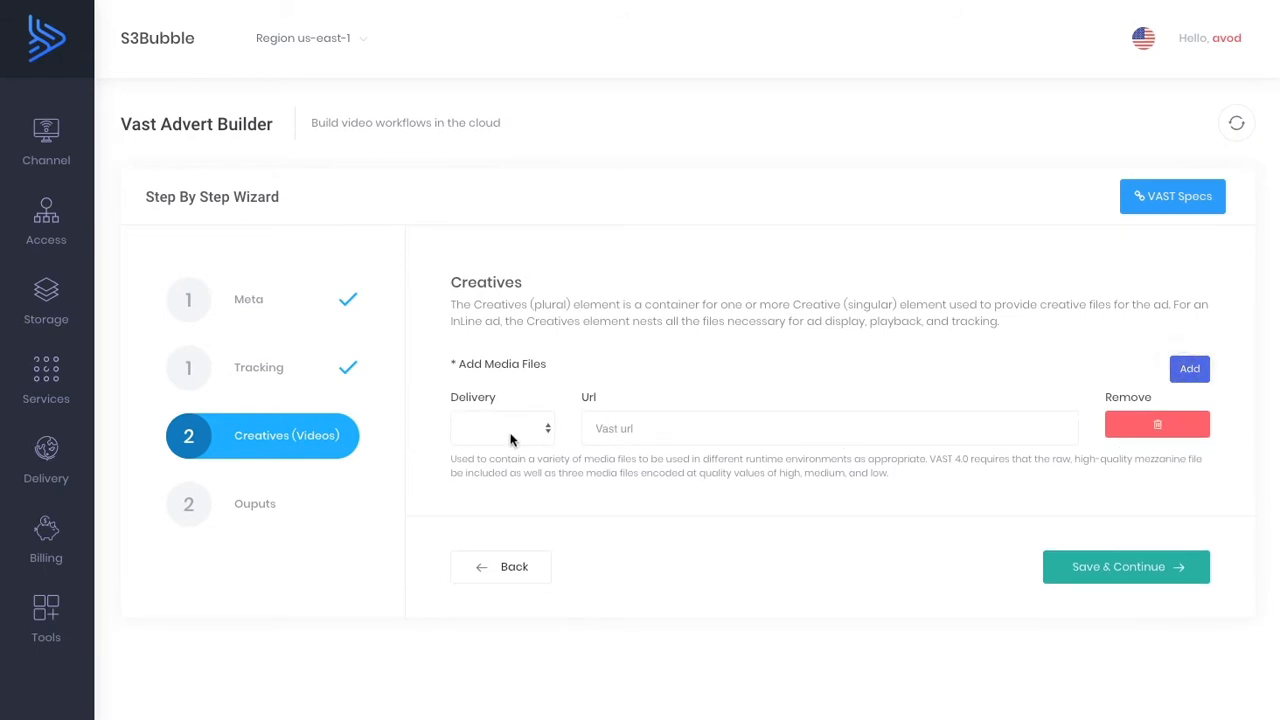
click(502, 428)
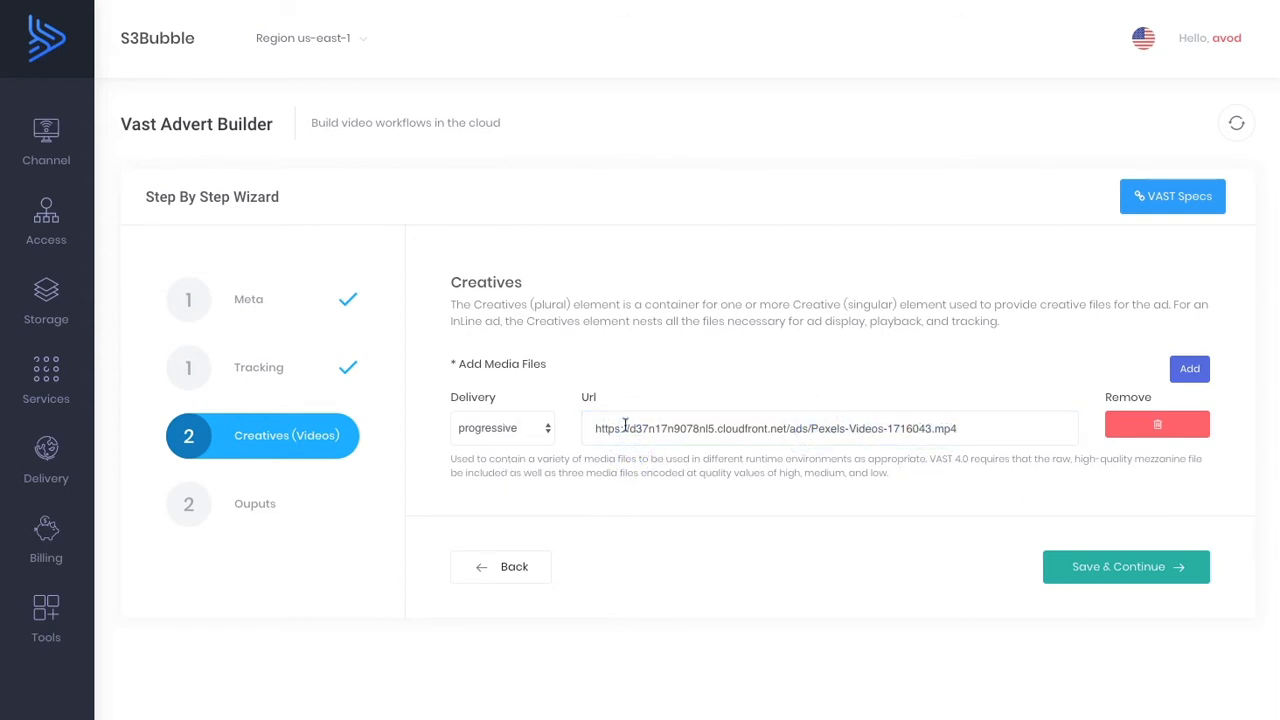
mouse_move(543, 413)
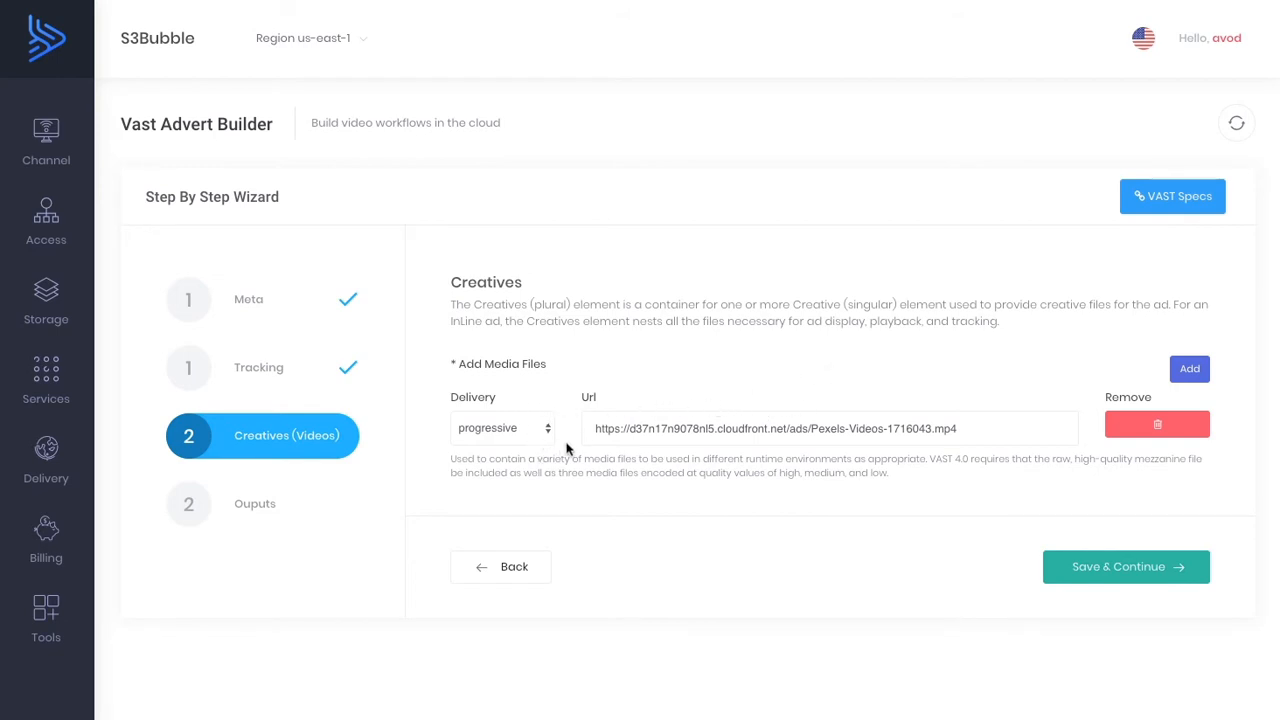
mouse_move(1126, 566)
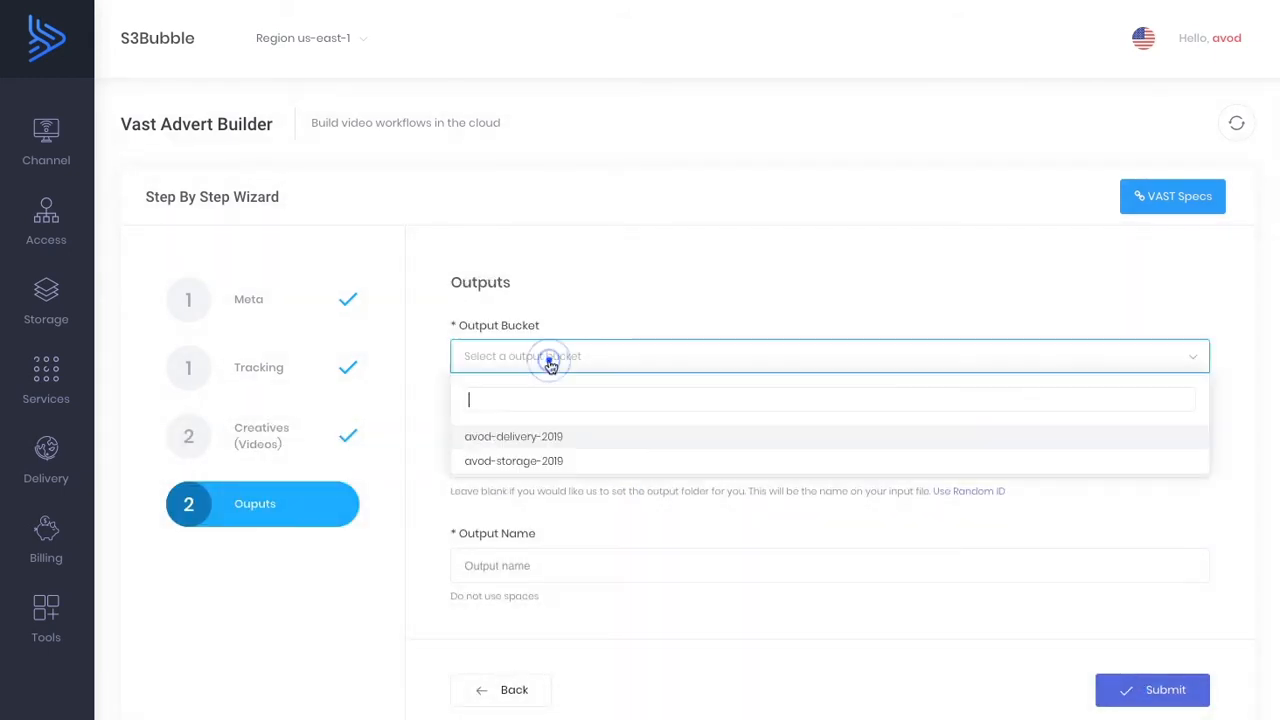
Output mt-vast to avod-delivery-2019's ads folder, then open its storage location.
click(513, 436)
text(m)
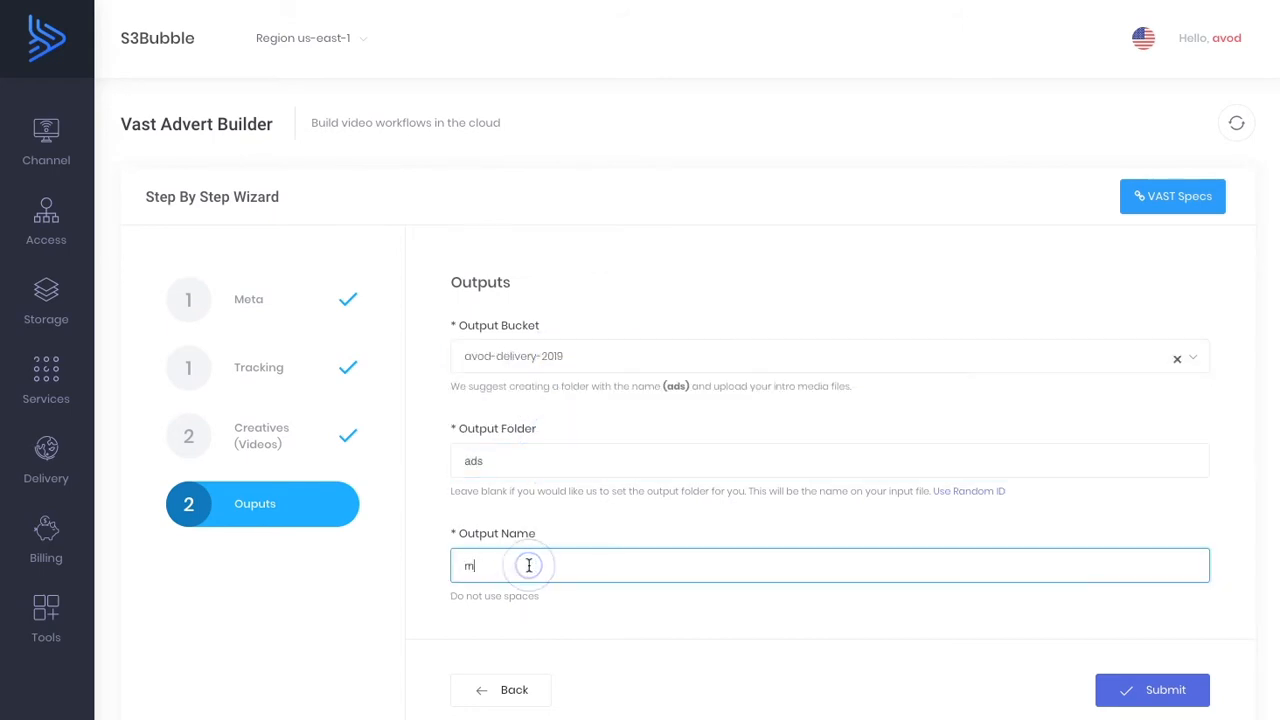
text(t-va)
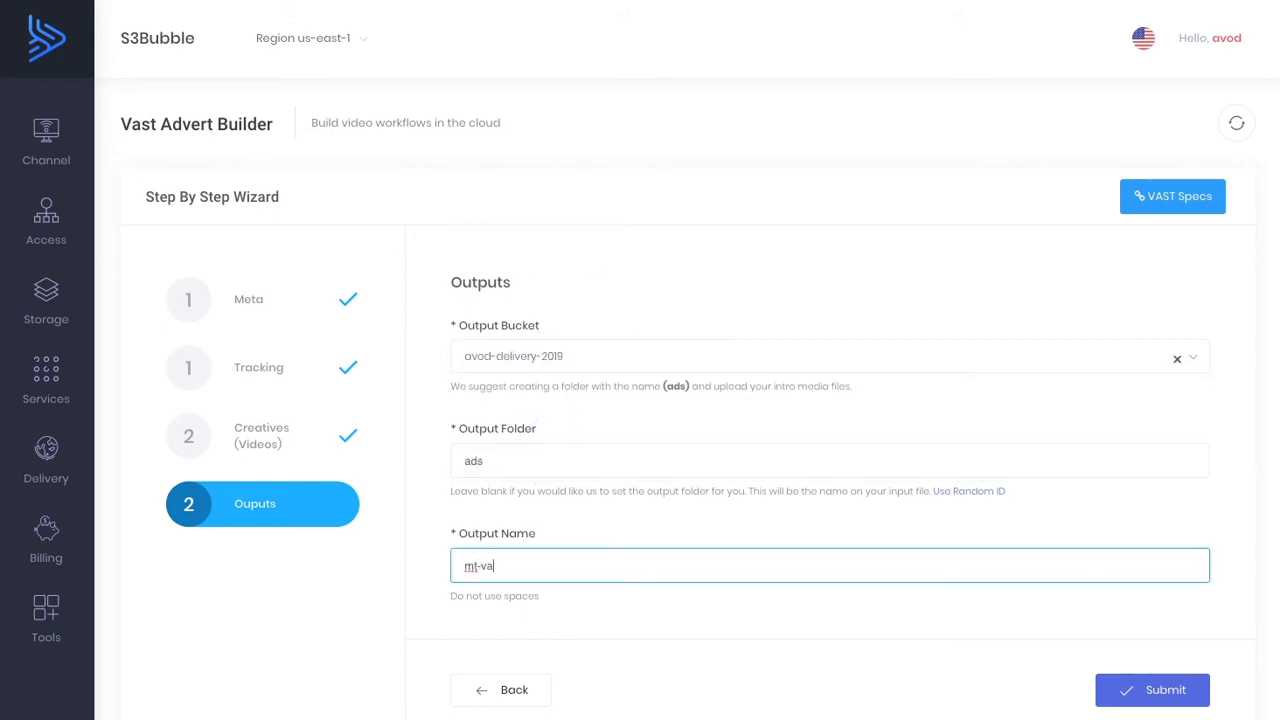
text(st)
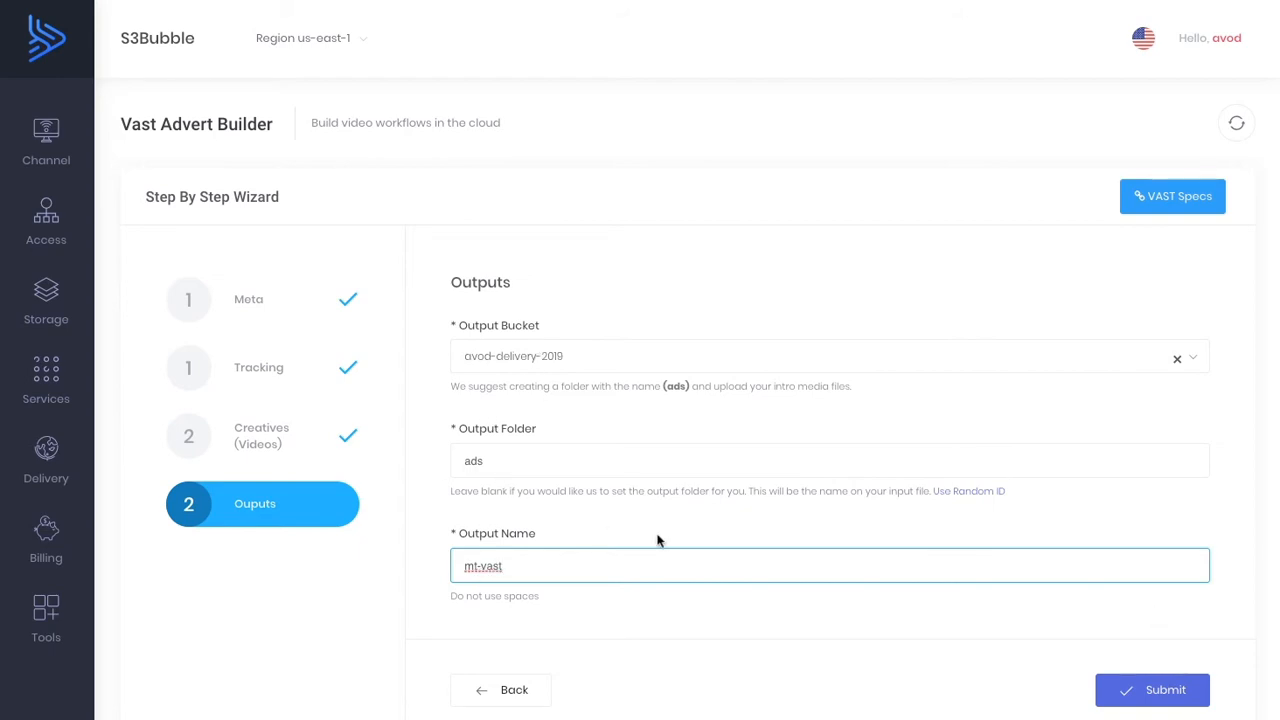
click(1152, 690)
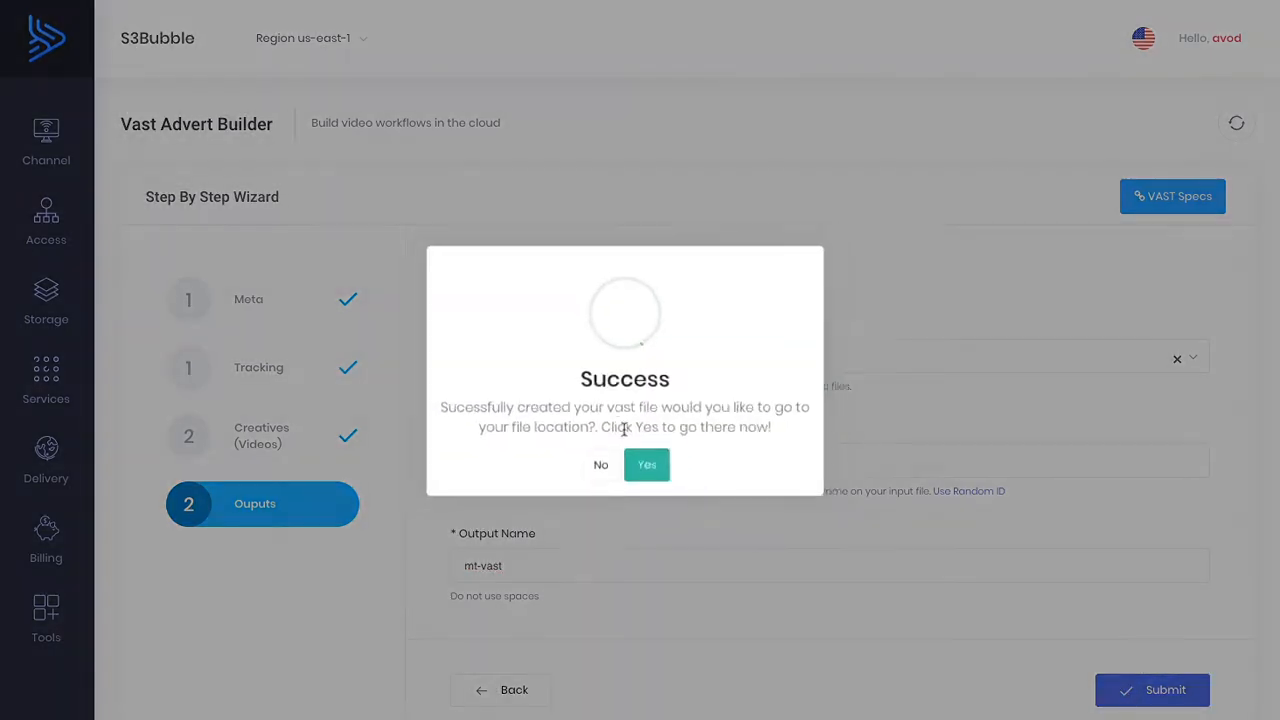
click(646, 464)
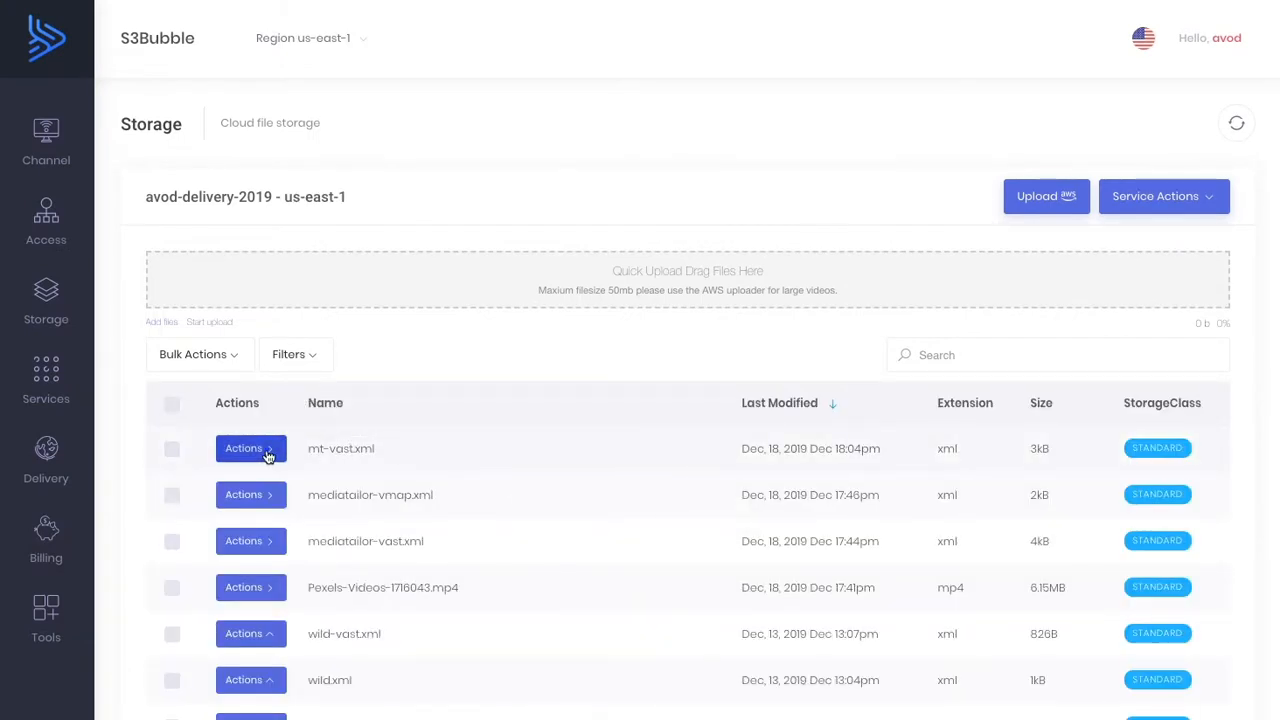
click(250, 448)
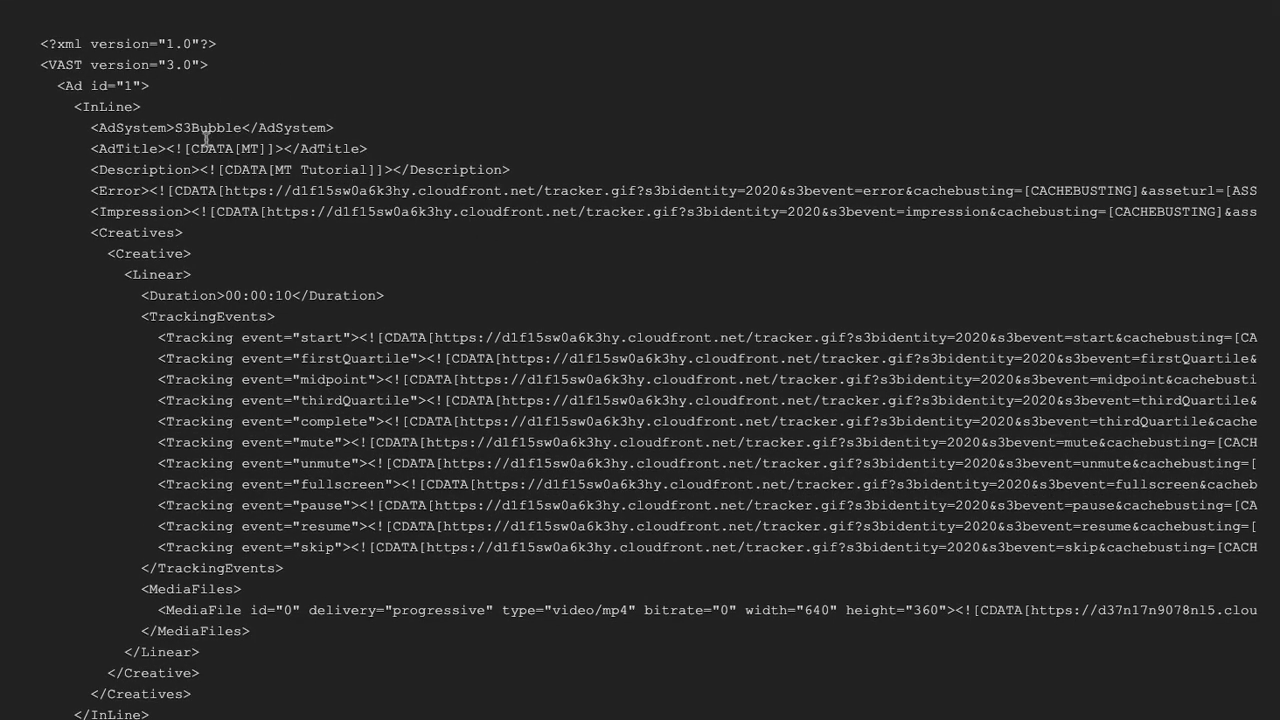
mouse_move(270, 571)
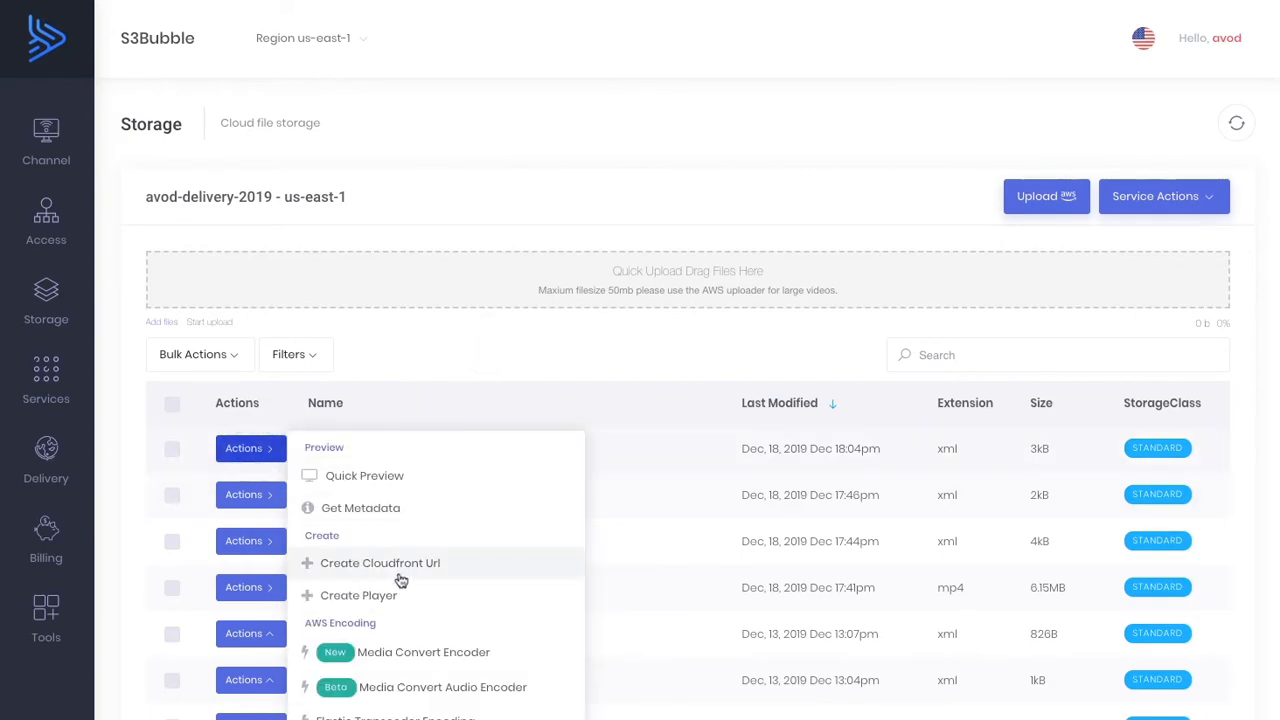
Generate the mt-vast.xml CloudFront URL, copy it, and close the dialog.
click(380, 563)
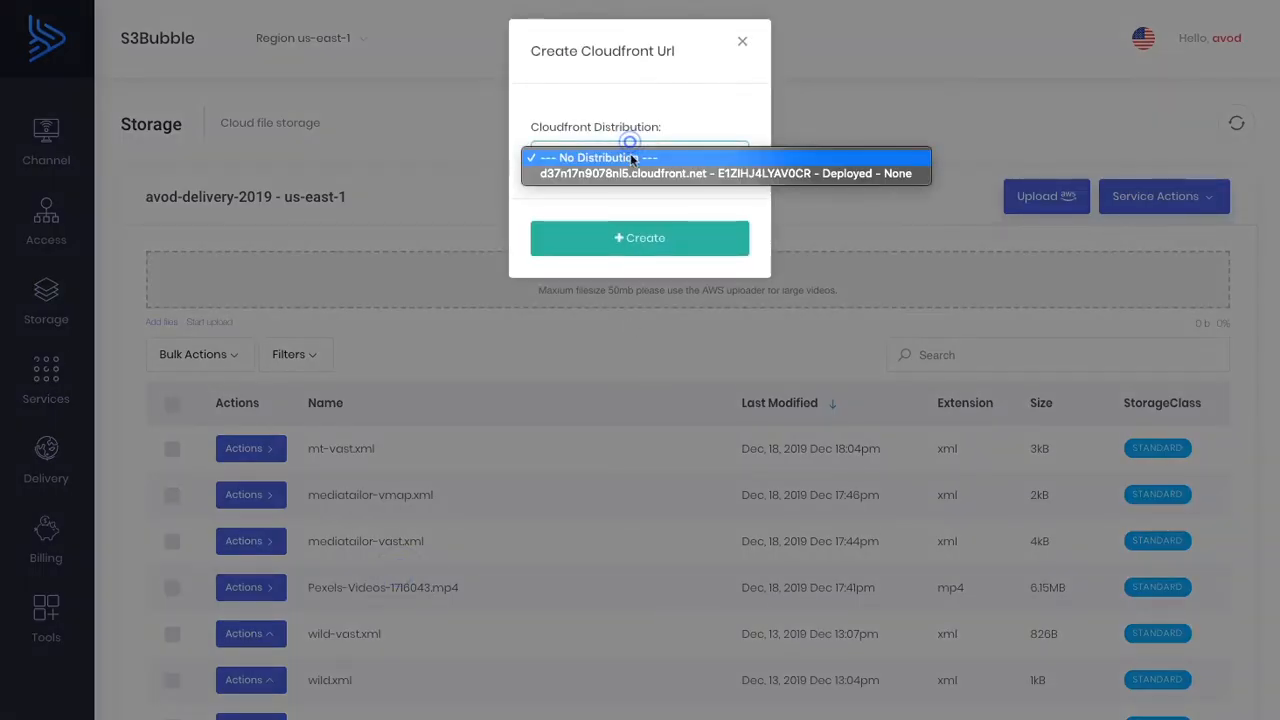
click(725, 165)
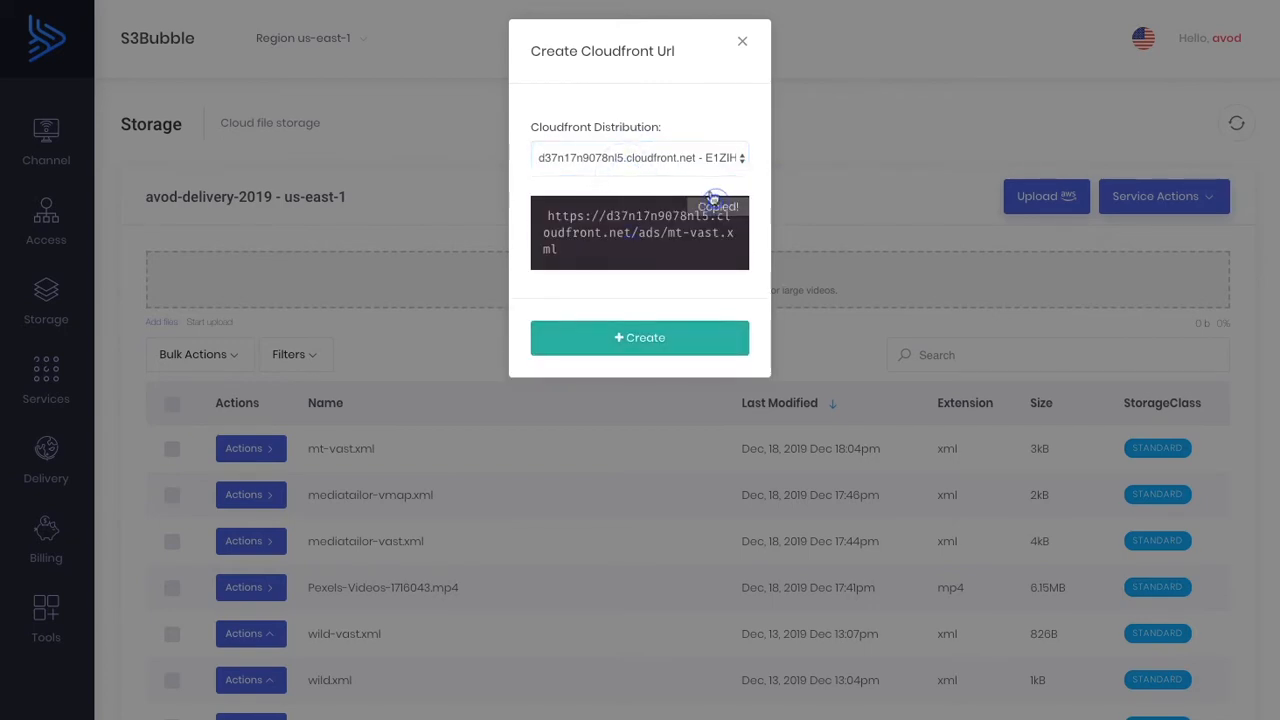
click(742, 41)
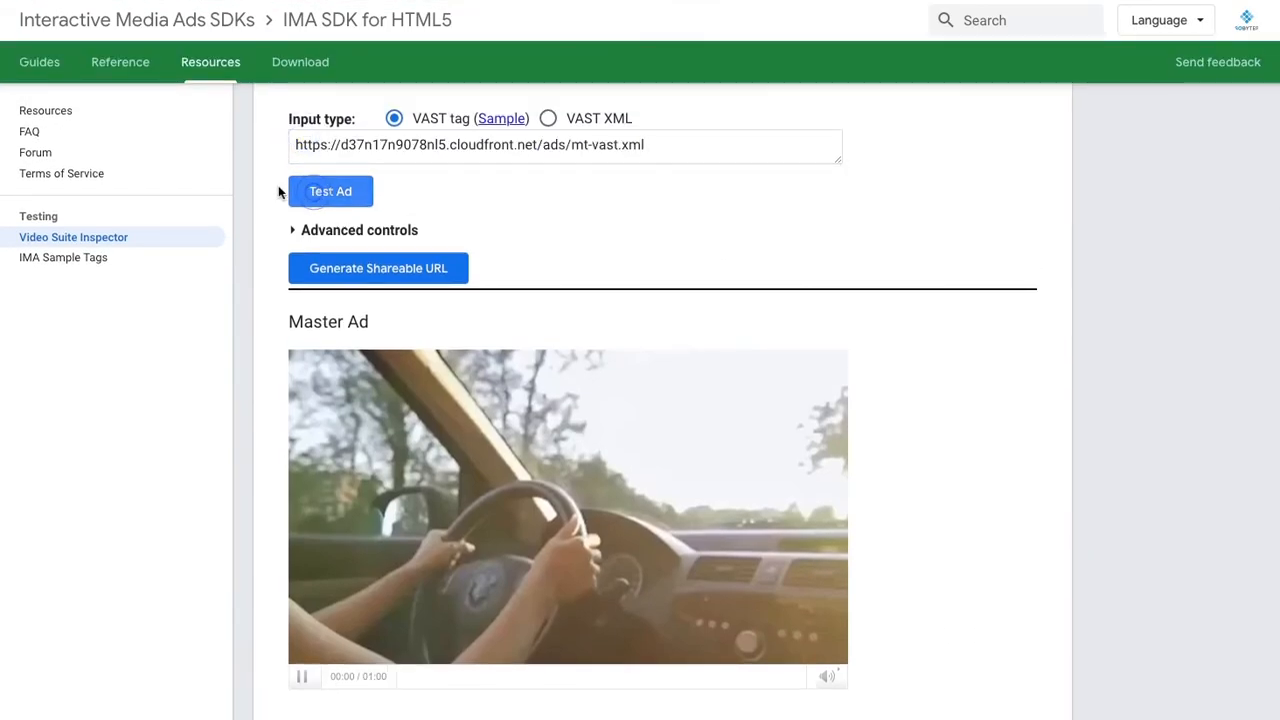
Watch the mt-vast ad play, pause it, and review the events log.
scroll(down, 3)
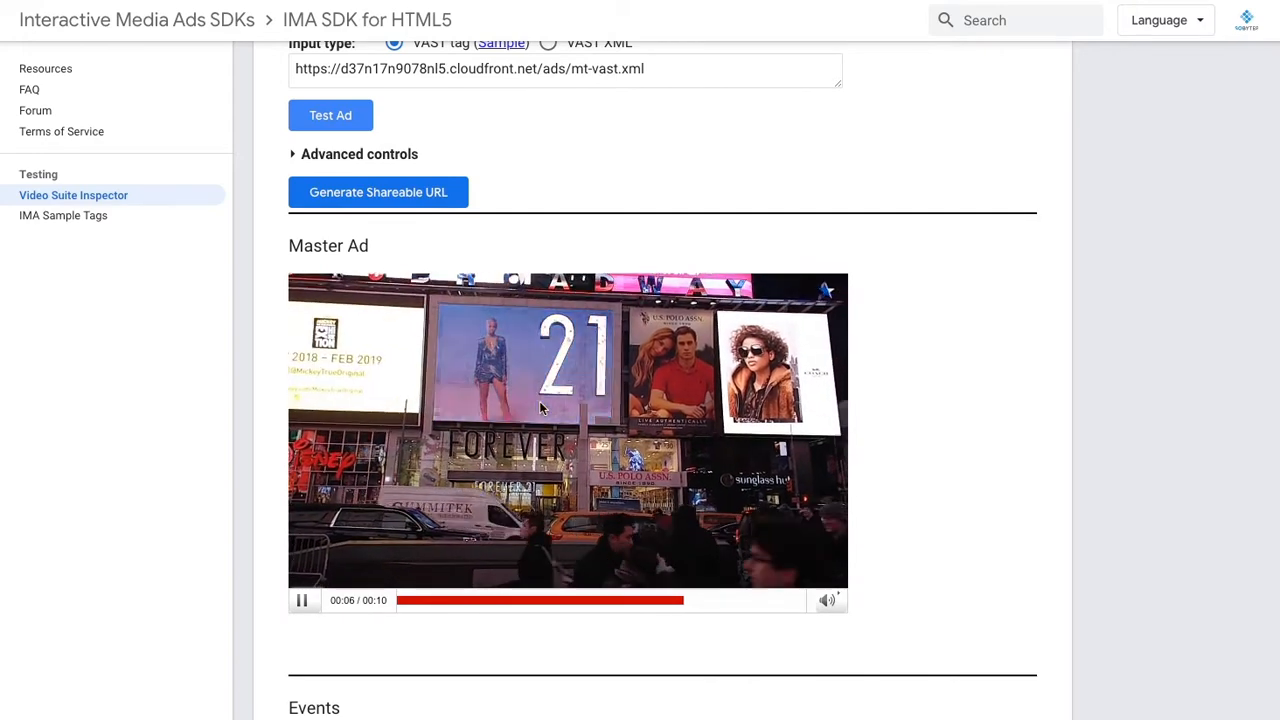
scroll(down, 3)
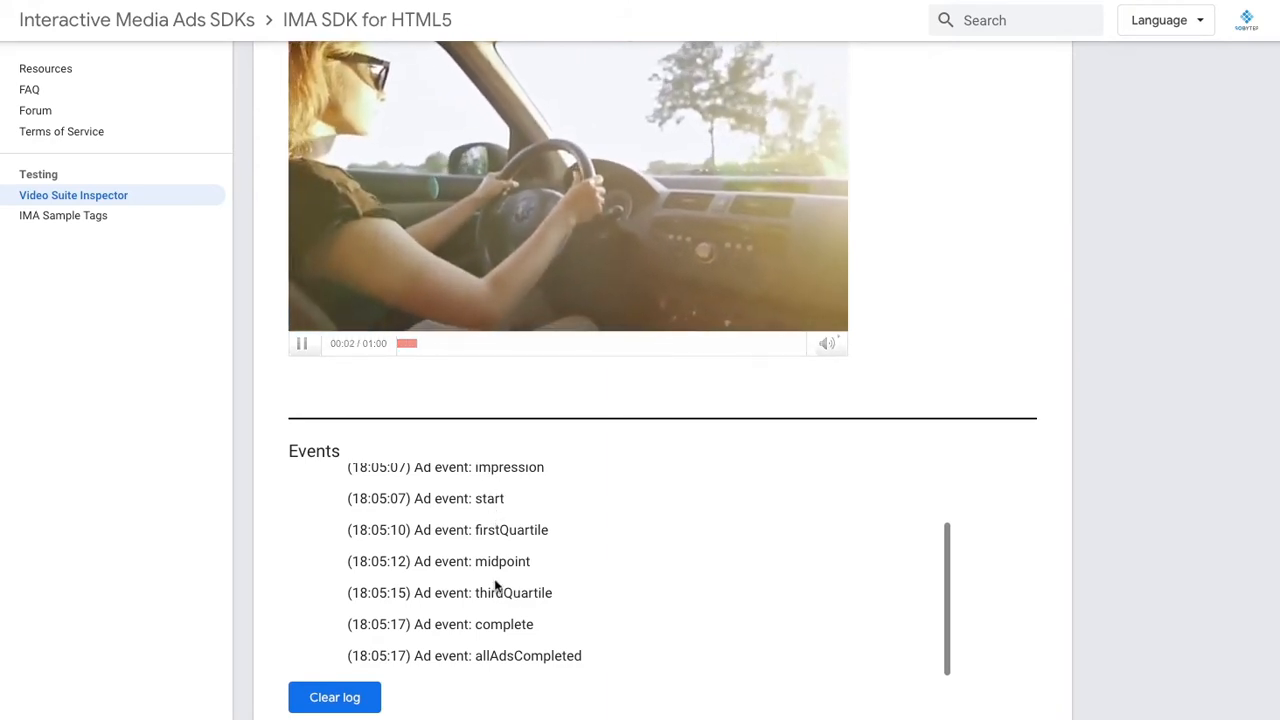
click(301, 343)
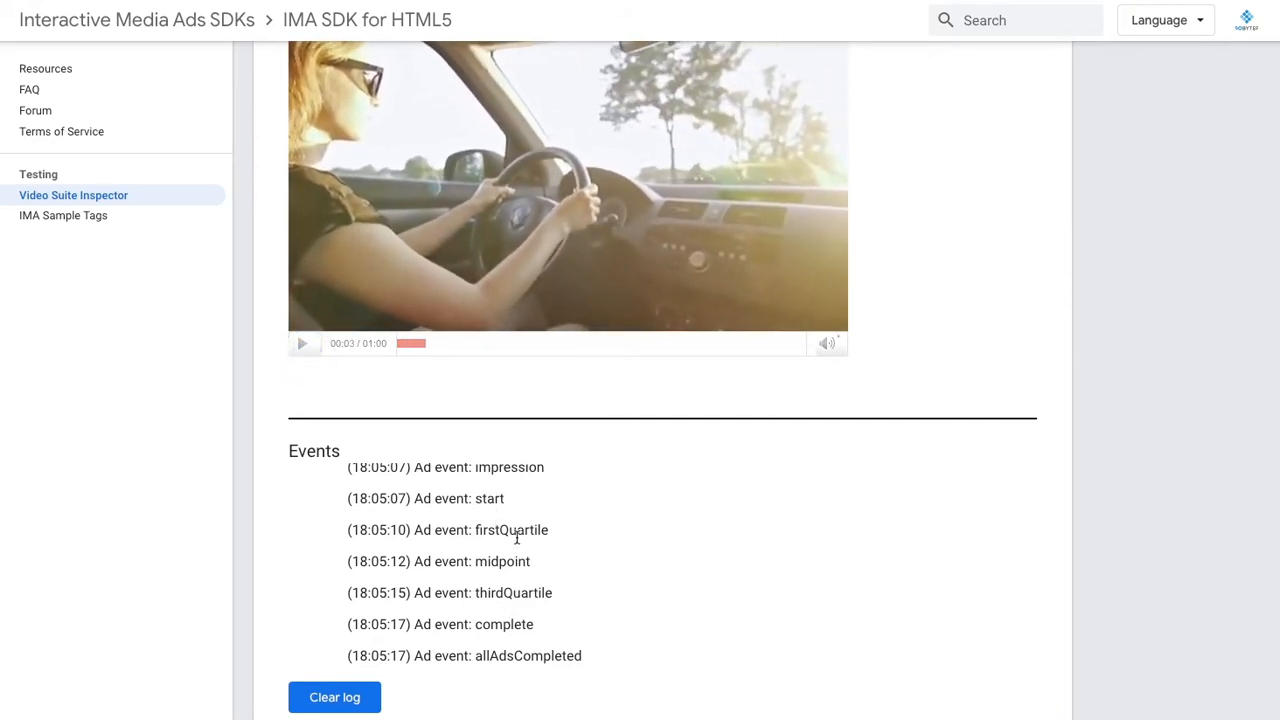
scroll(up, 3)
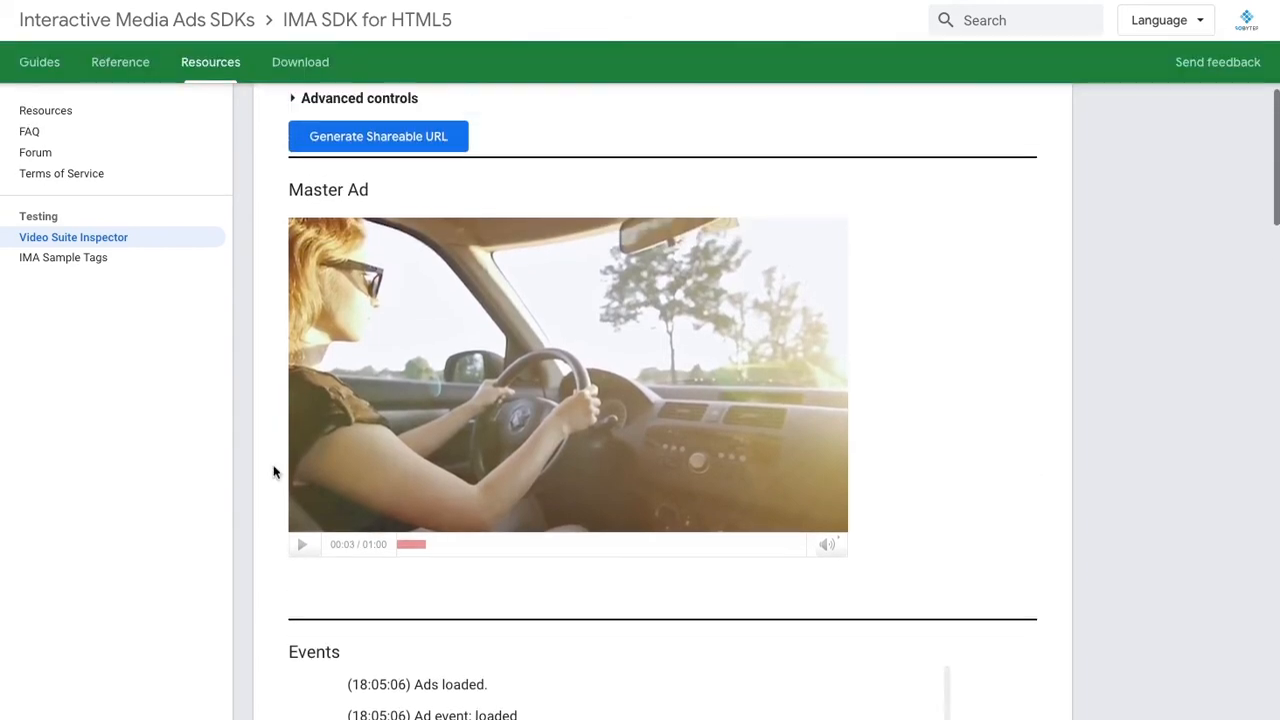
scroll(up, 3)
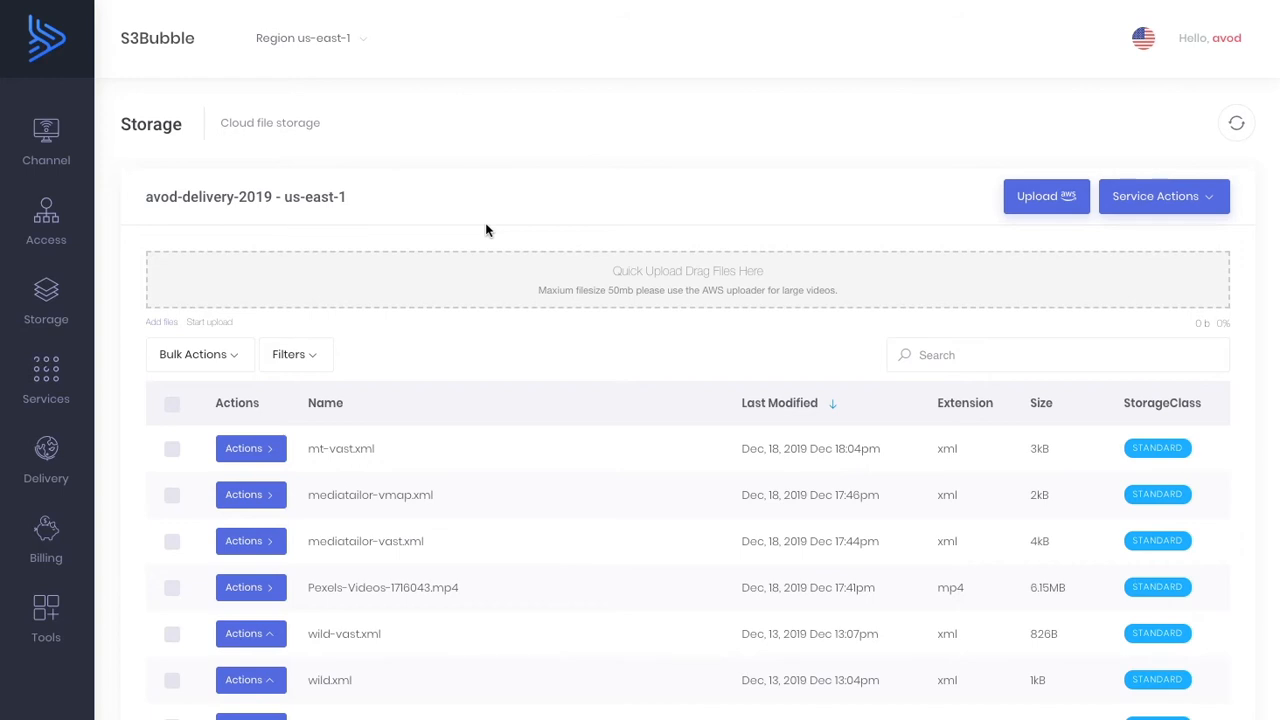
Open the VMAP Advert Builder from Tools and add three more ad break rows.
click(46, 618)
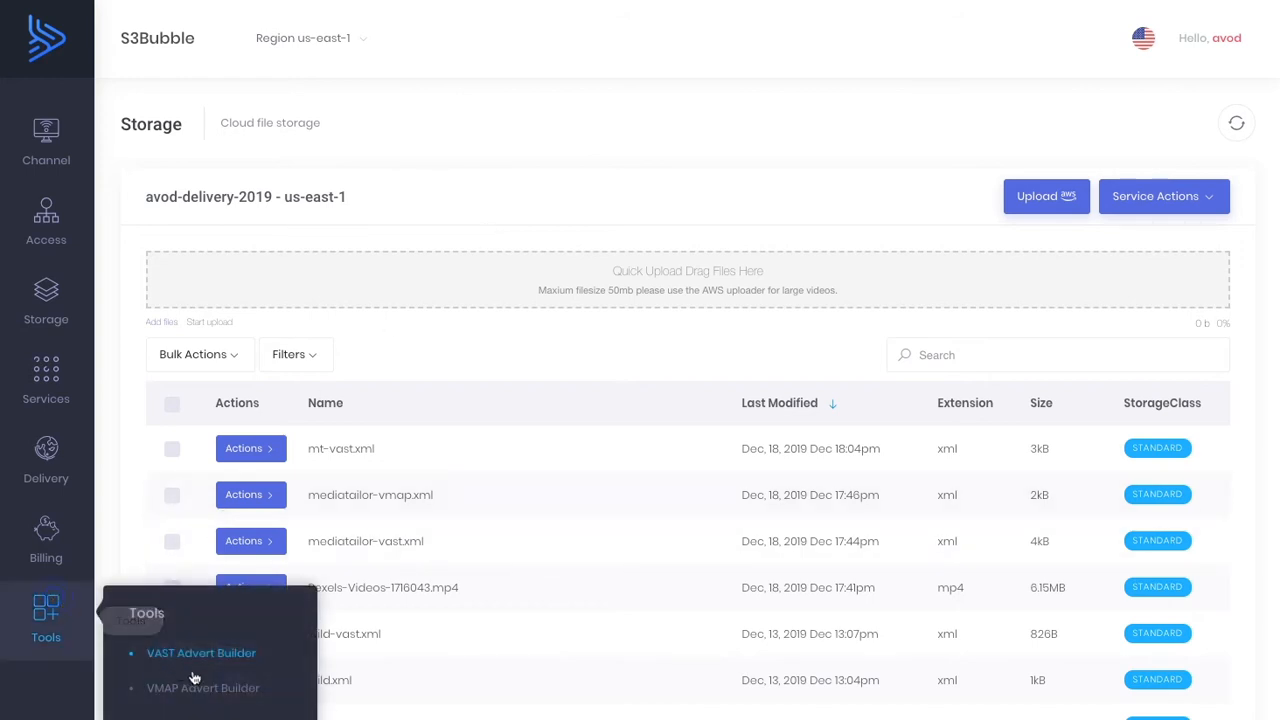
click(203, 688)
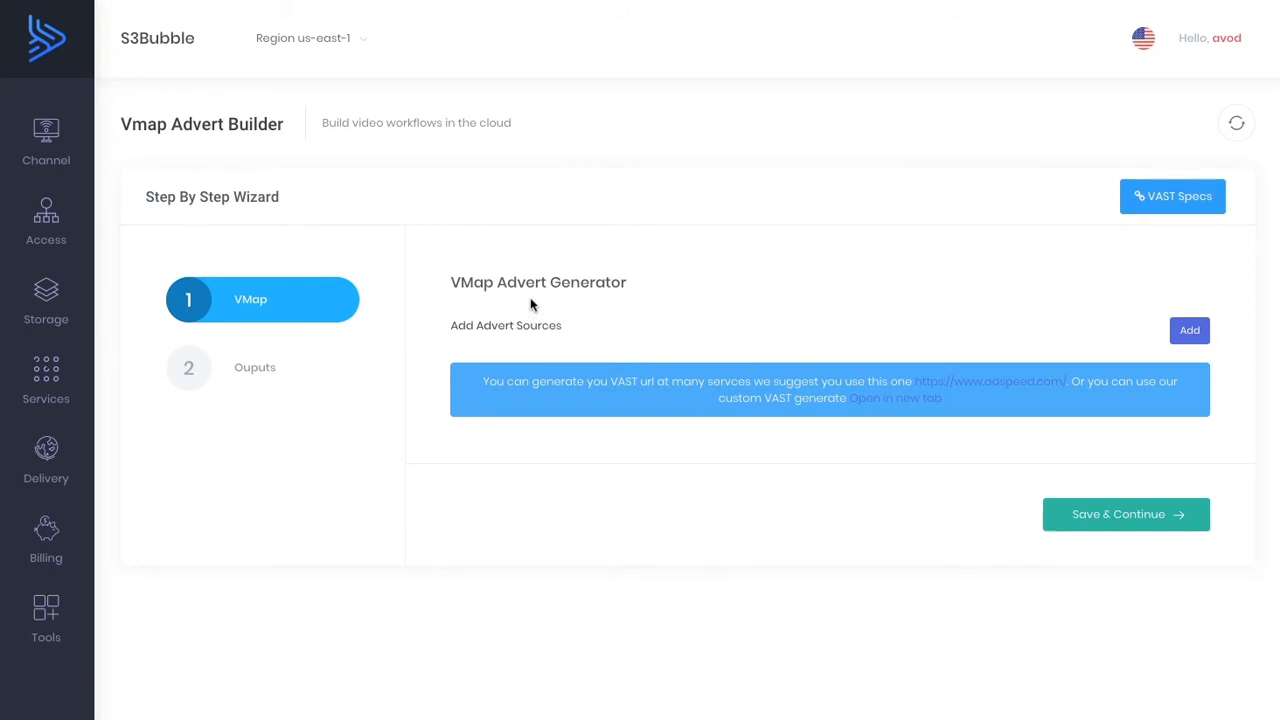
click(1189, 330)
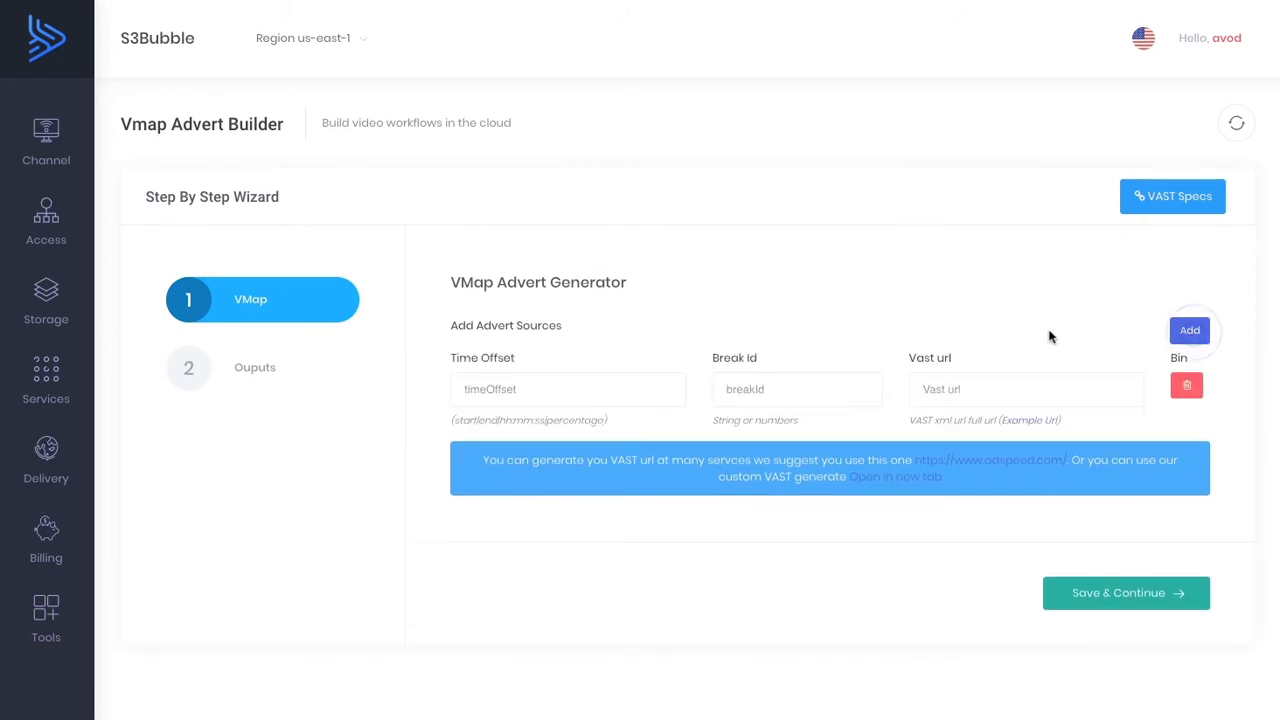
click(1189, 330)
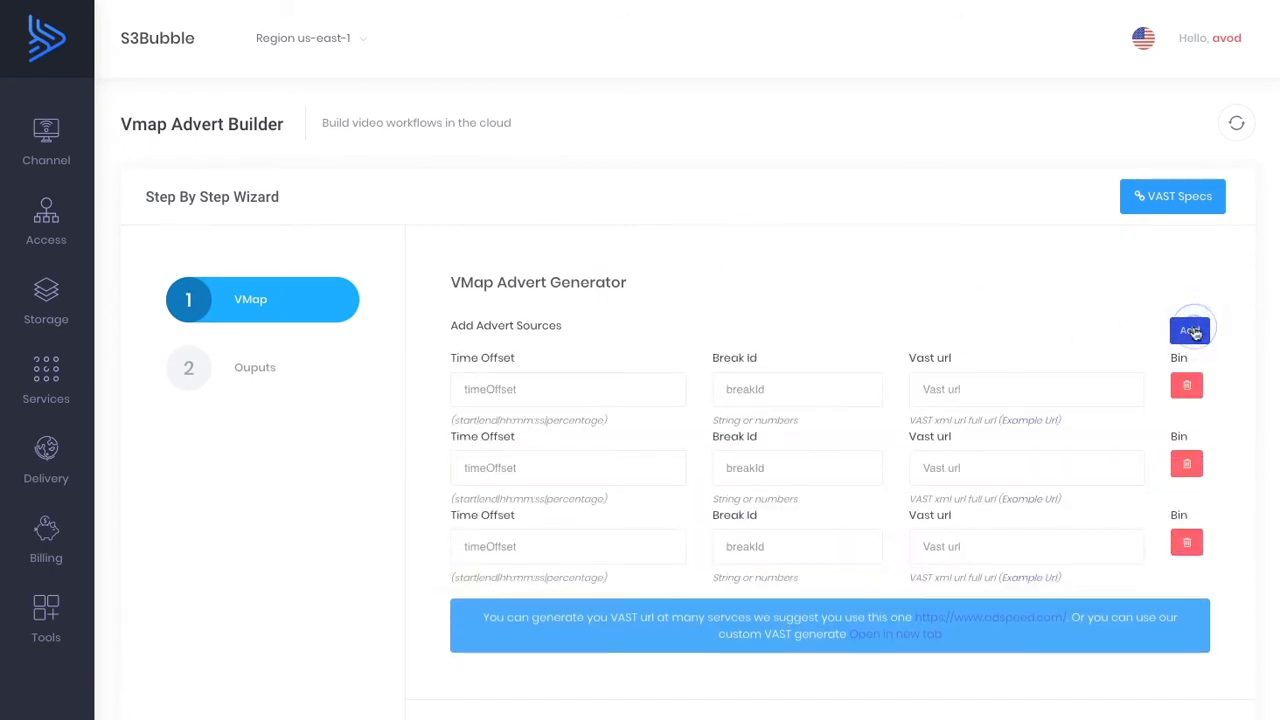
click(1189, 330)
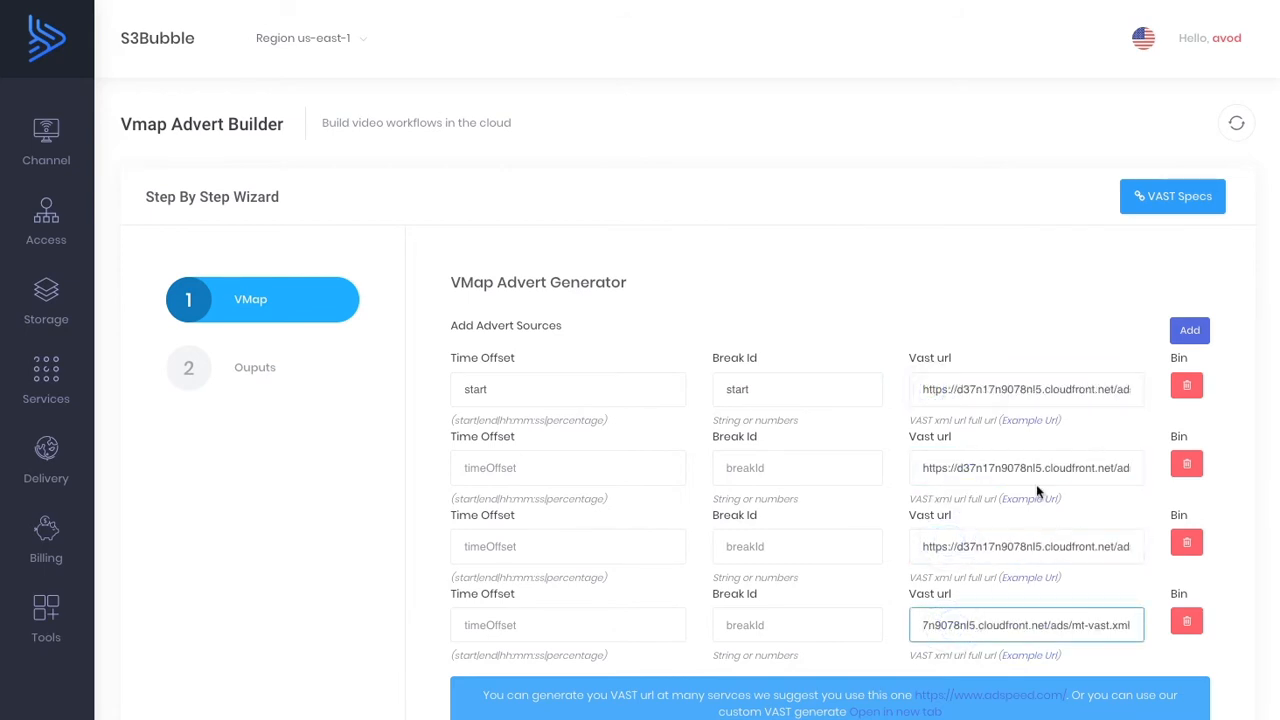
mouse_move(688, 474)
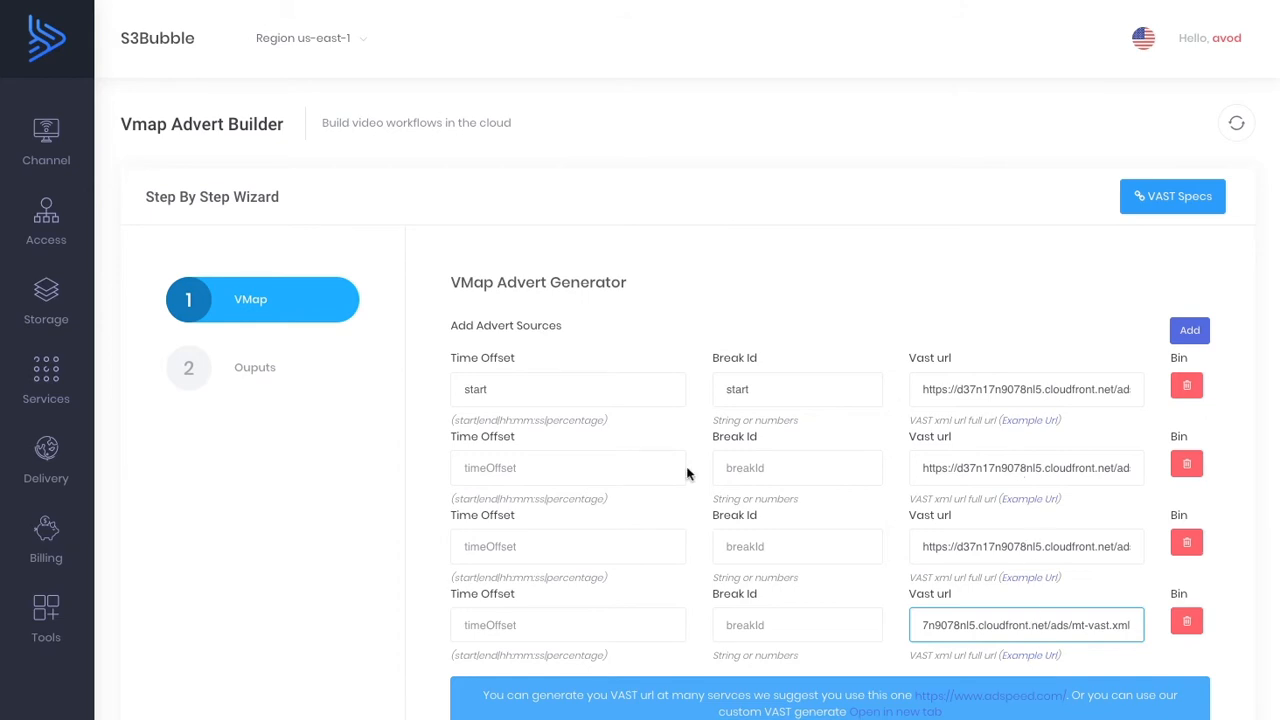
Enter the break offsets and IDs: 25%/25per, 50per, and end.
click(567, 467)
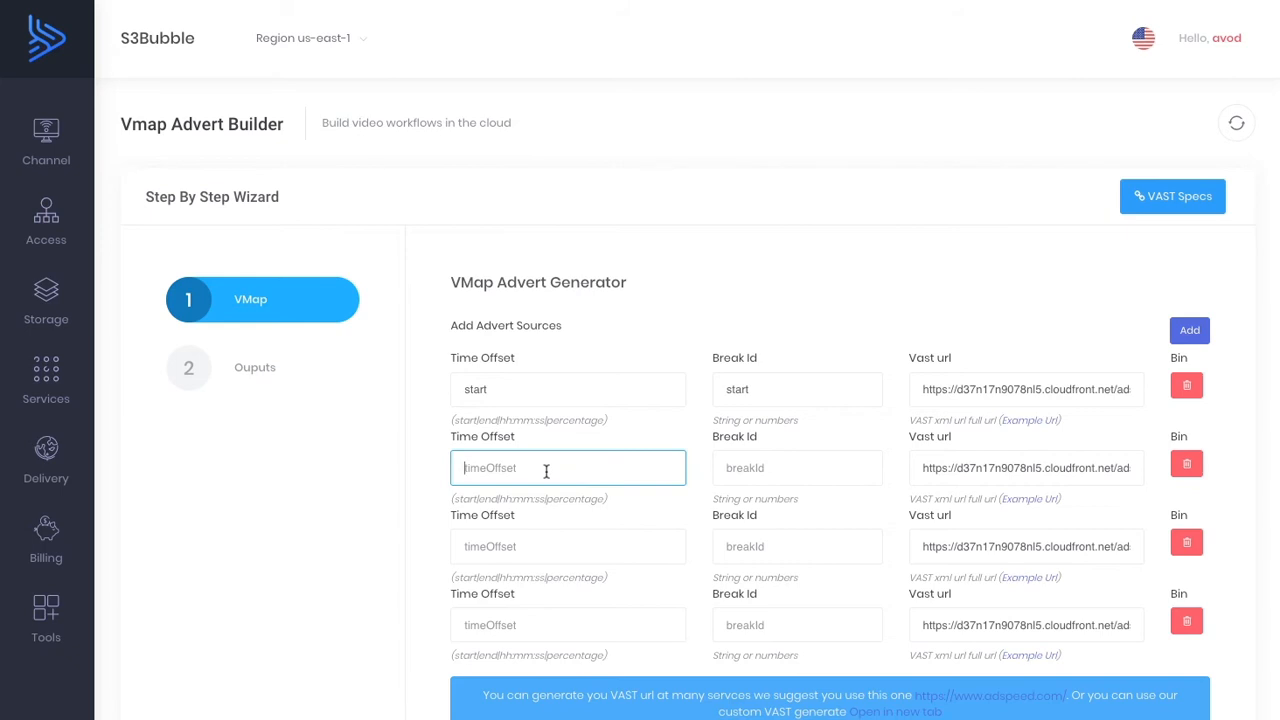
text(25%)
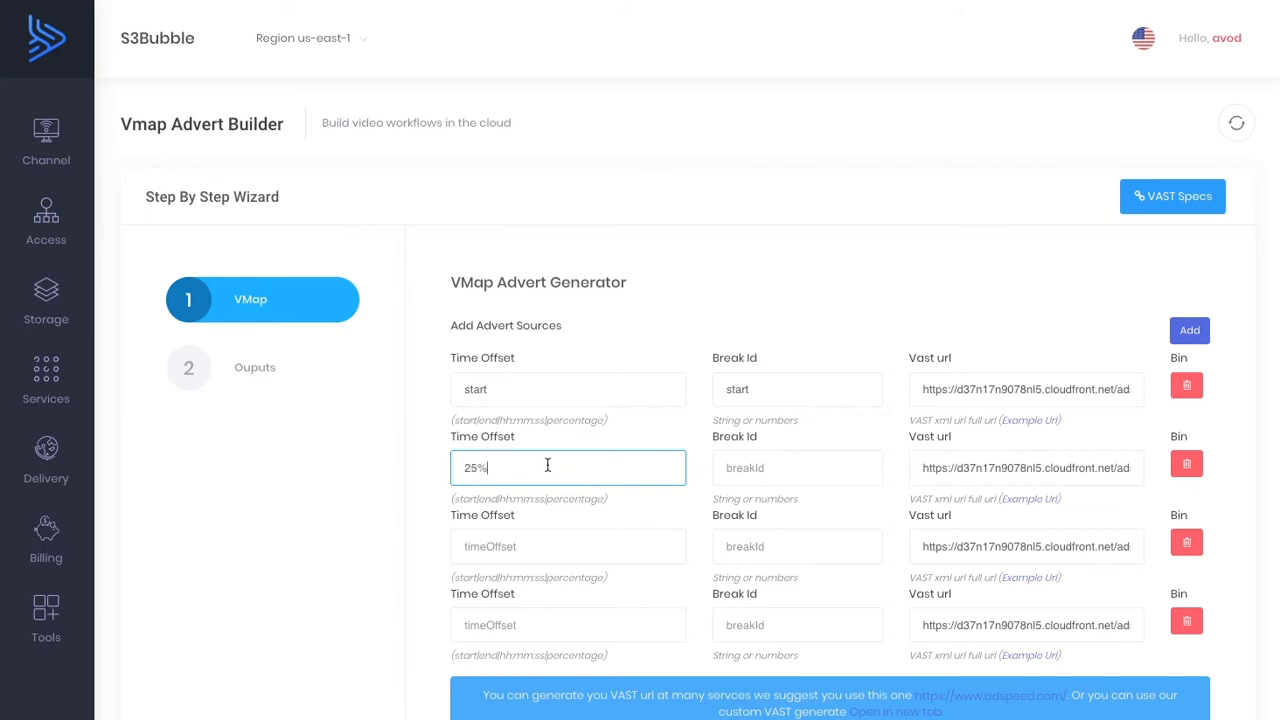
scroll(down, 3)
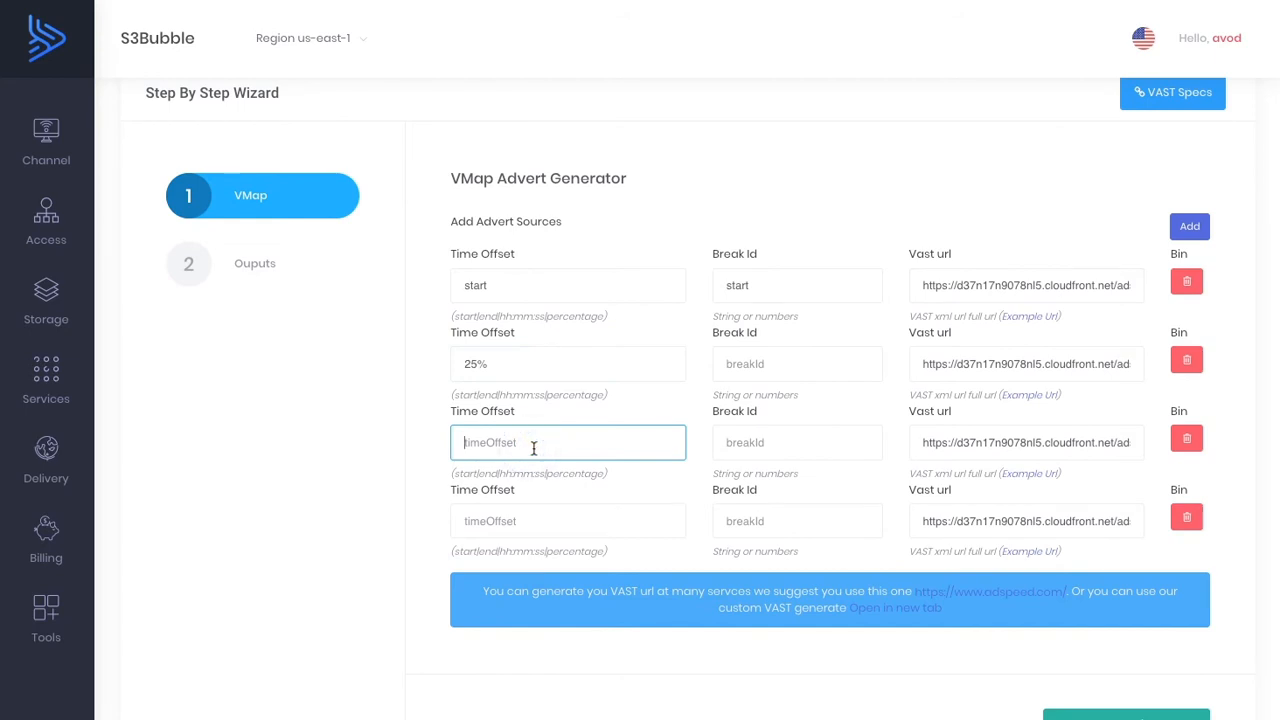
text(25per)
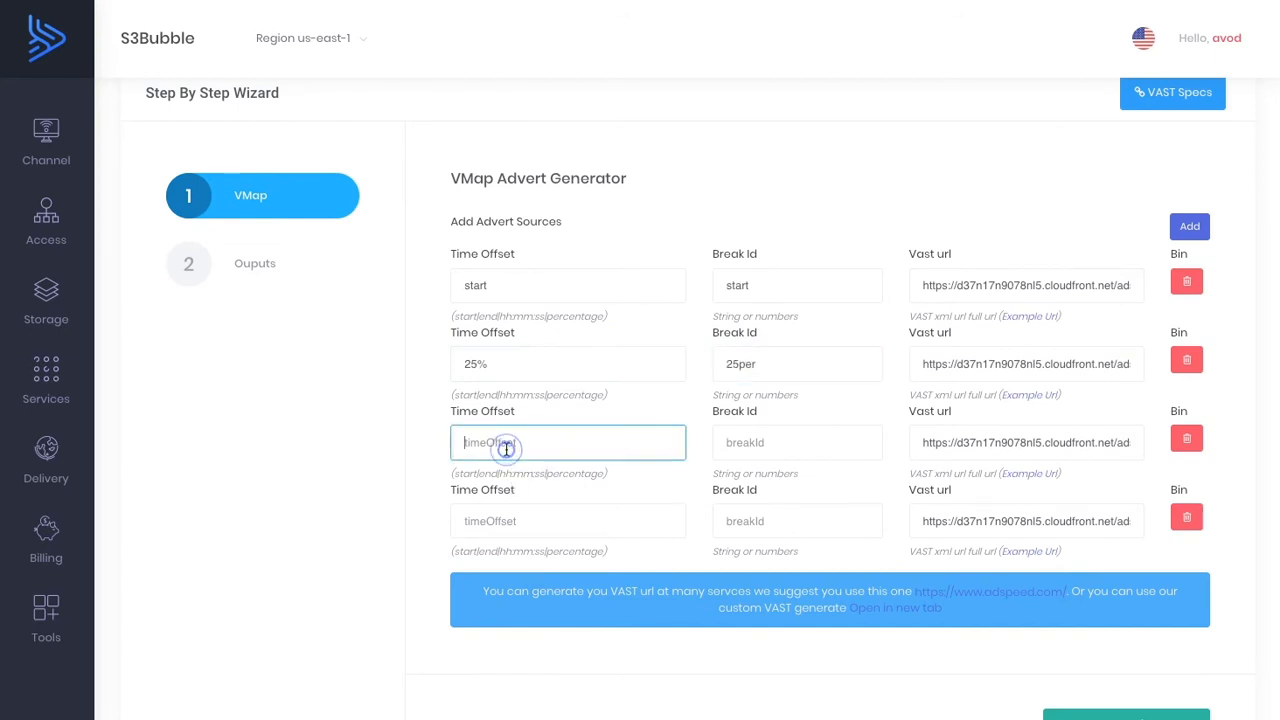
click(797, 442)
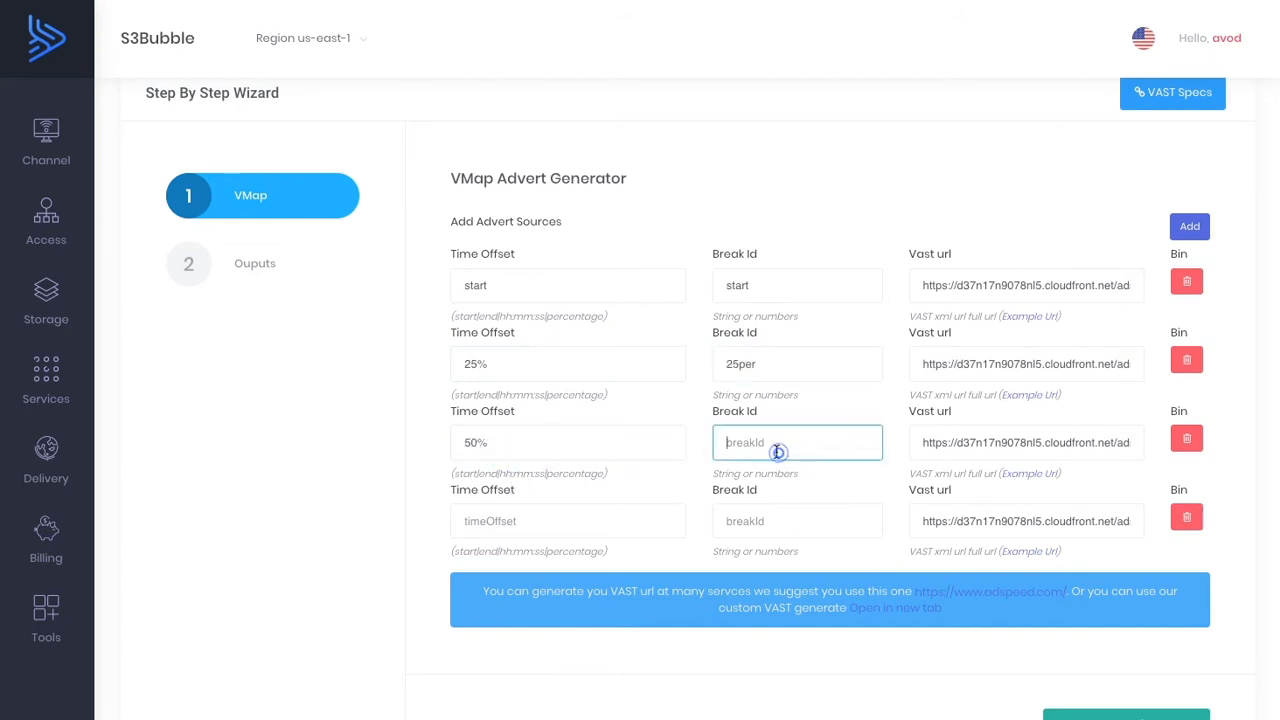
text(50per)
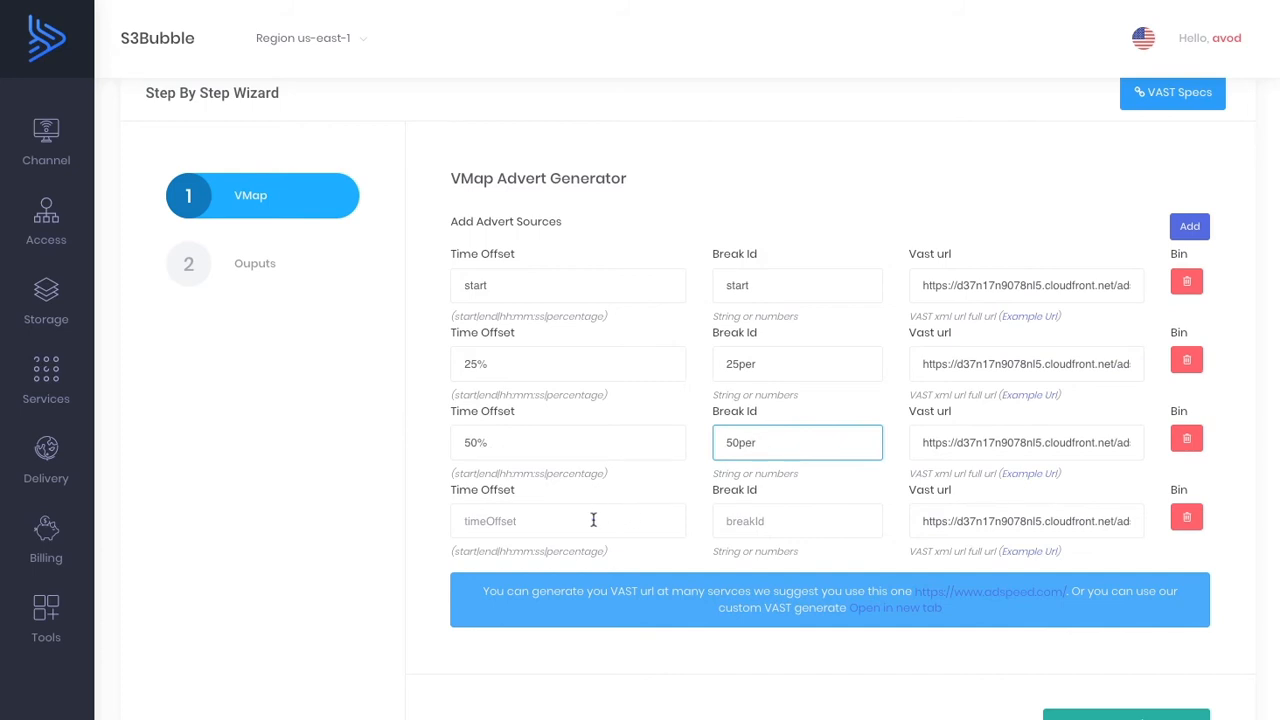
text(end)
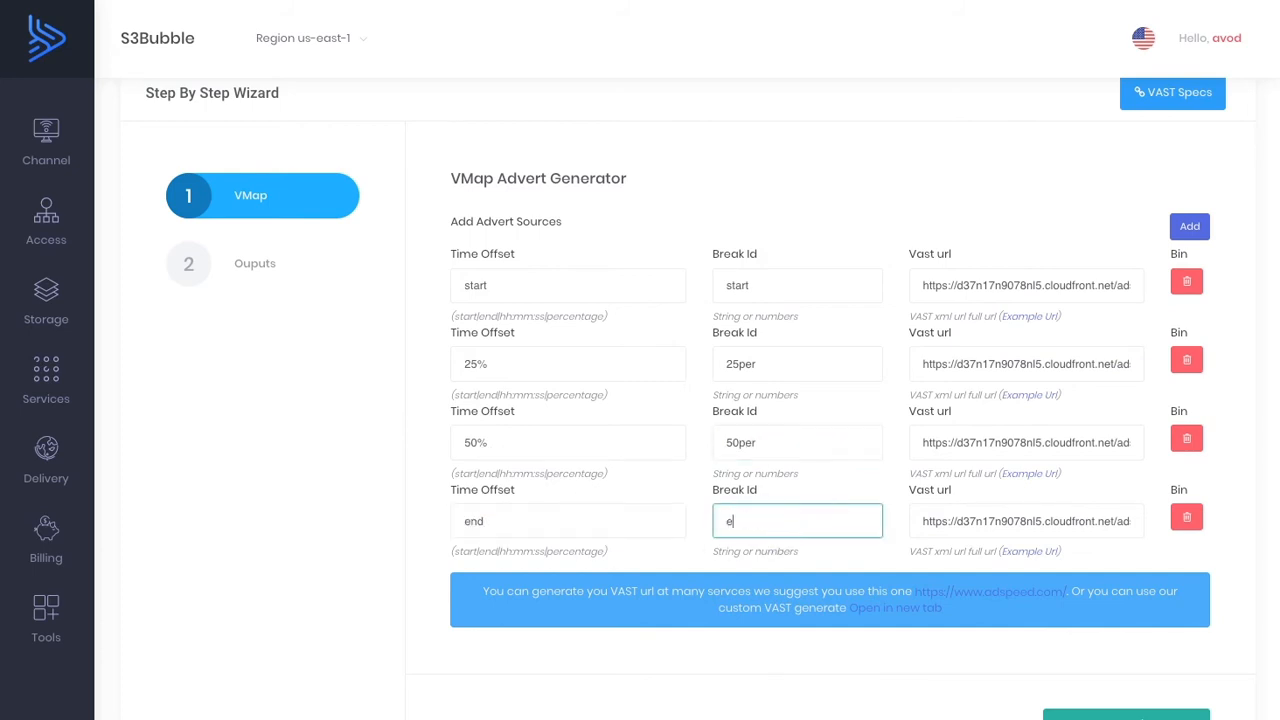
text(nd)
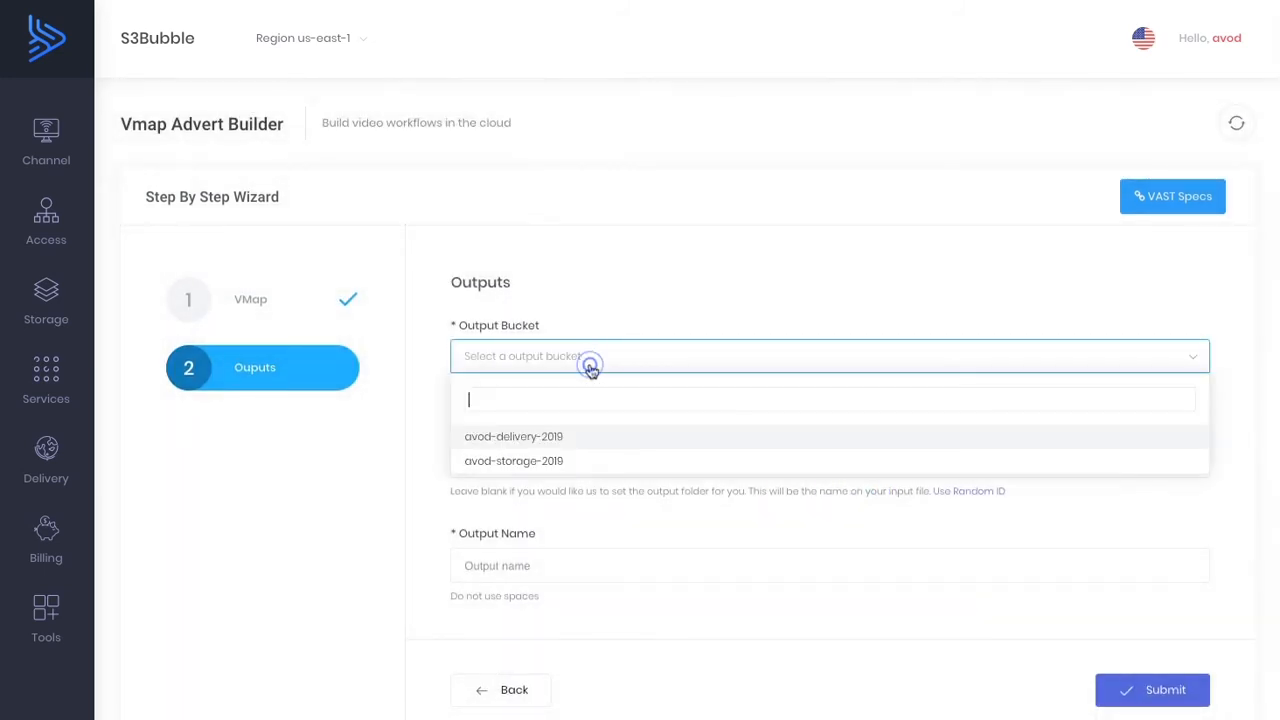
Save the VMAP as mt-vmap to avod-delivery-2019 and go to its location.
click(513, 436)
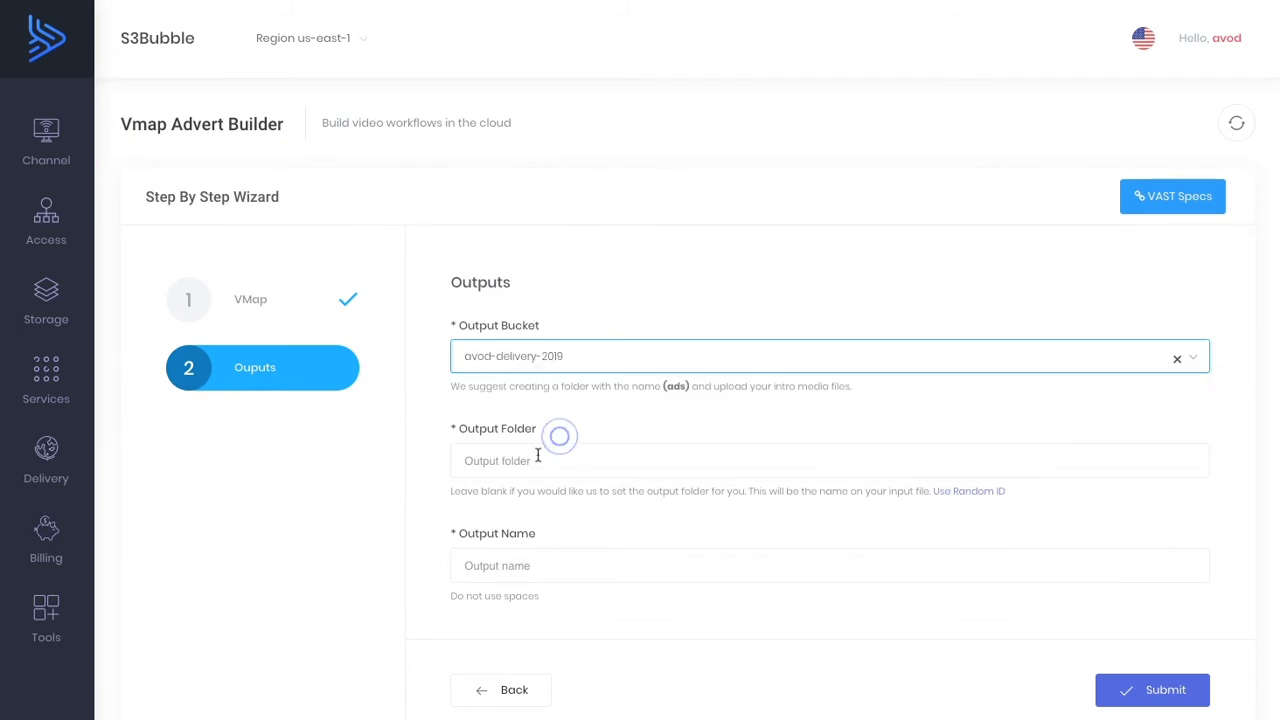
click(830, 565)
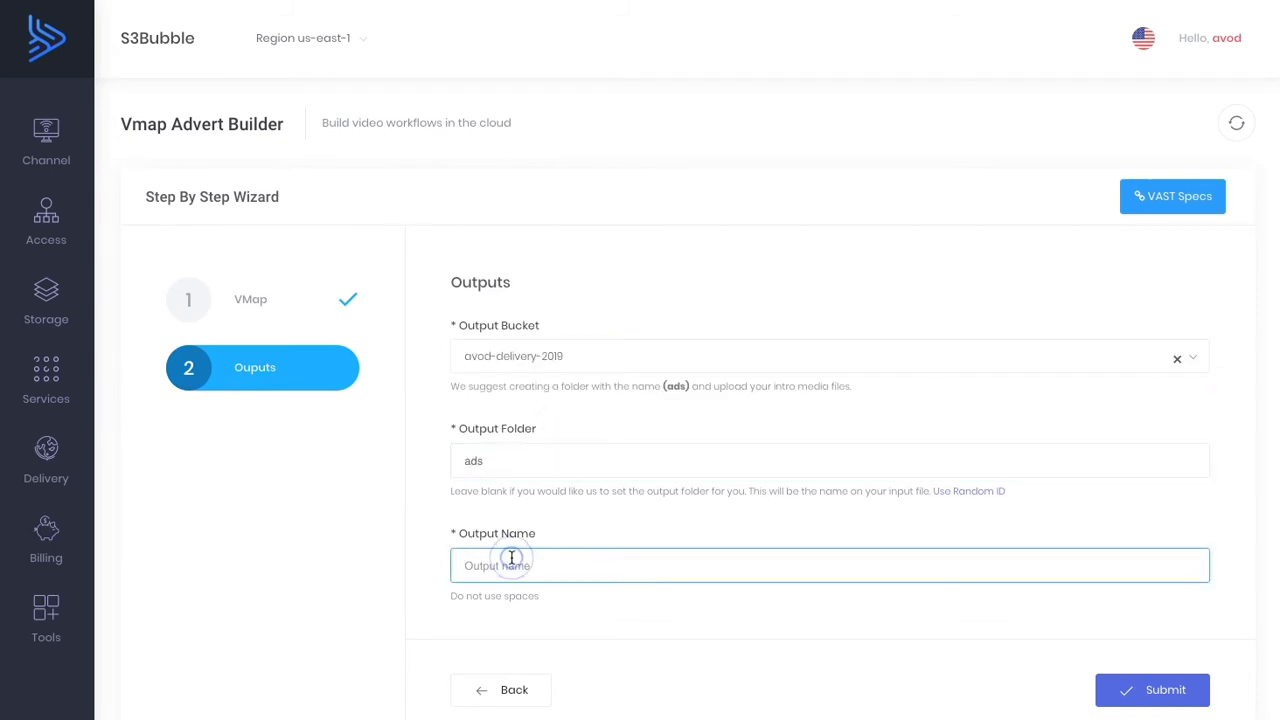
text(mt-vmap)
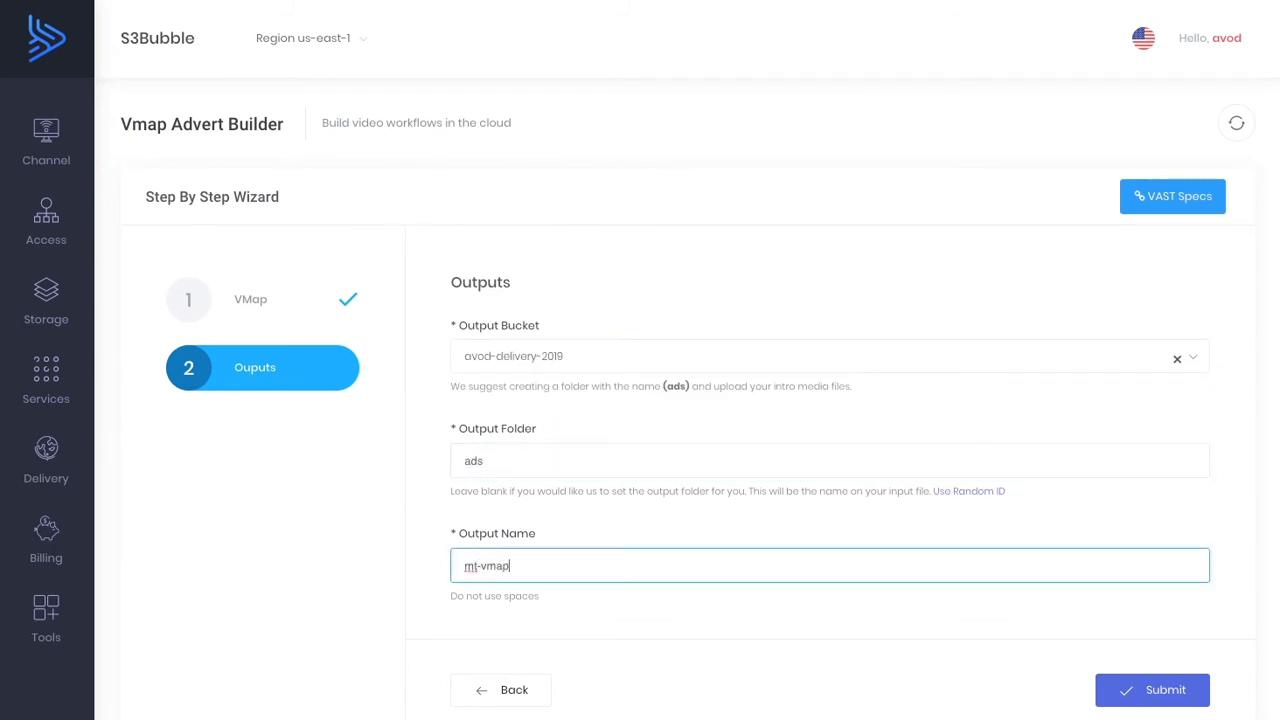
click(1152, 690)
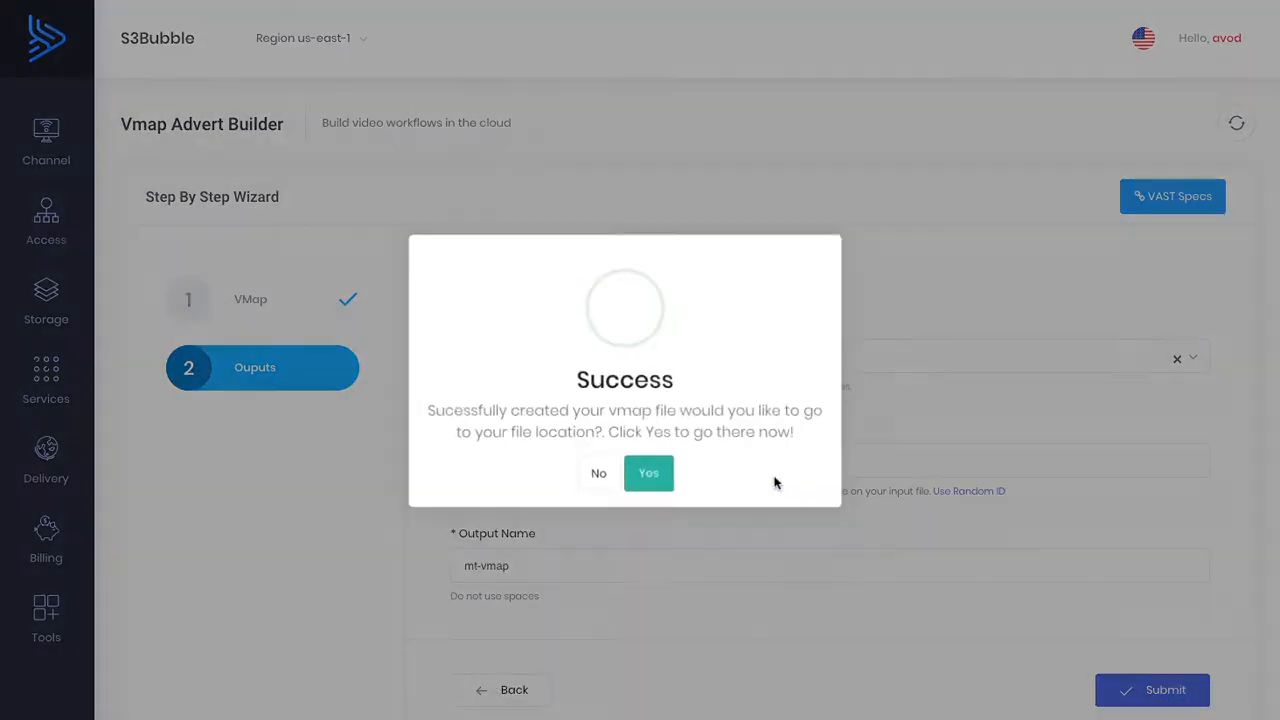
click(648, 473)
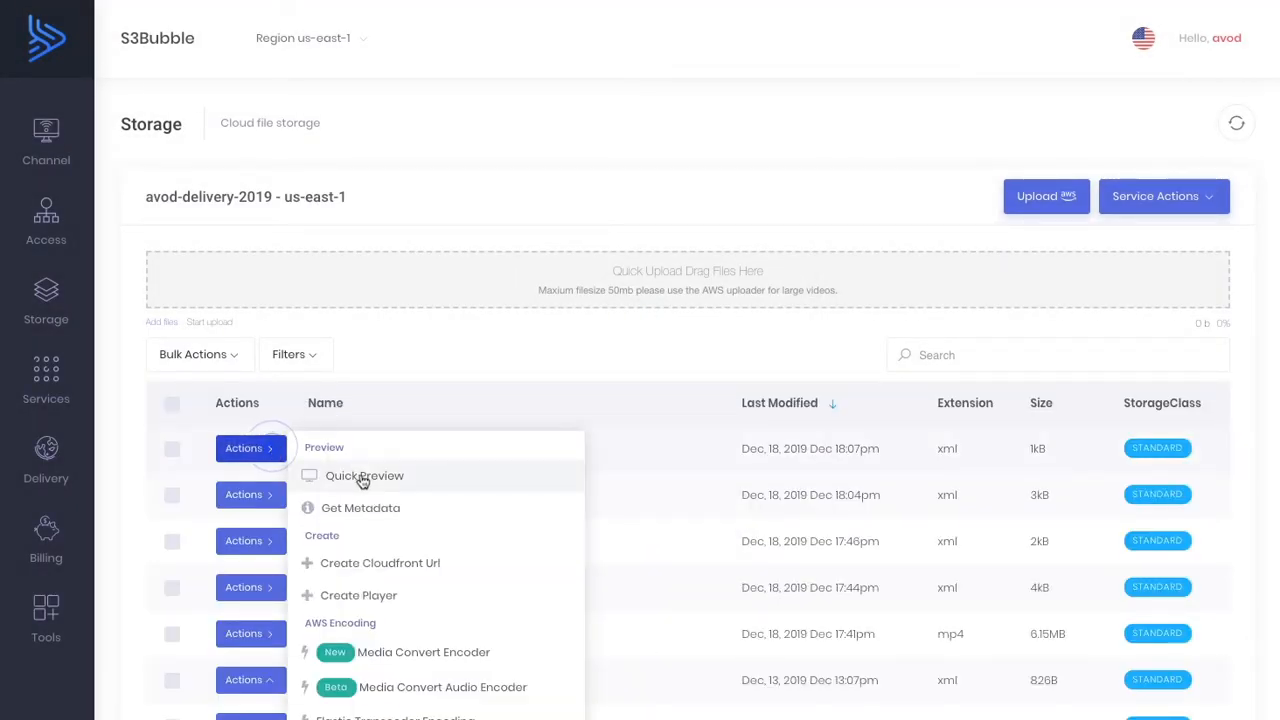
Quick-preview mt-vmap.xml and pick the CloudFront distribution for its URL.
click(364, 475)
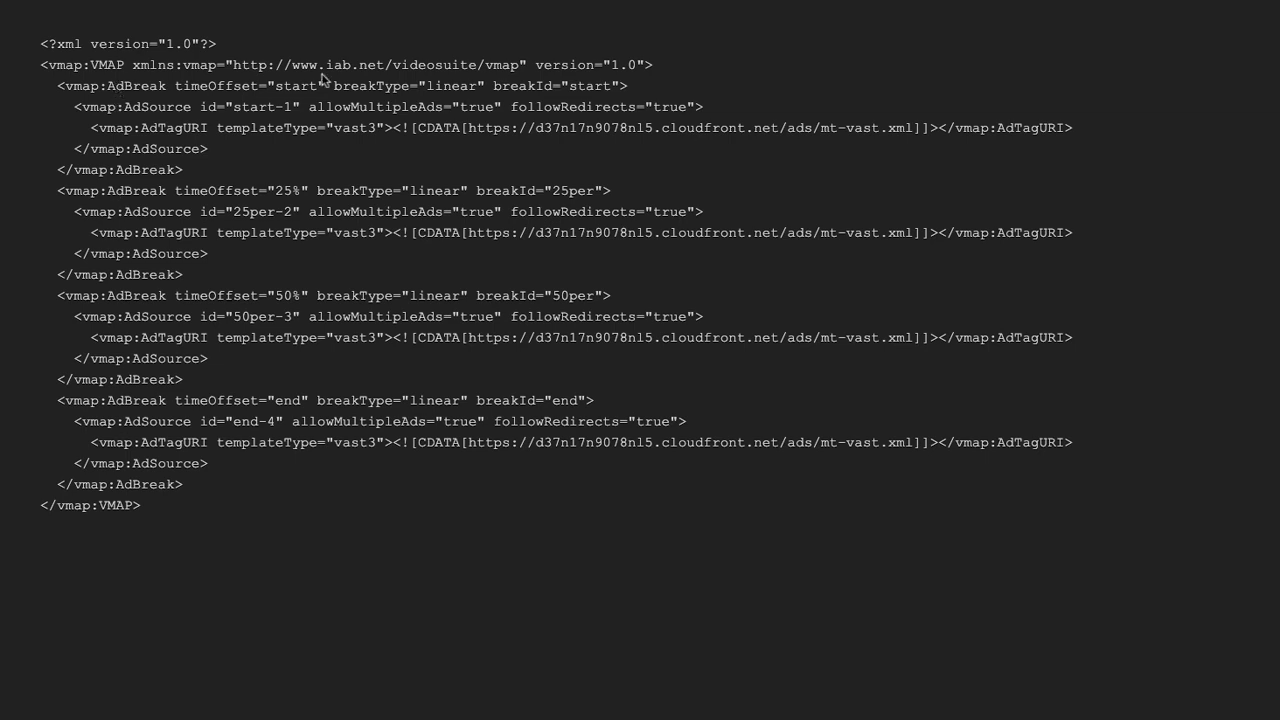
mouse_move(208, 172)
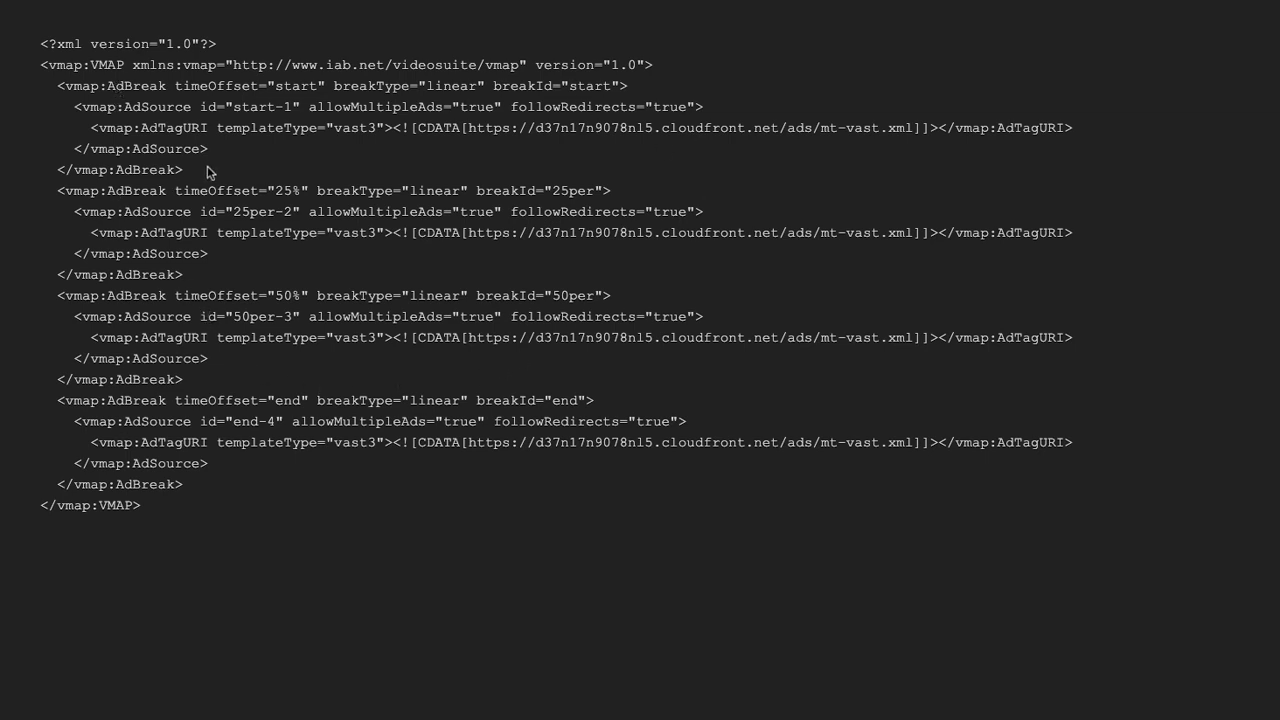
double_click(283, 190)
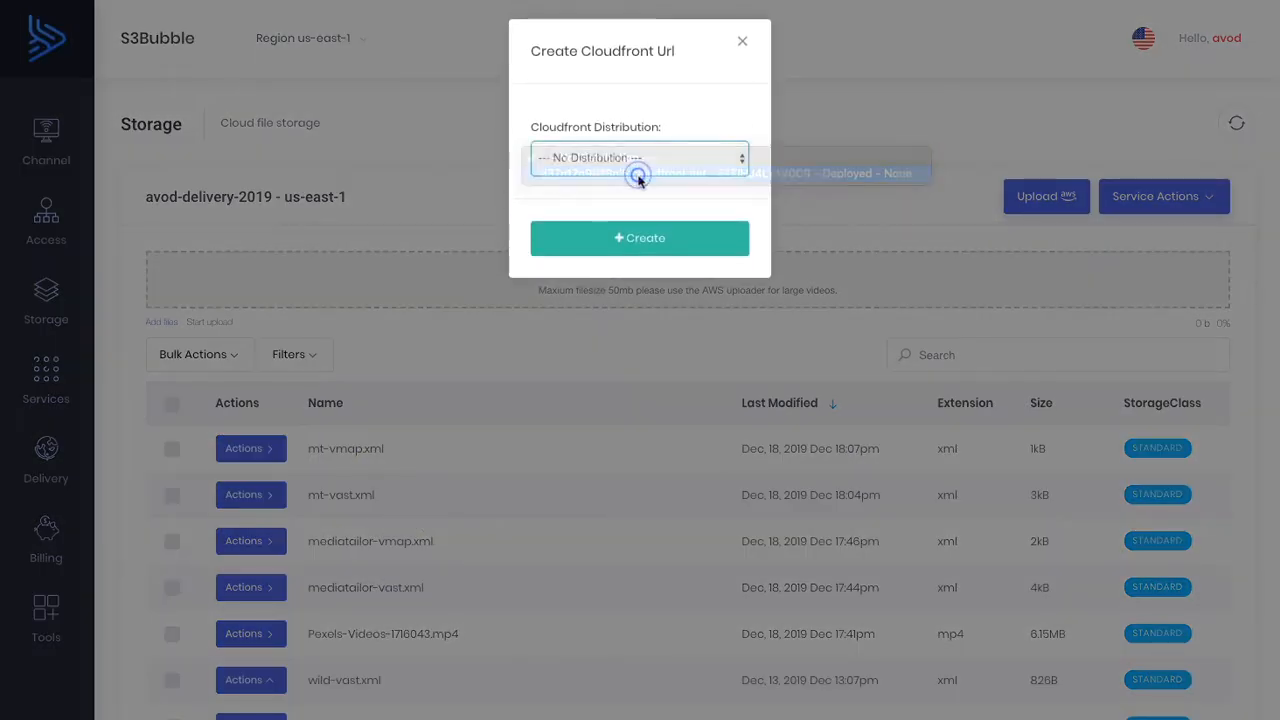
click(638, 157)
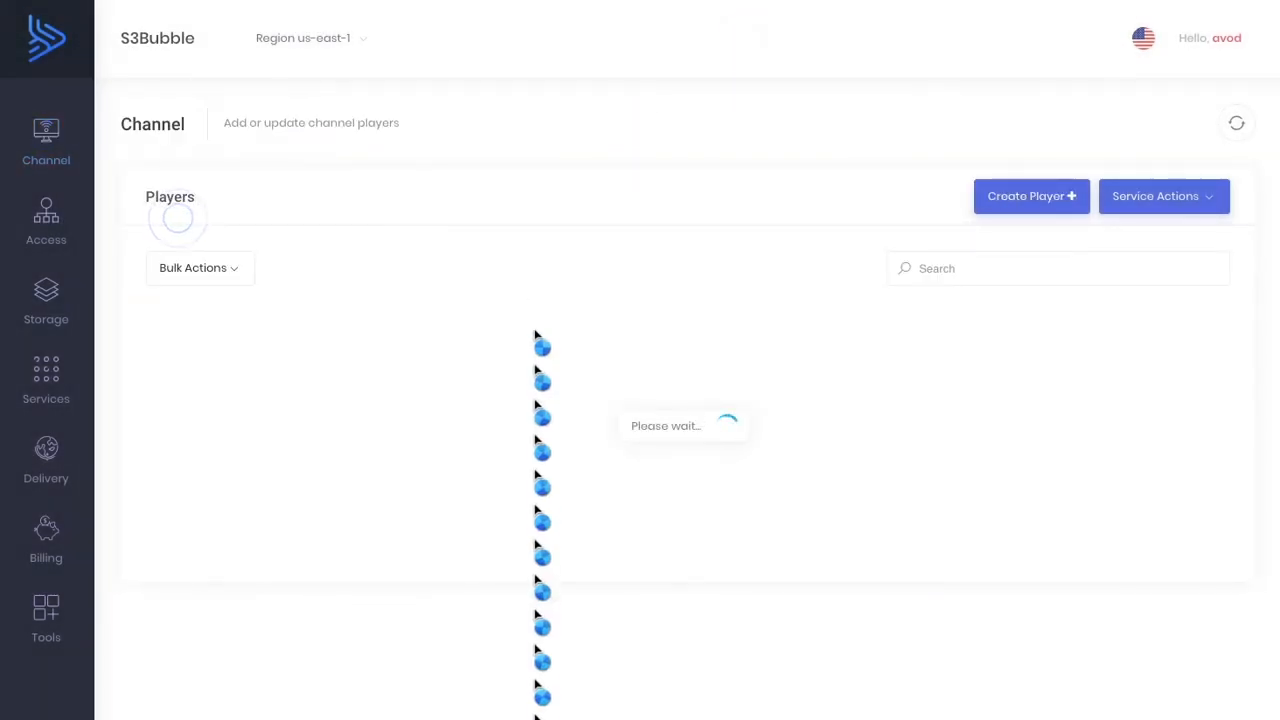
Open the channel player's View/Edit page and skip ahead in its video.
click(240, 361)
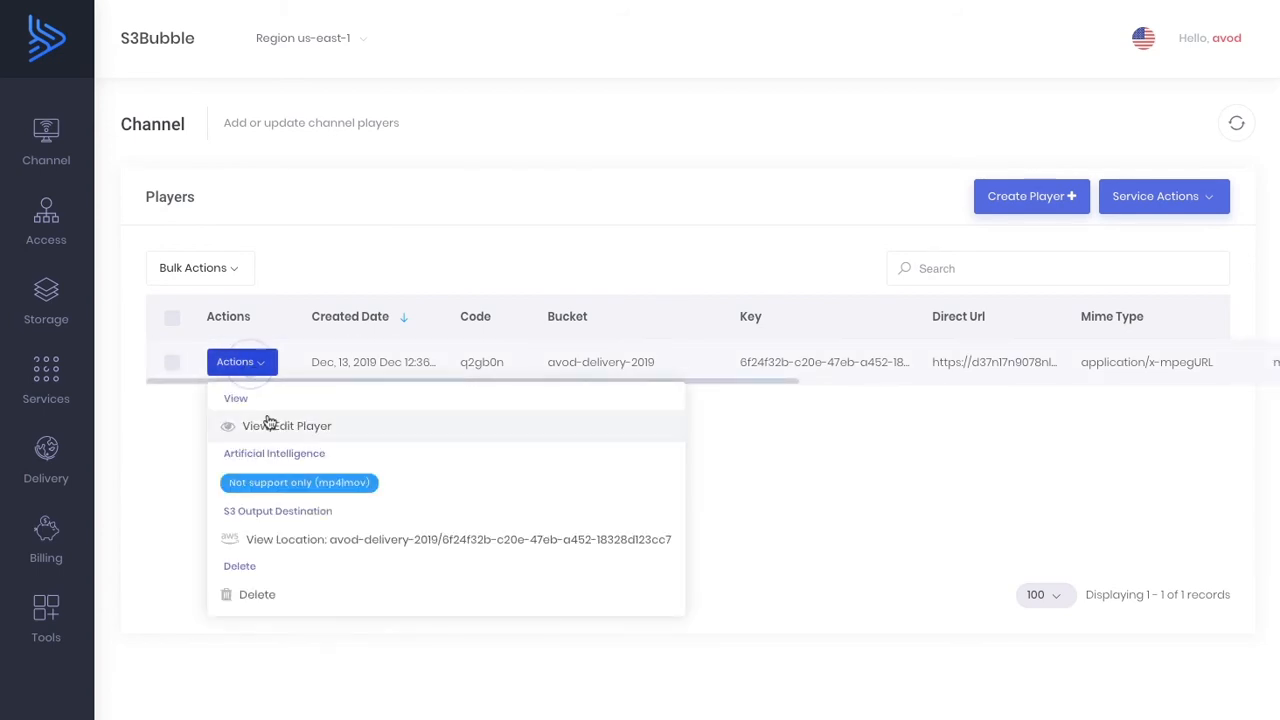
click(286, 425)
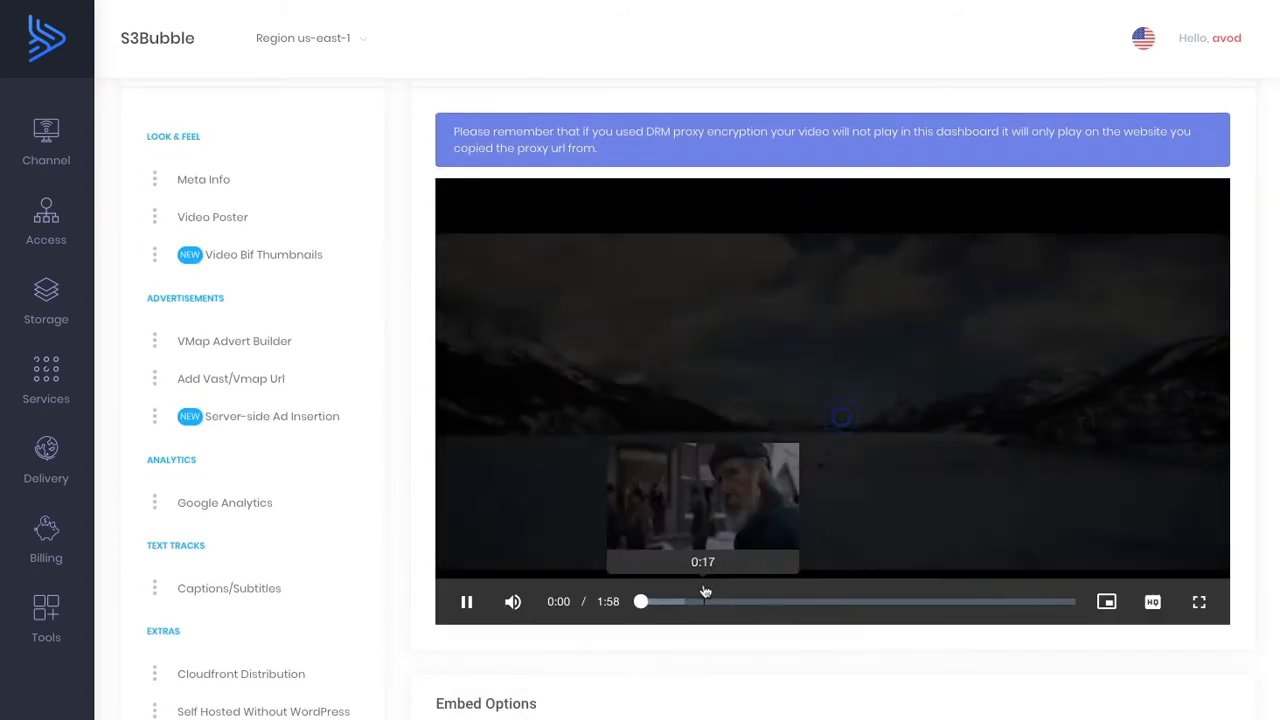
click(763, 601)
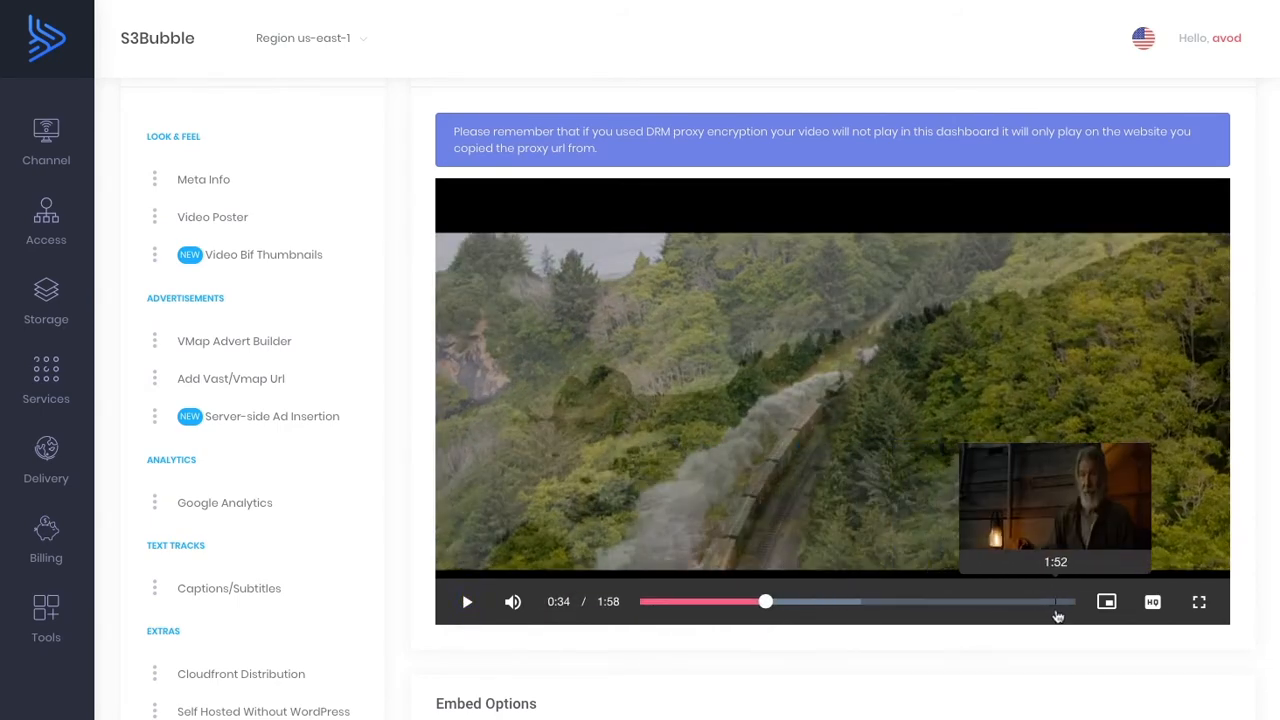
click(271, 416)
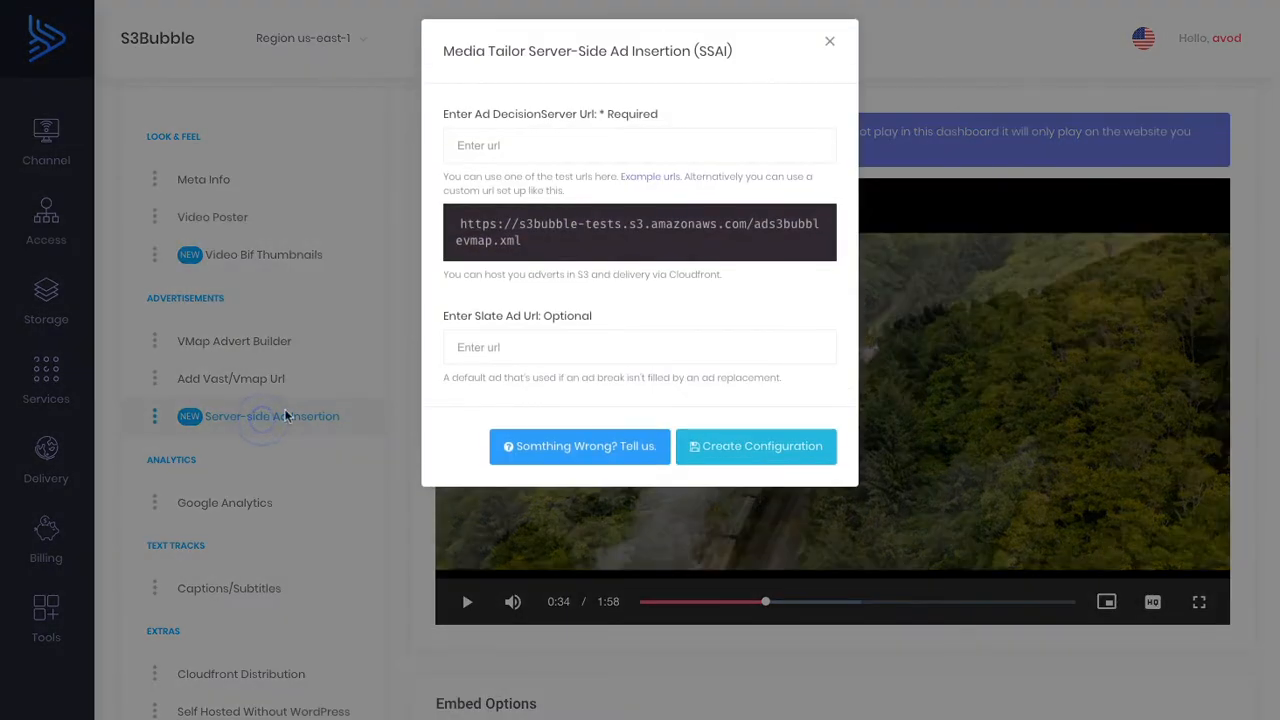
text(https://d37n17n9078nl5.cloudfront.net/ads/mt-vmap.xml)
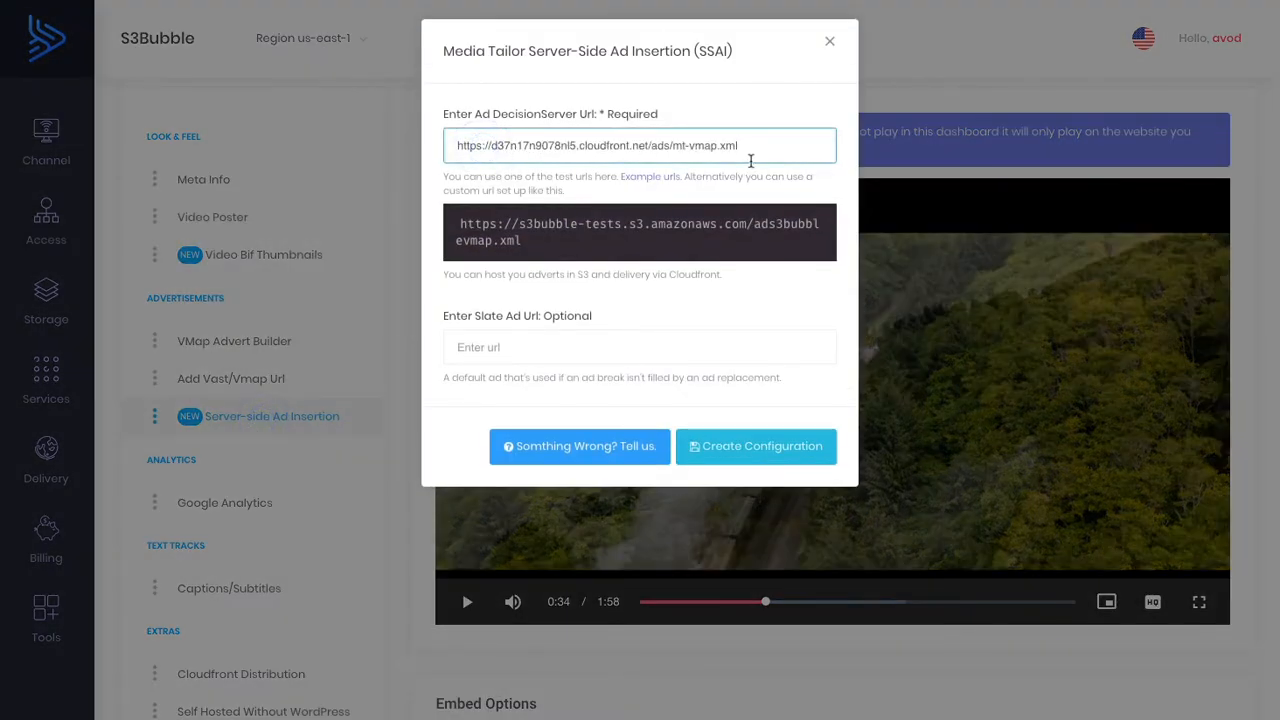
mouse_move(752, 145)
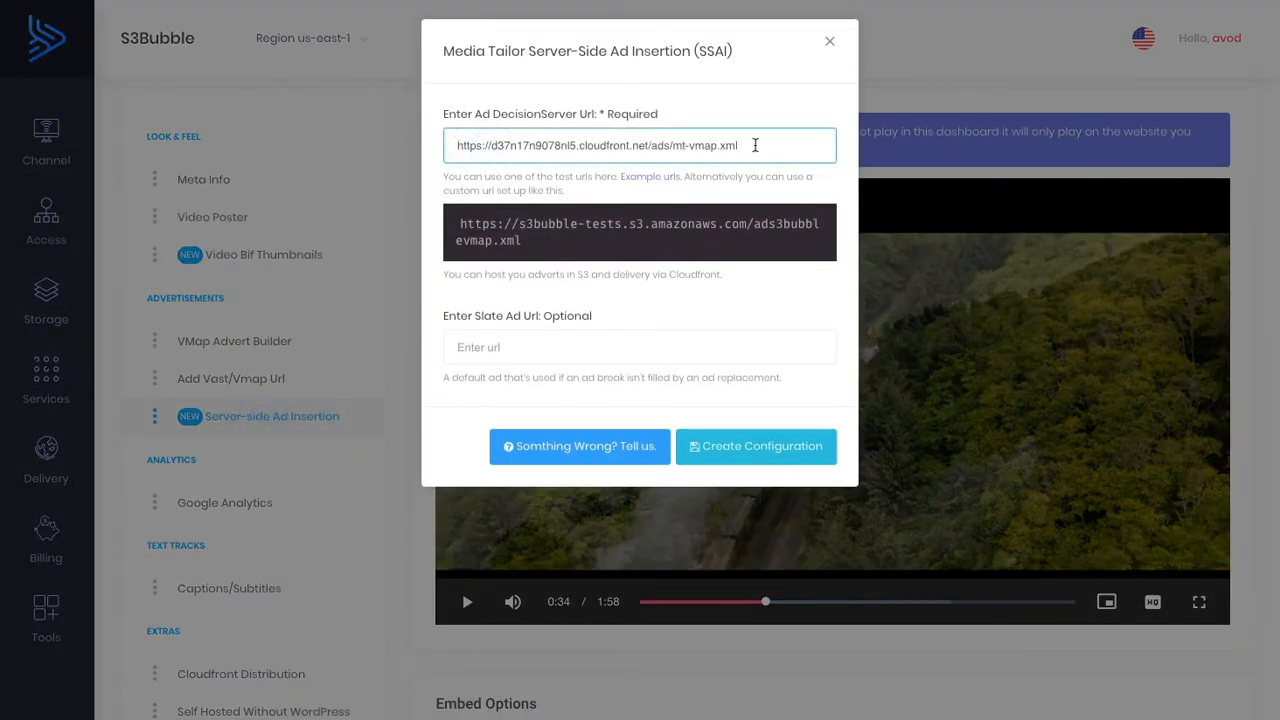
click(755, 446)
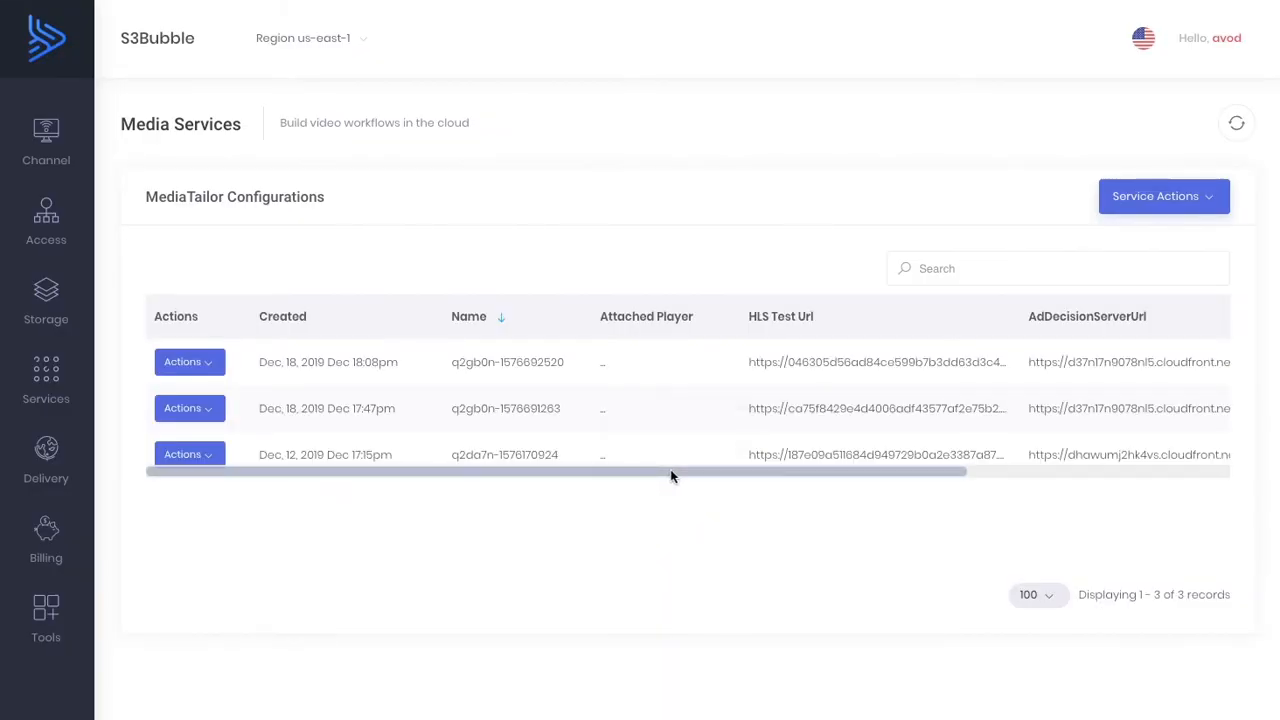
mouse_move(797, 362)
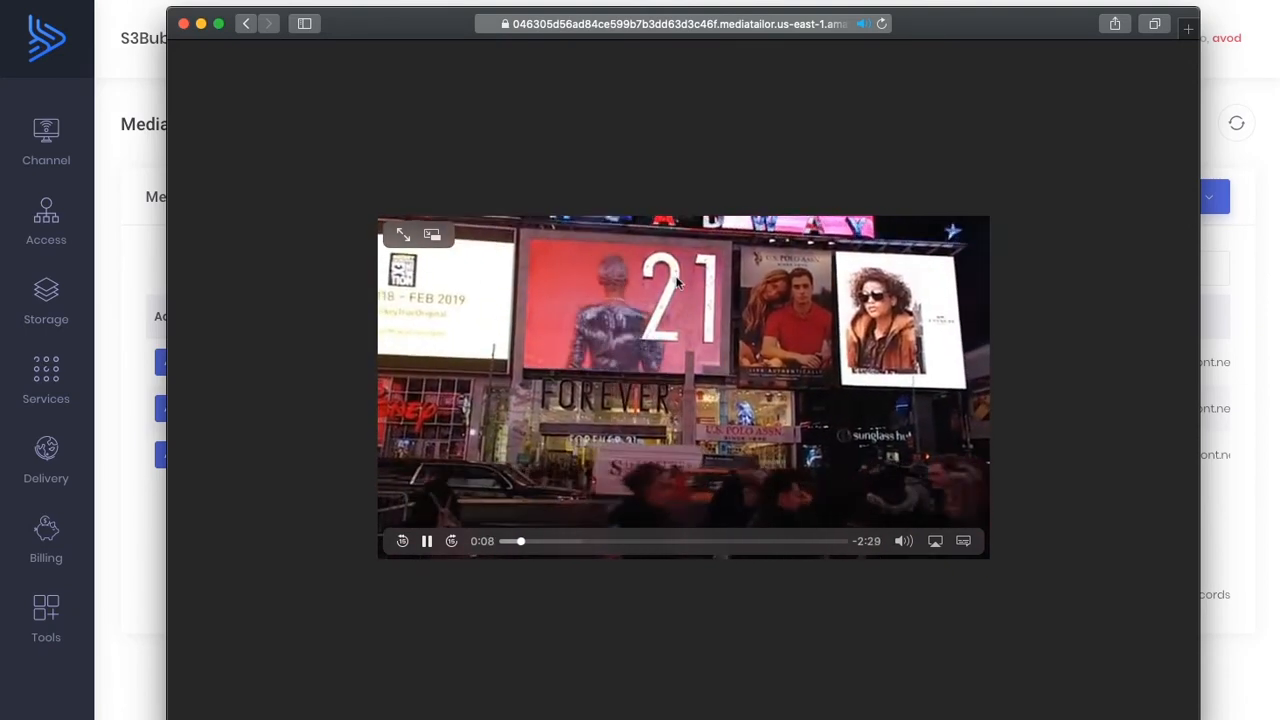
Enlarge the test stream, skip ahead through stitched ads, pause, and close Safari.
click(402, 233)
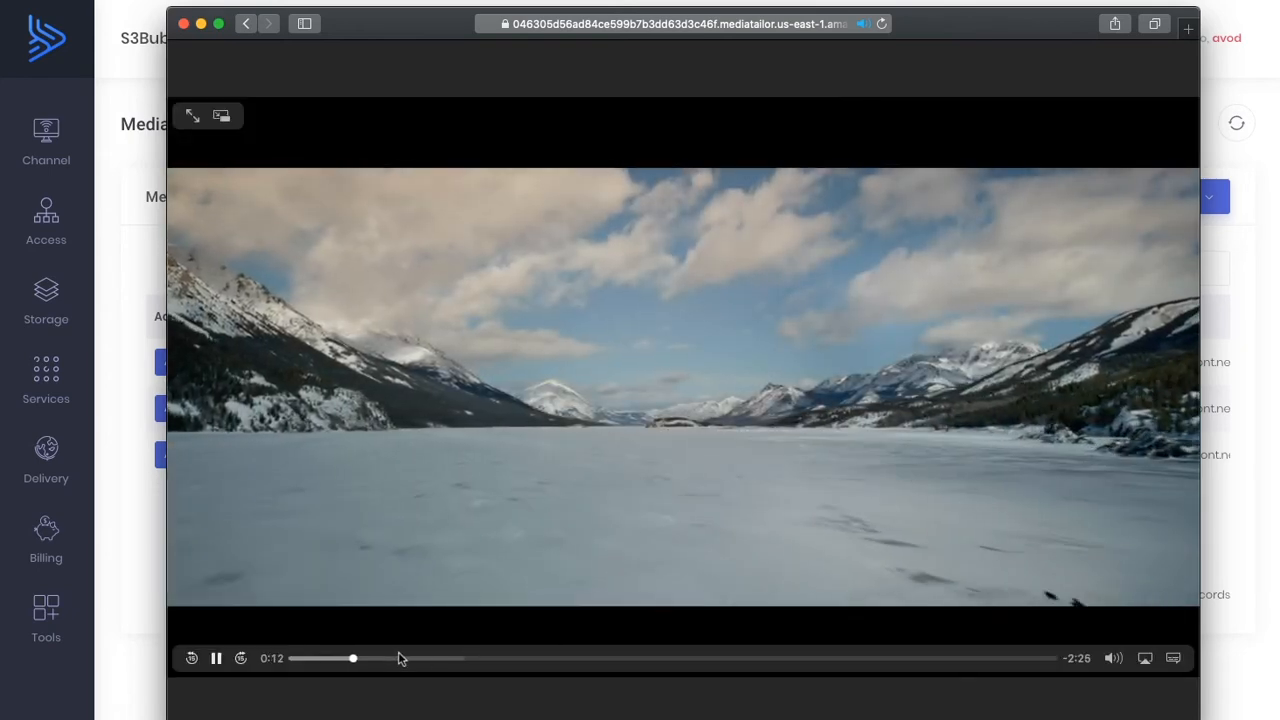
drag(352, 658, 413, 658)
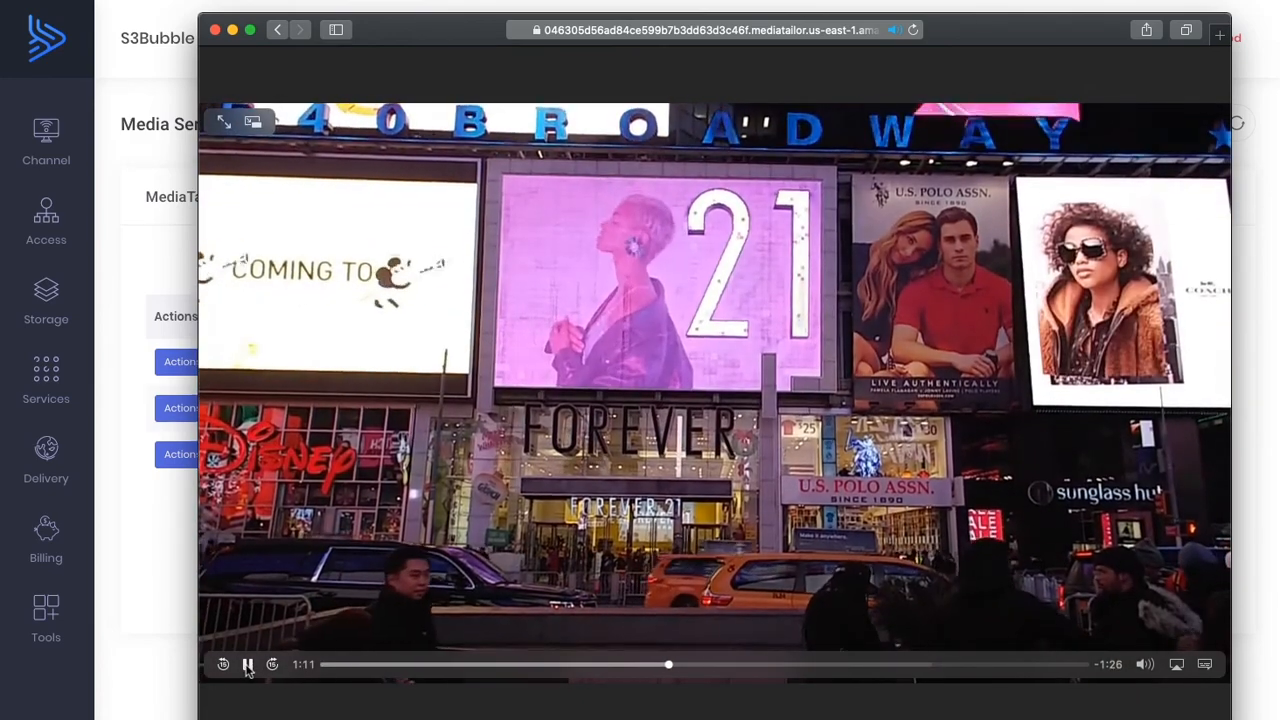
click(247, 664)
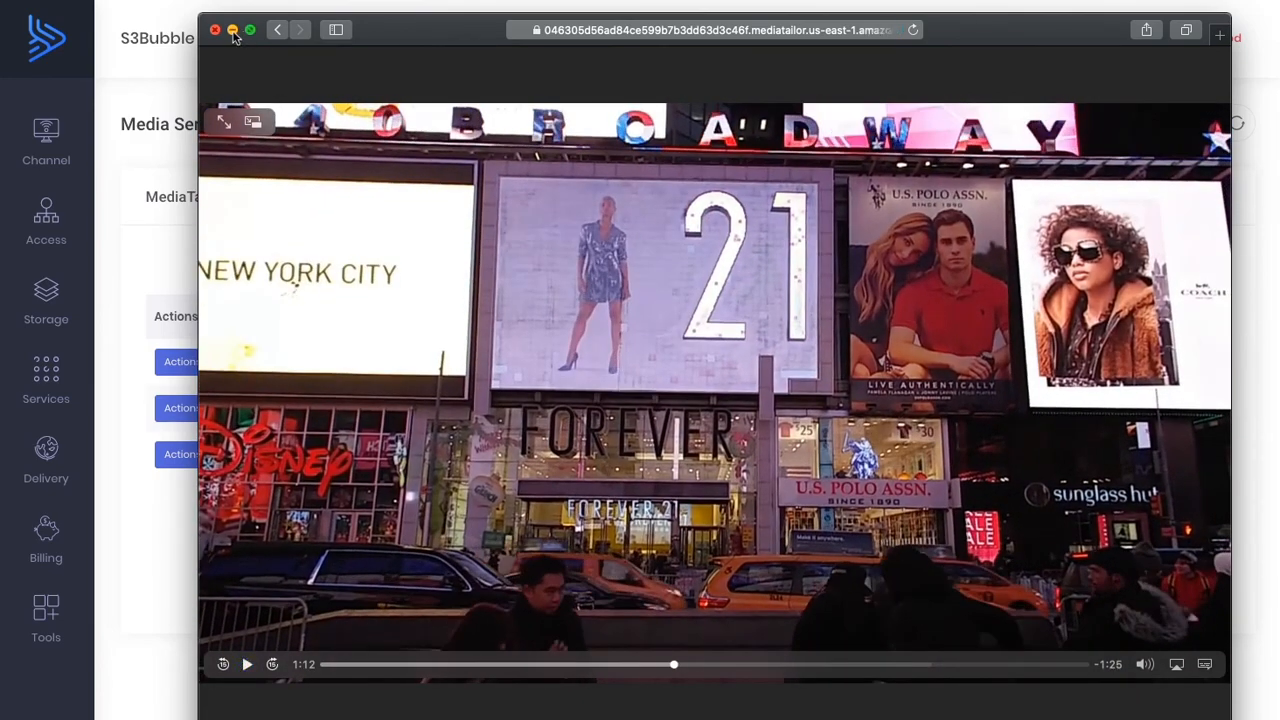
click(215, 29)
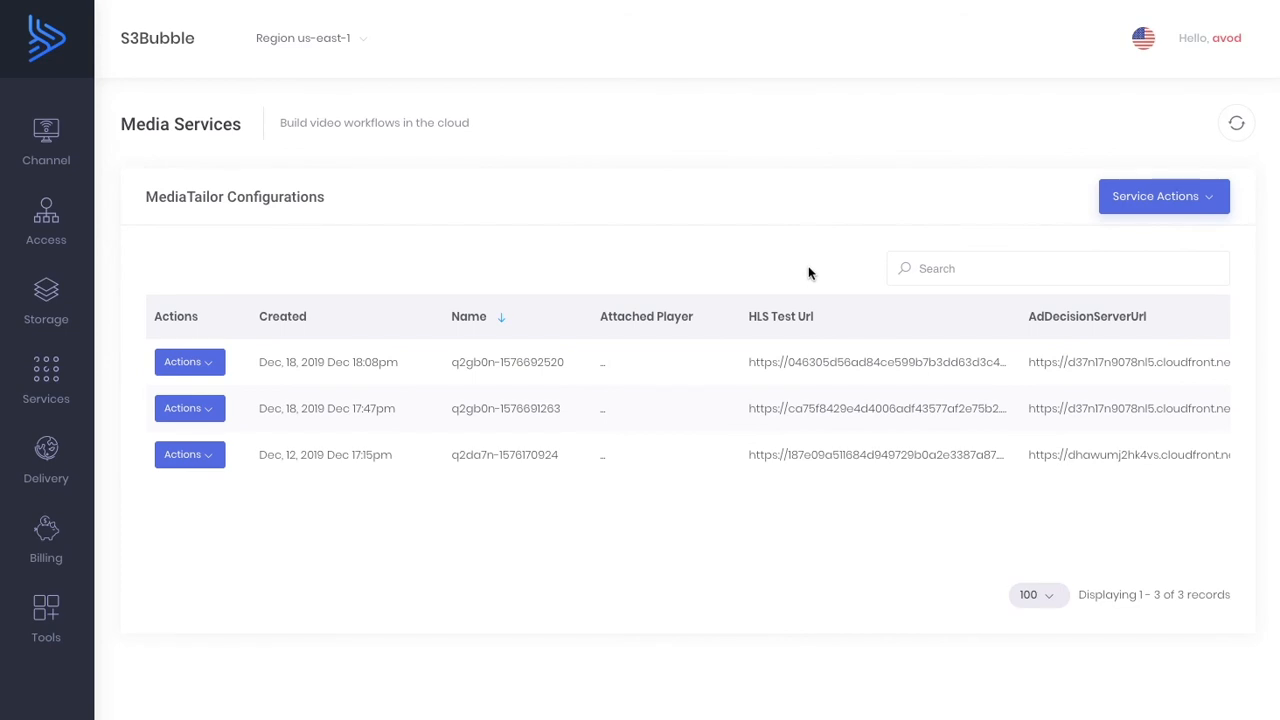
mouse_move(776, 265)
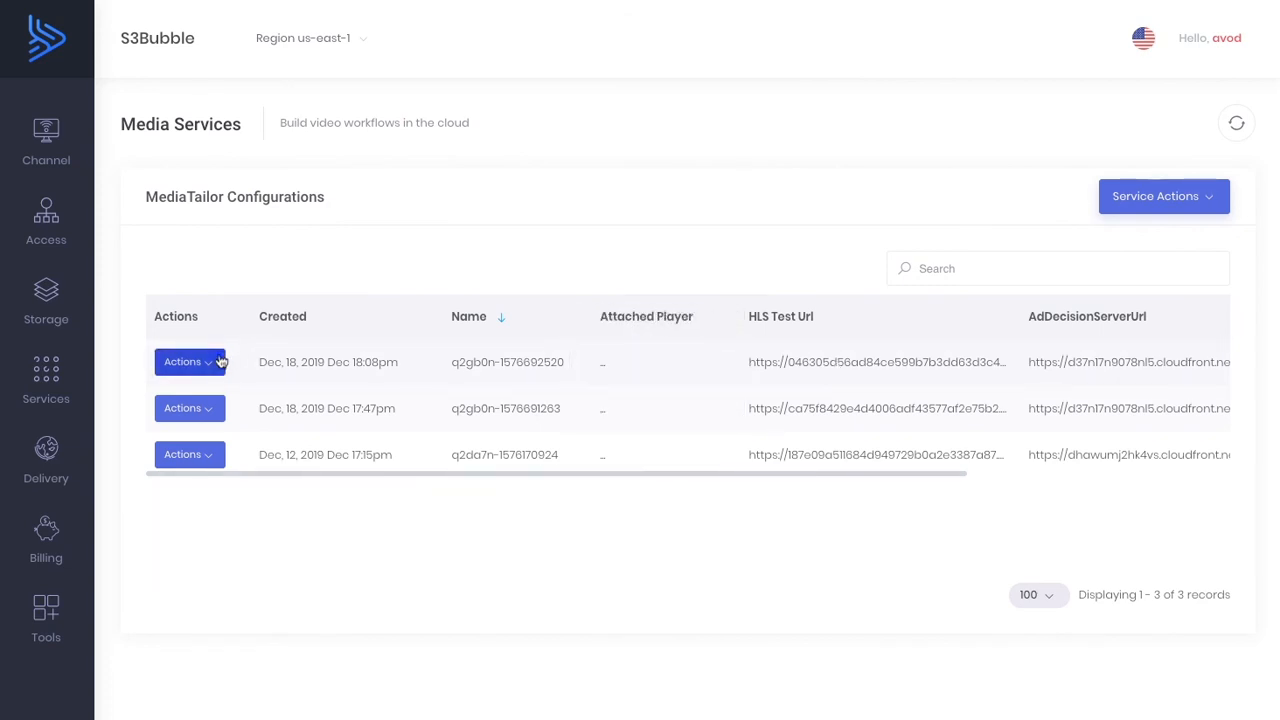
click(185, 362)
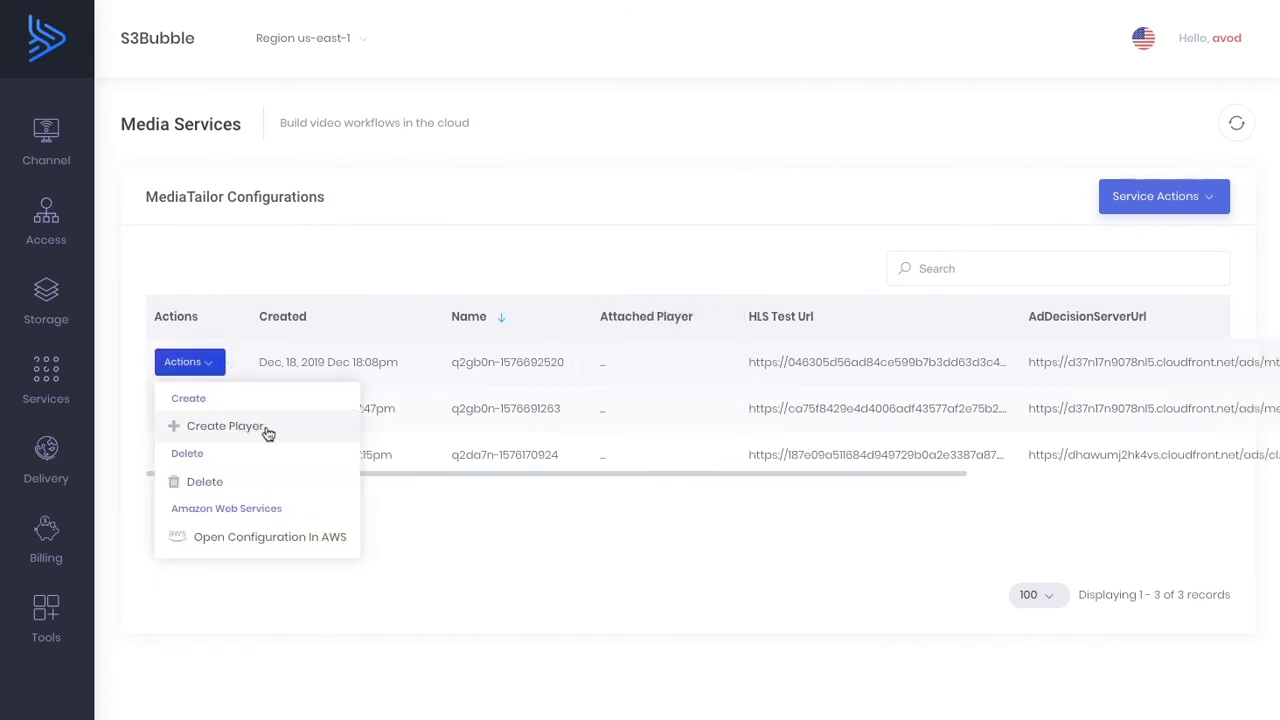
mouse_move(798, 363)
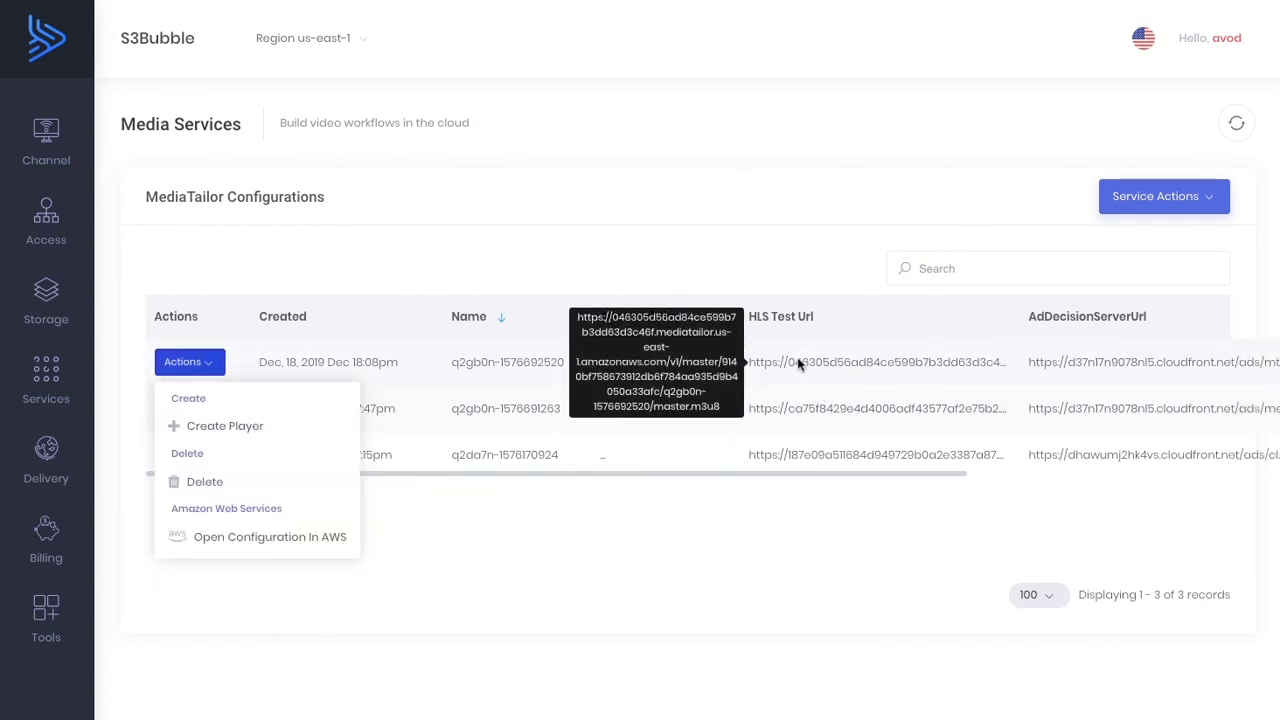
mouse_move(350, 405)
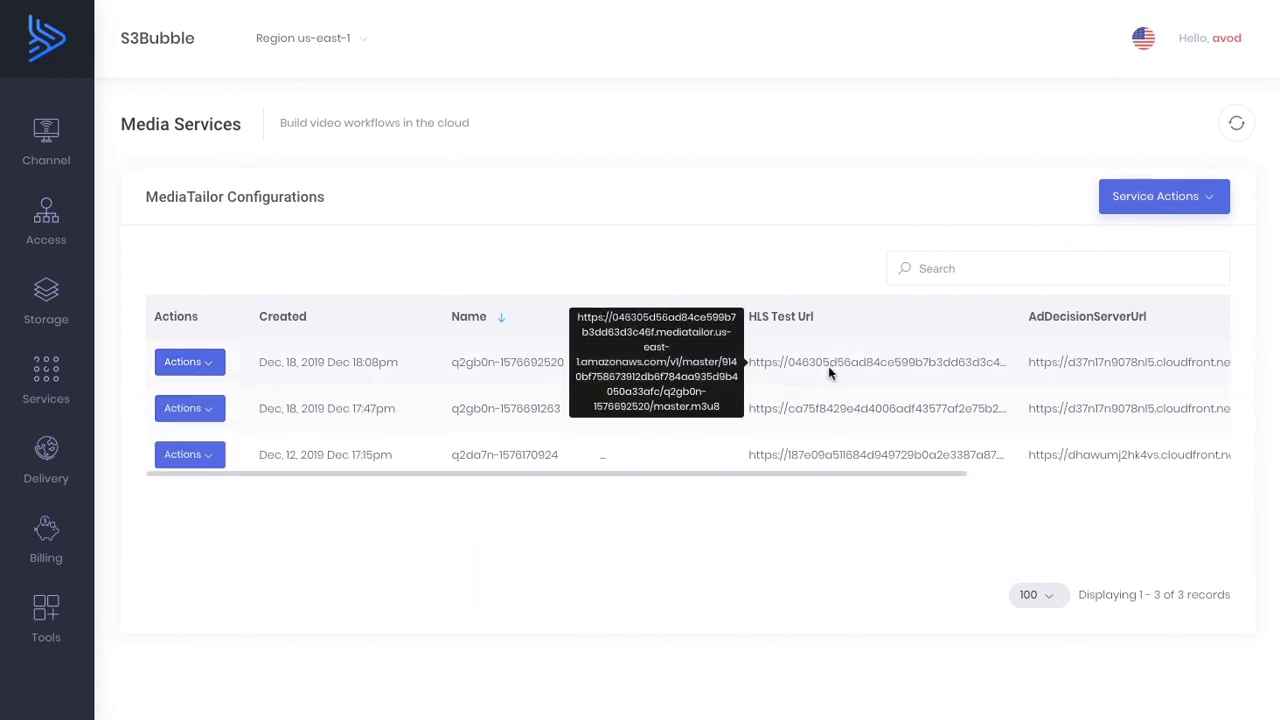
mouse_move(816, 358)
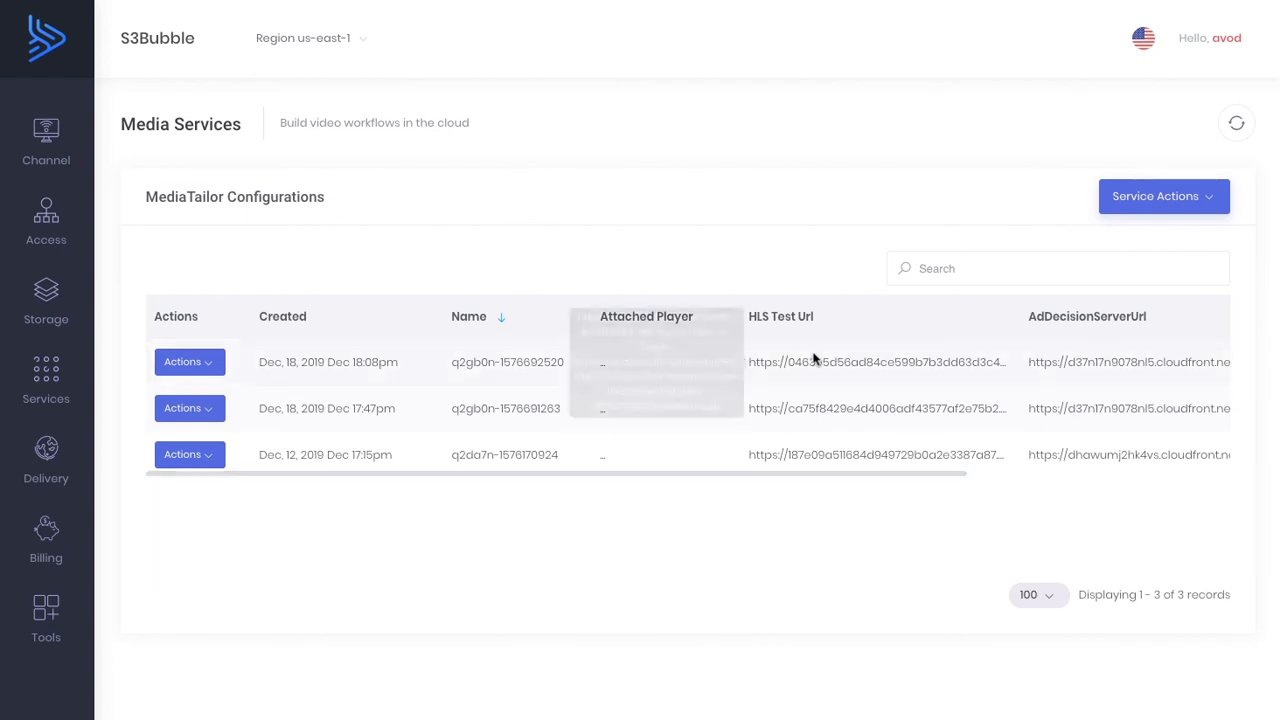